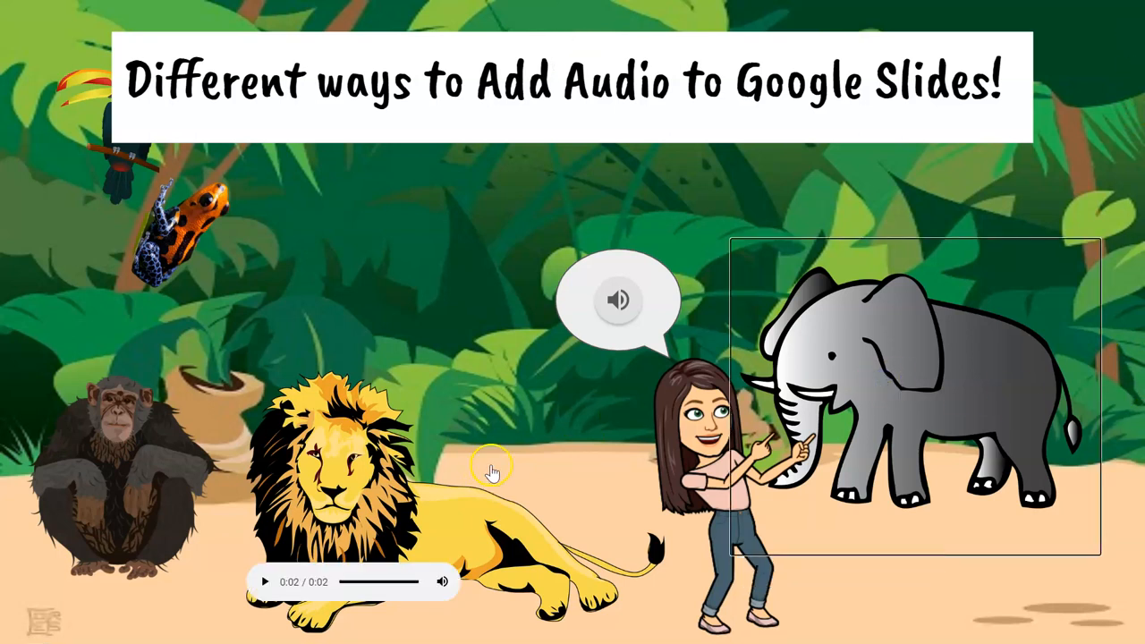
mouse_move(510, 465)
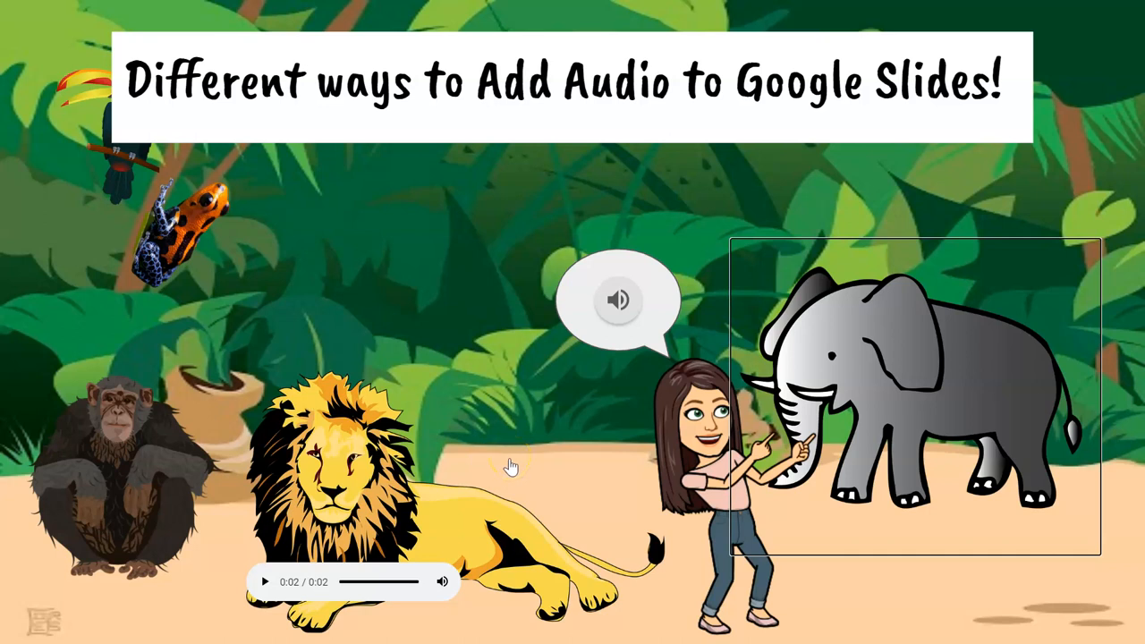
mouse_move(338, 502)
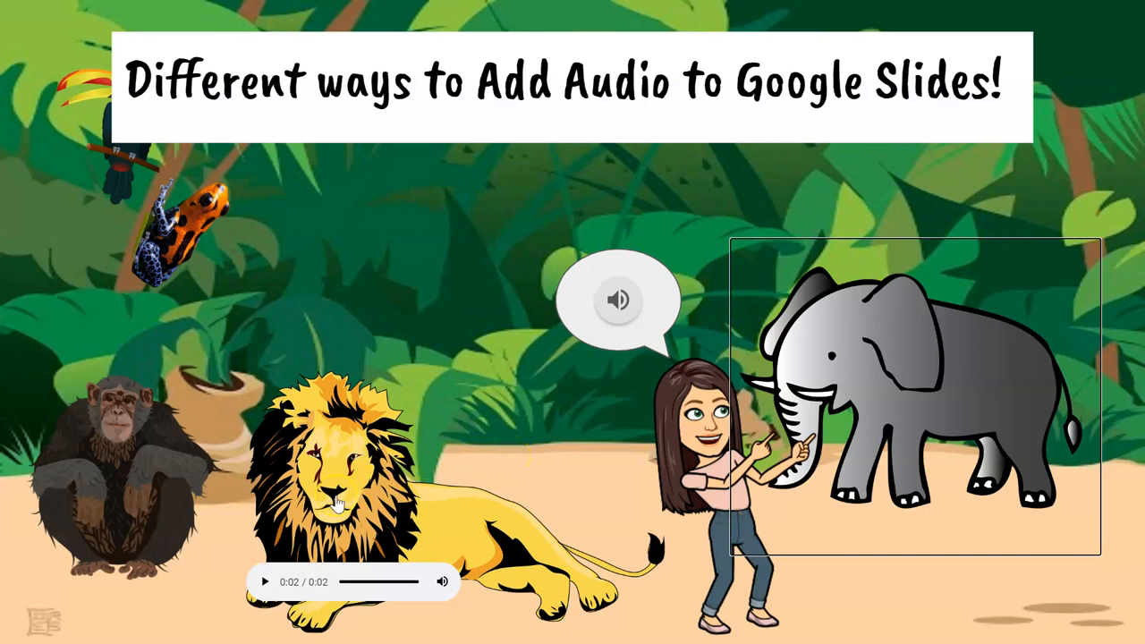
Step: Advance the jungle zoo slideshow preview, then exit back to the slide editor
click(358, 492)
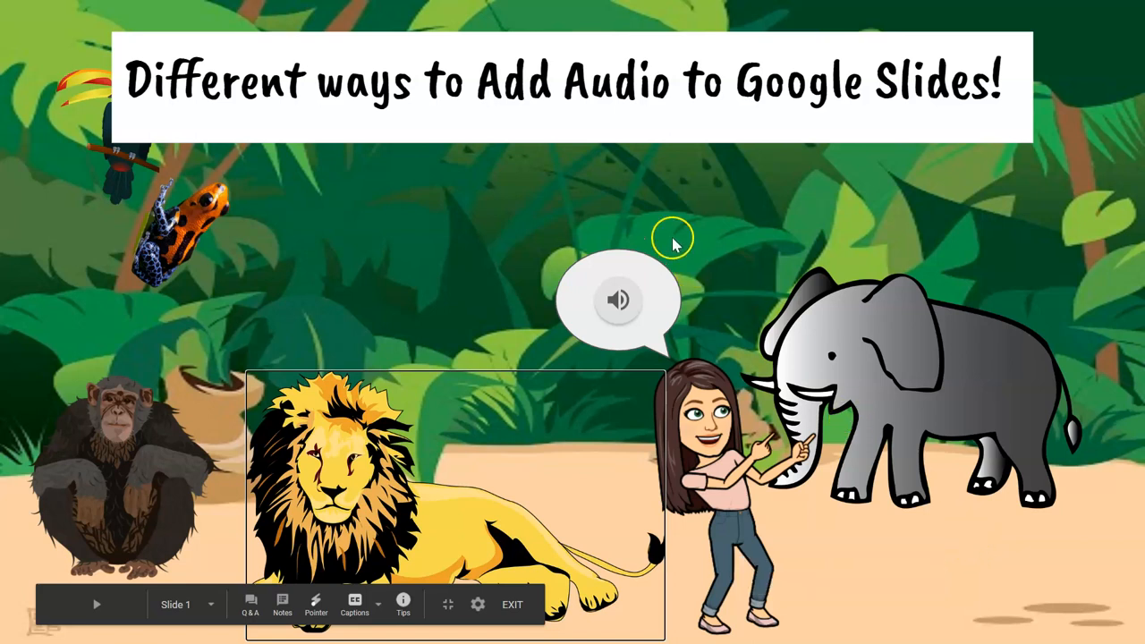
click(619, 301)
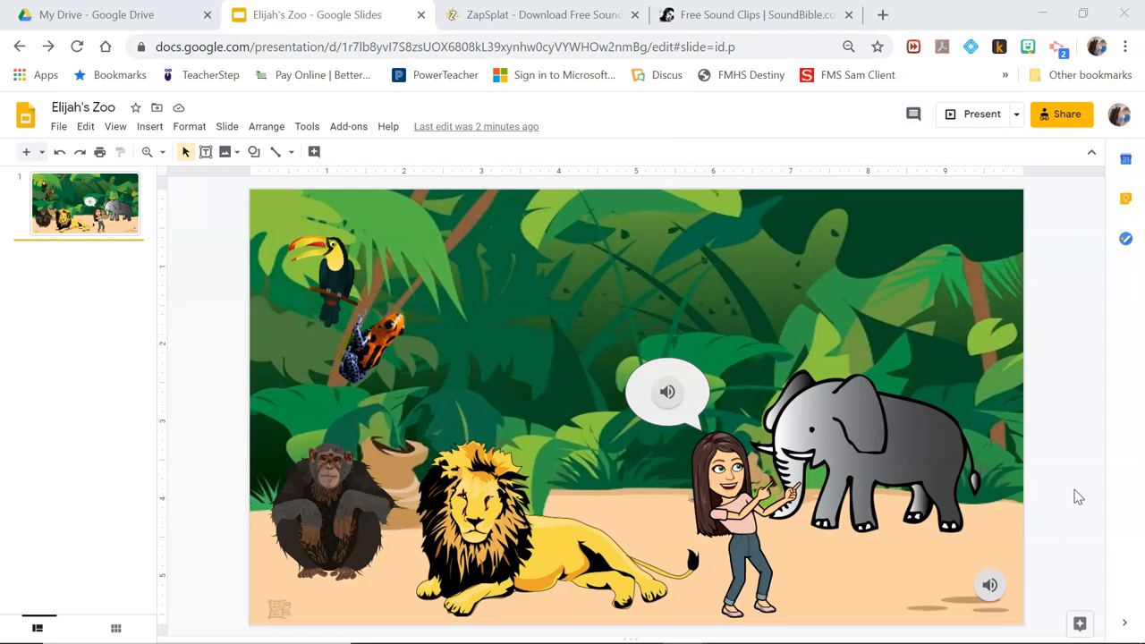
Step: Switch to SoundBible.com and look over its home page of sound categories
click(755, 14)
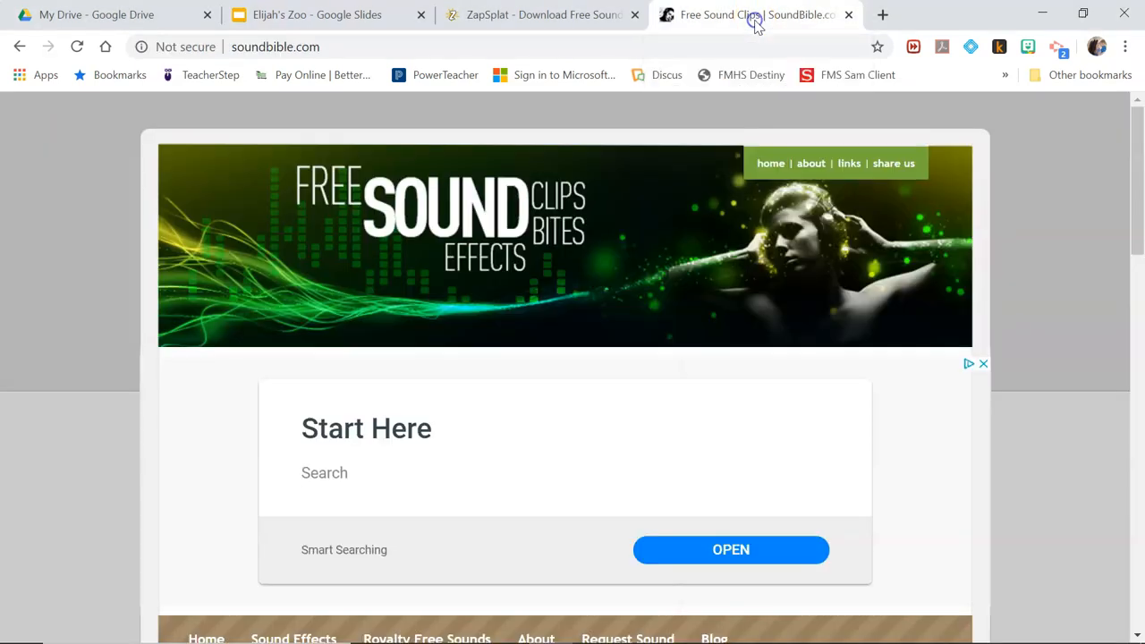
scroll(down, 3)
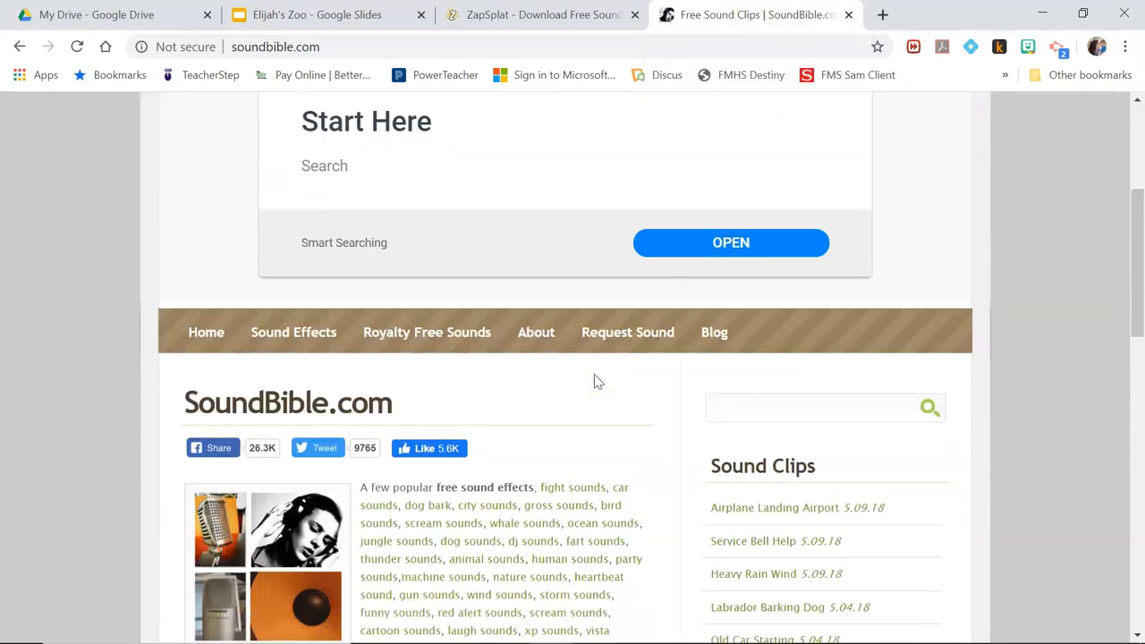
scroll(down, 3)
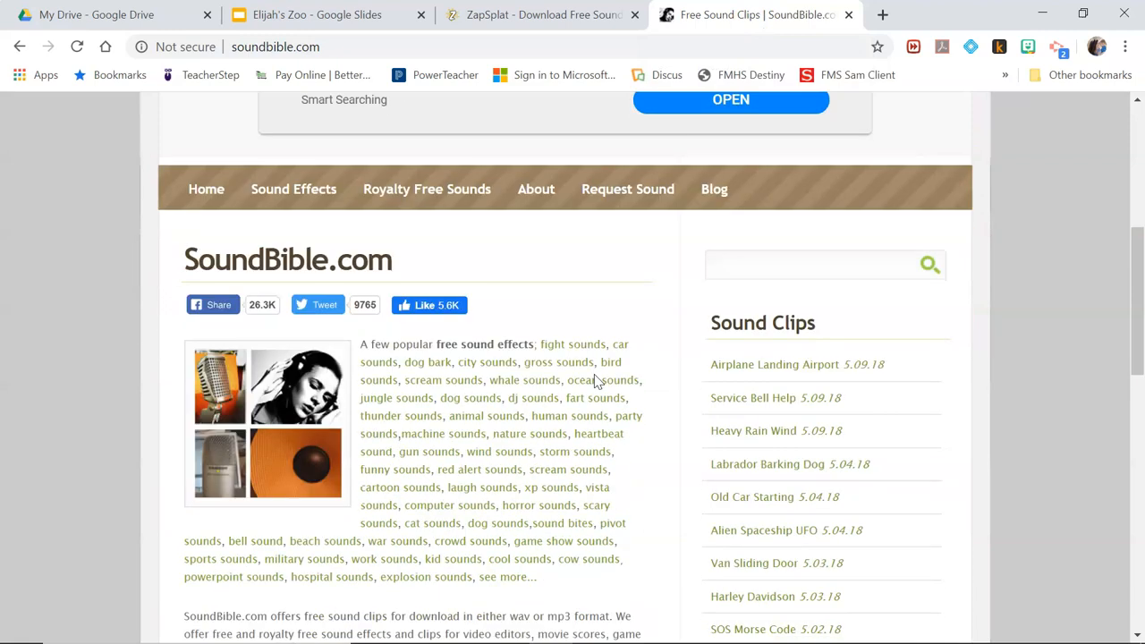
scroll(up, 3)
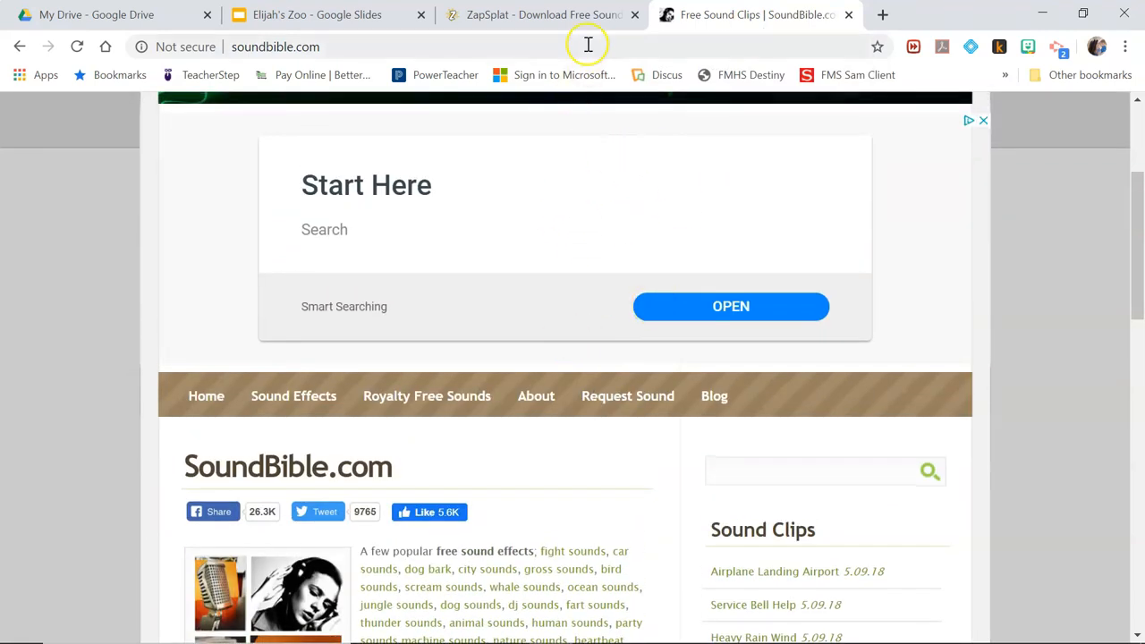
mouse_move(536, 14)
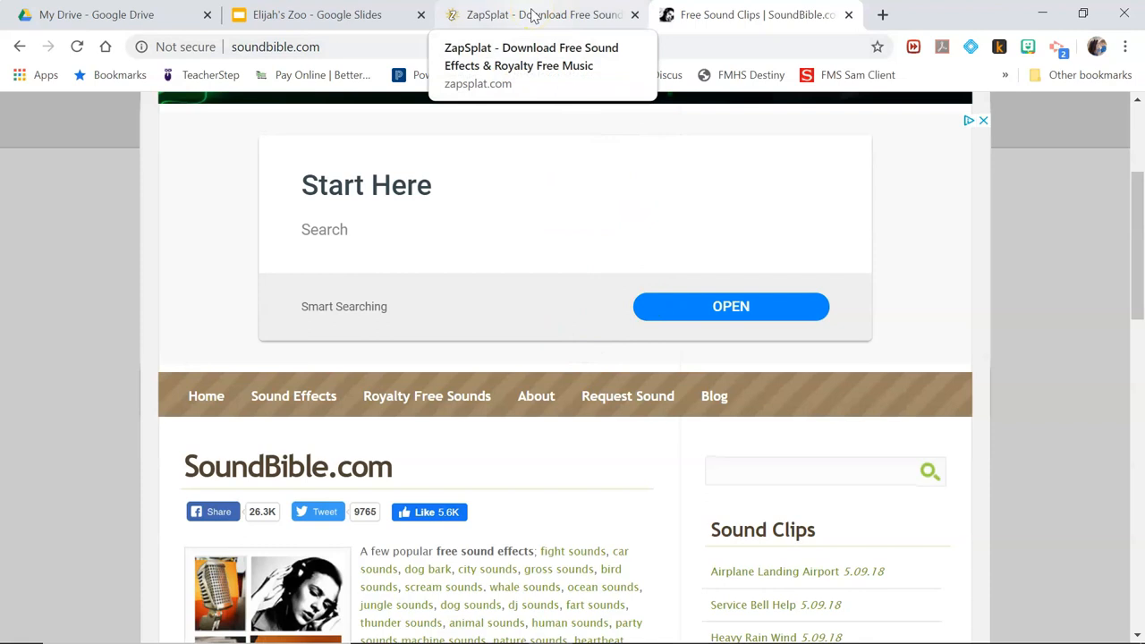
Step: Switch to the ZapSplat free sound effects site
click(537, 14)
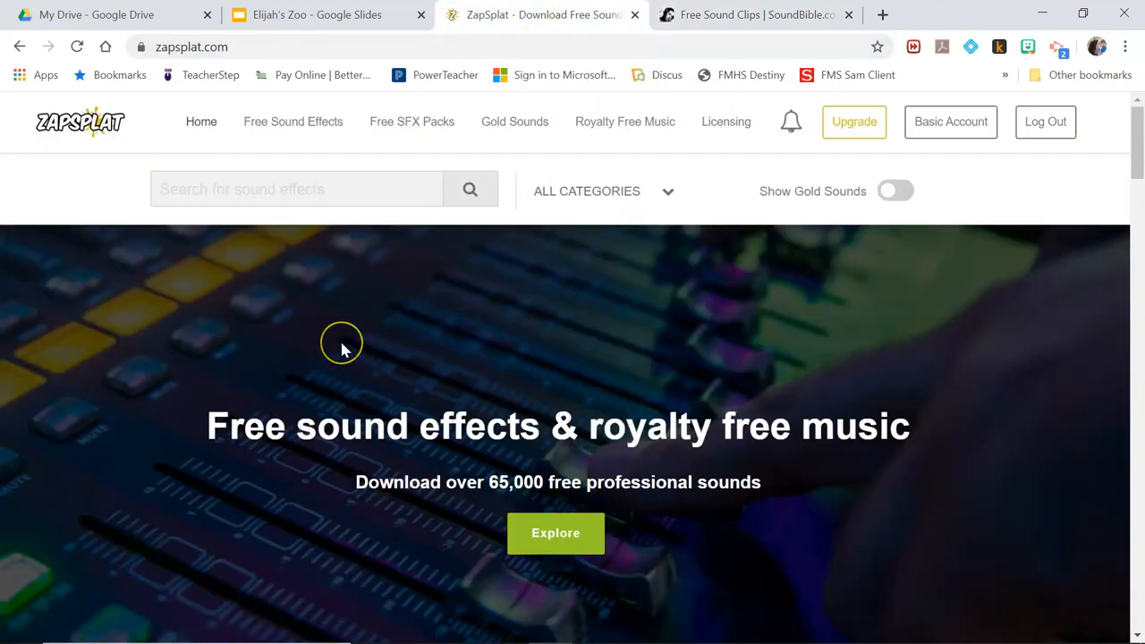
mouse_move(342, 349)
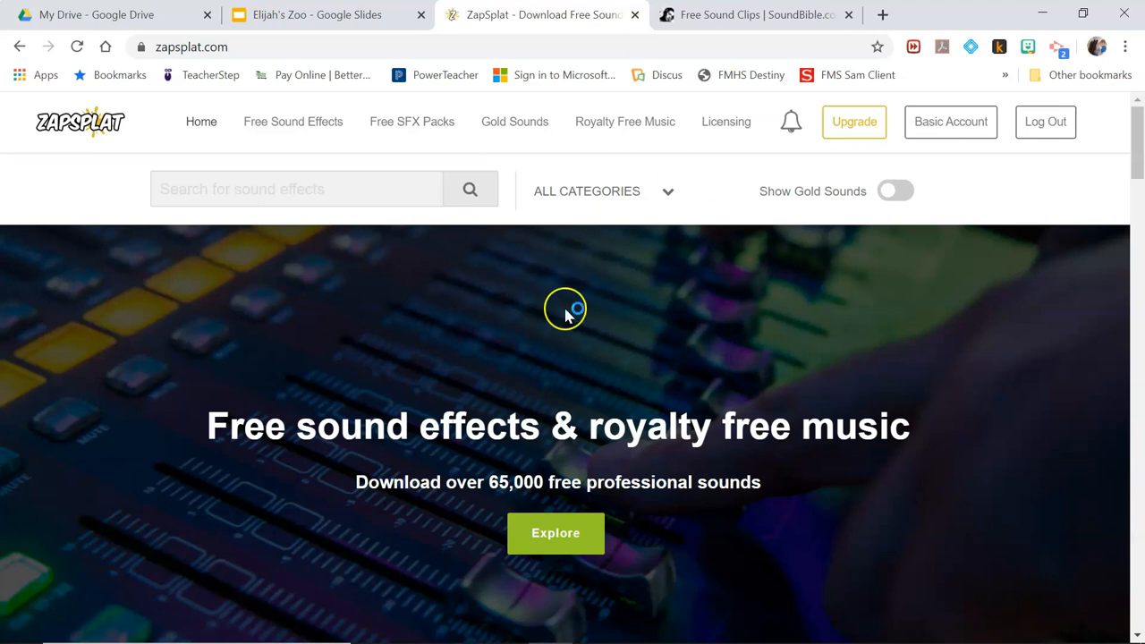
mouse_move(594, 319)
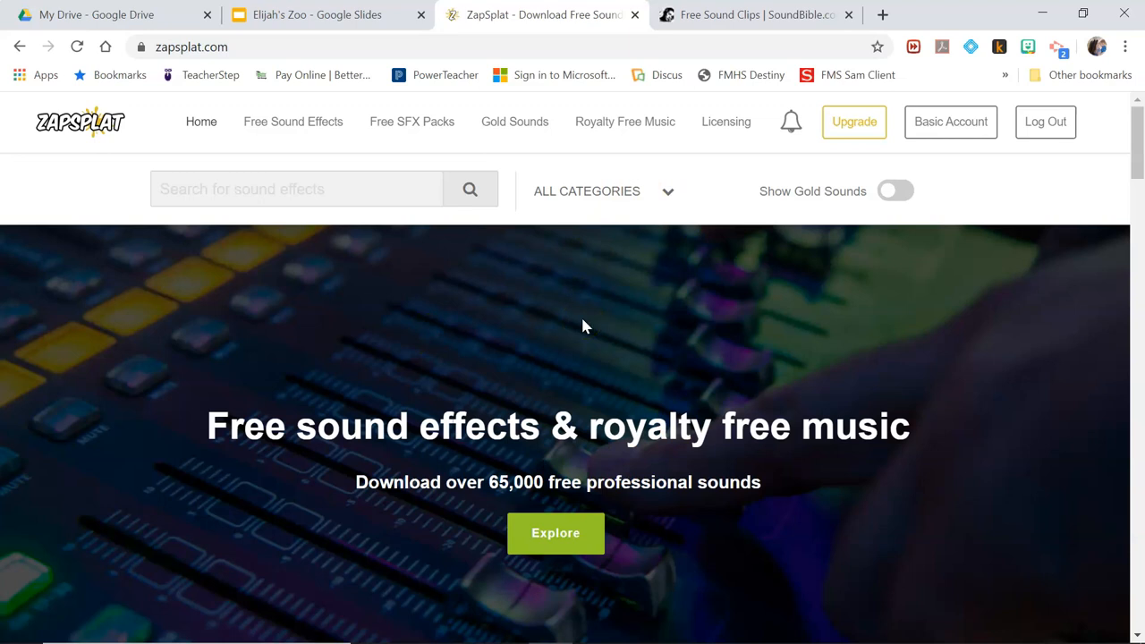
mouse_move(415, 261)
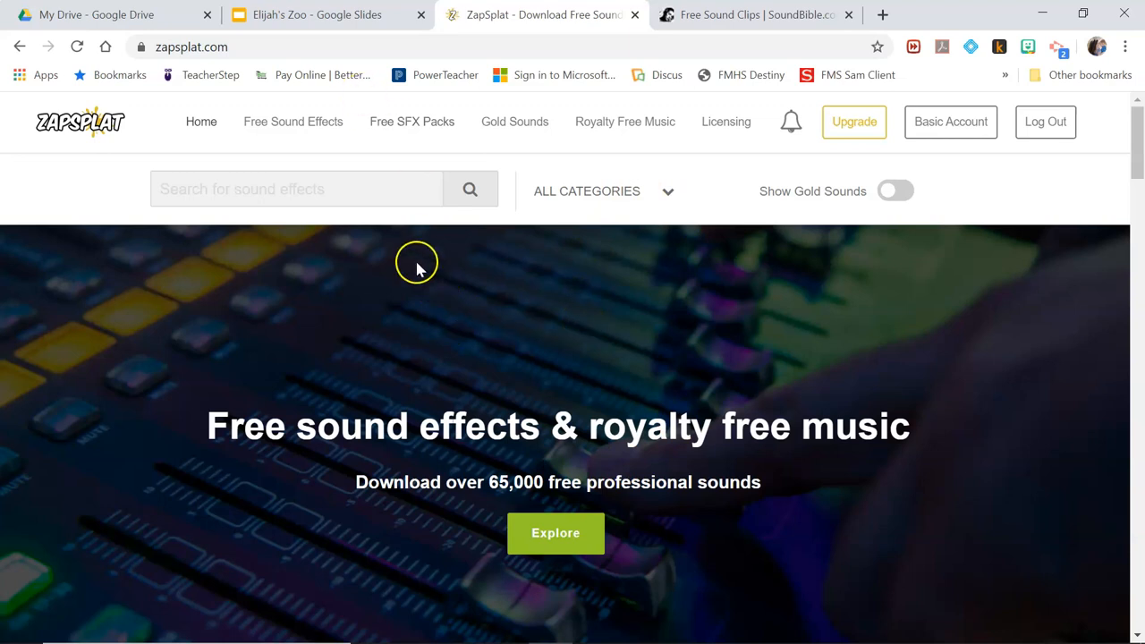
Step: In Google Drive, turn on link sharing for the Audio Files folder
click(319, 14)
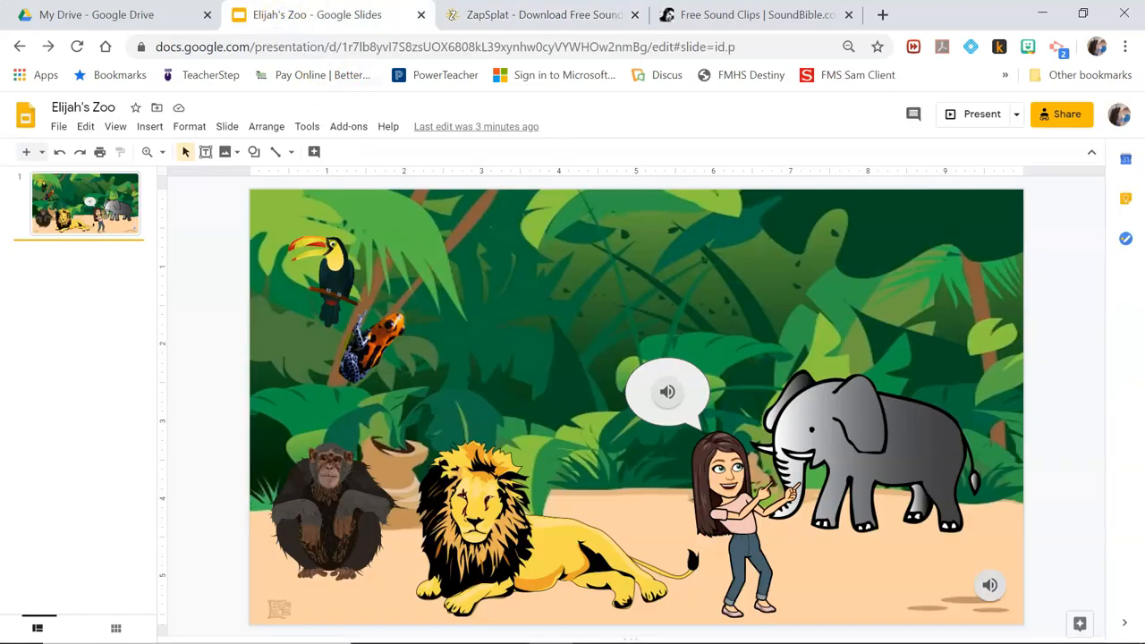
mouse_move(96, 14)
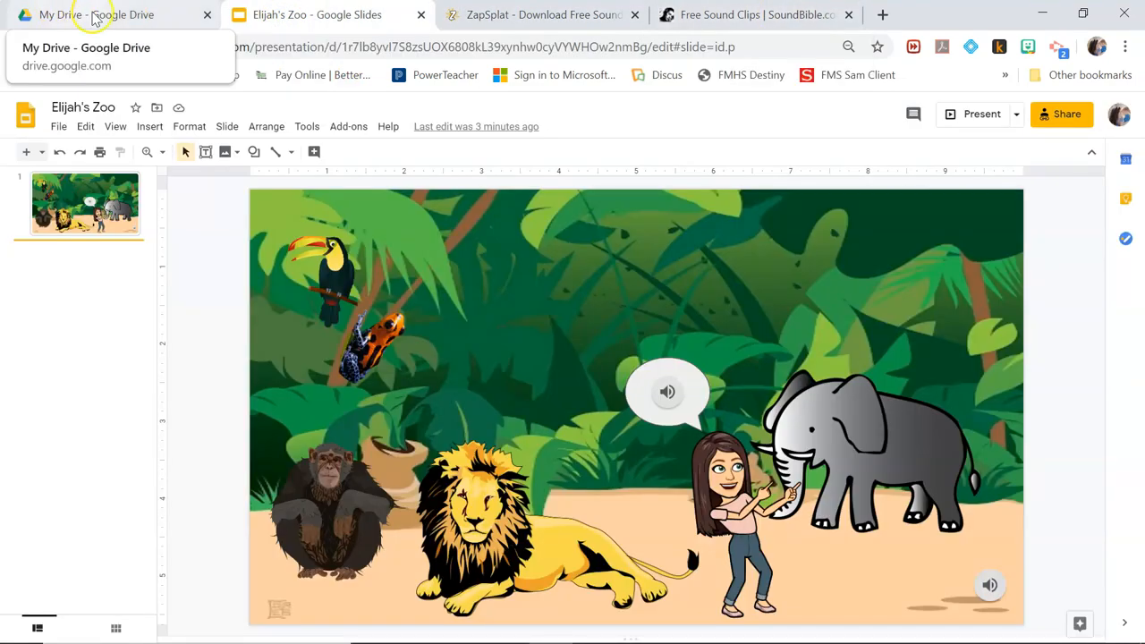
click(97, 15)
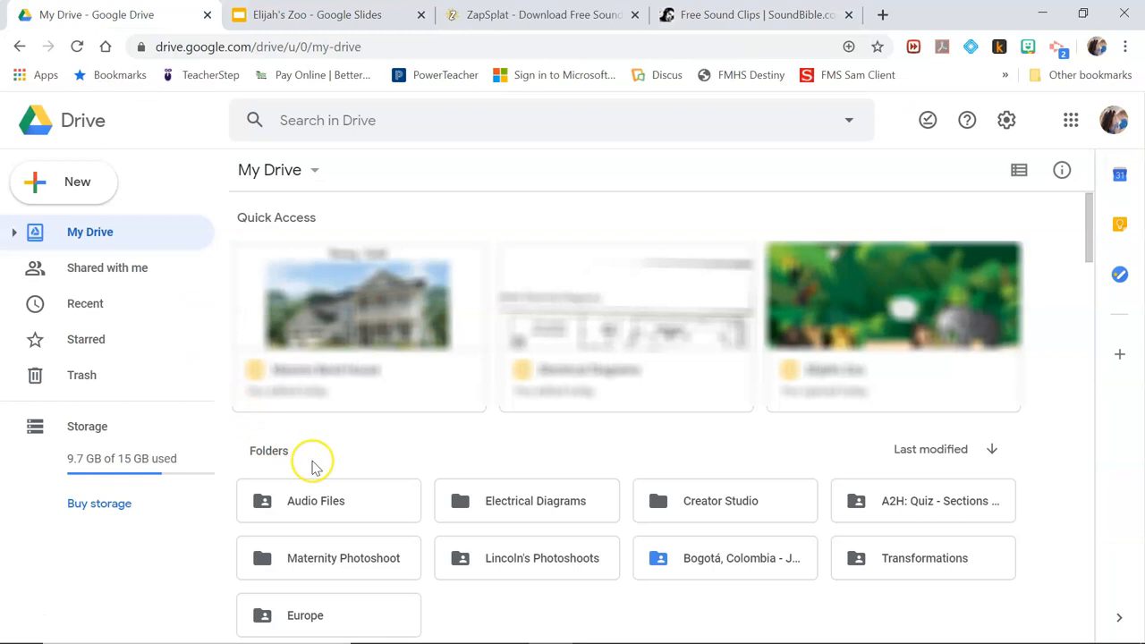
mouse_move(318, 505)
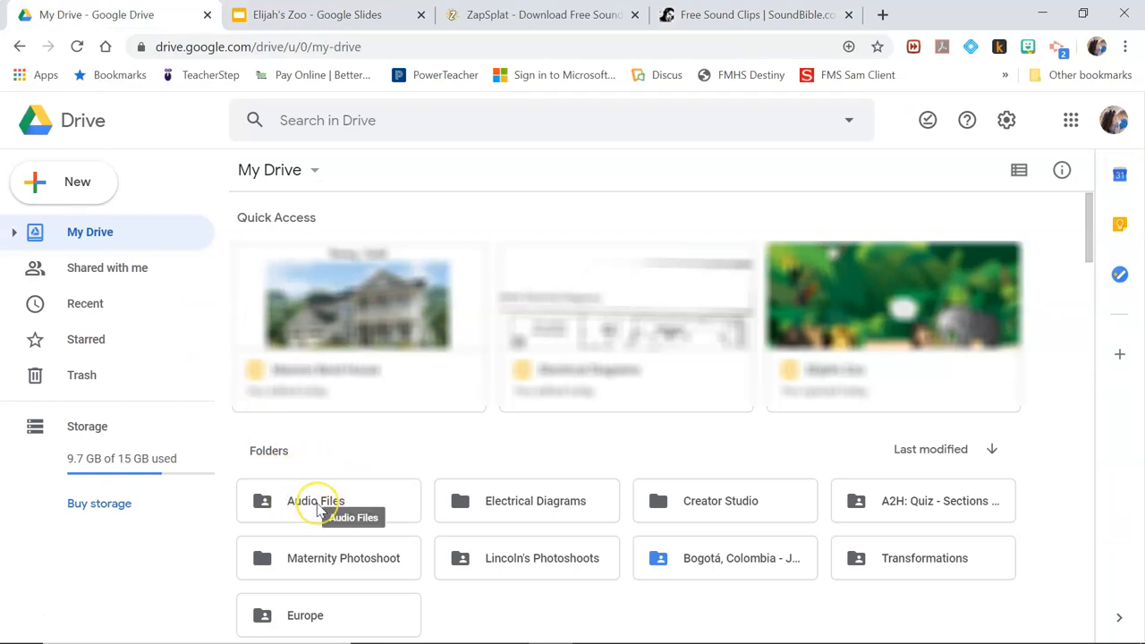
right_click(314, 501)
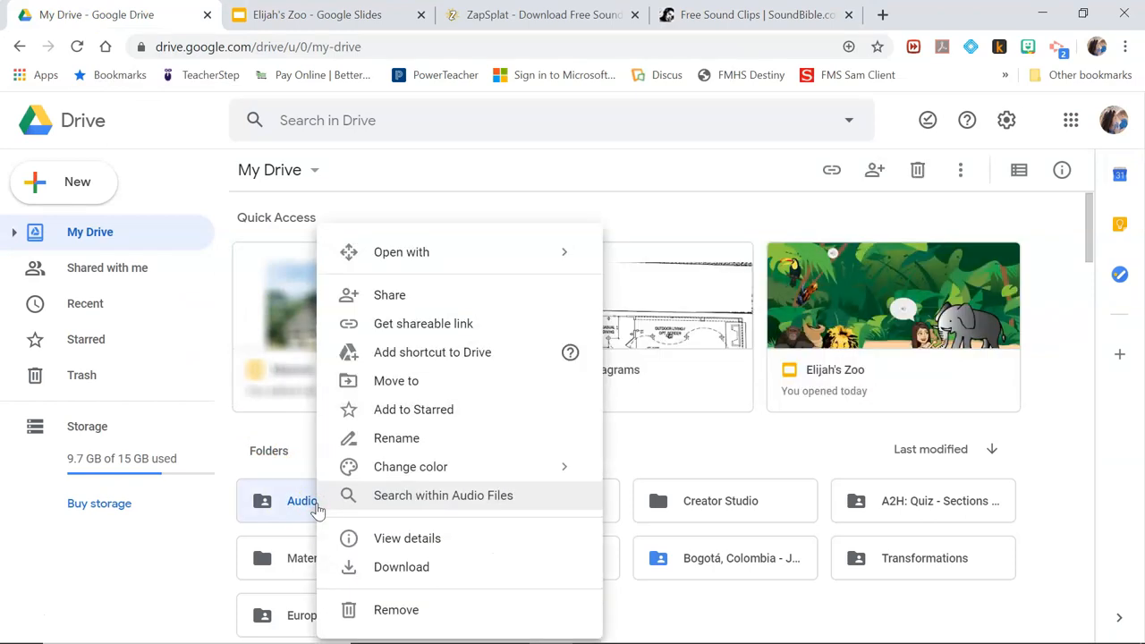
mouse_move(461, 351)
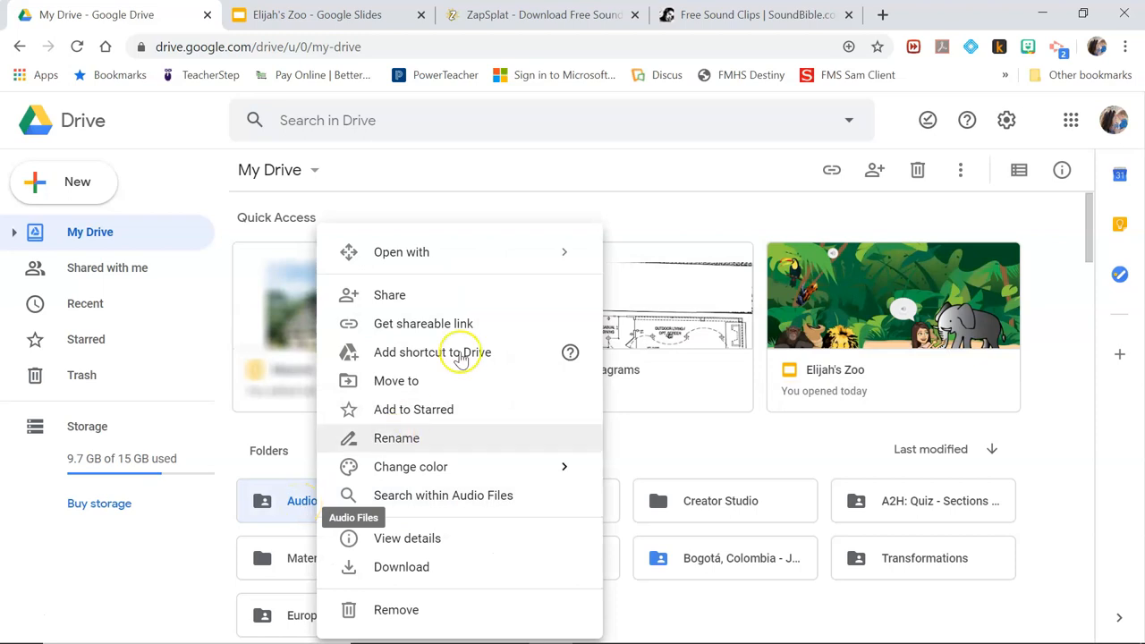
click(423, 322)
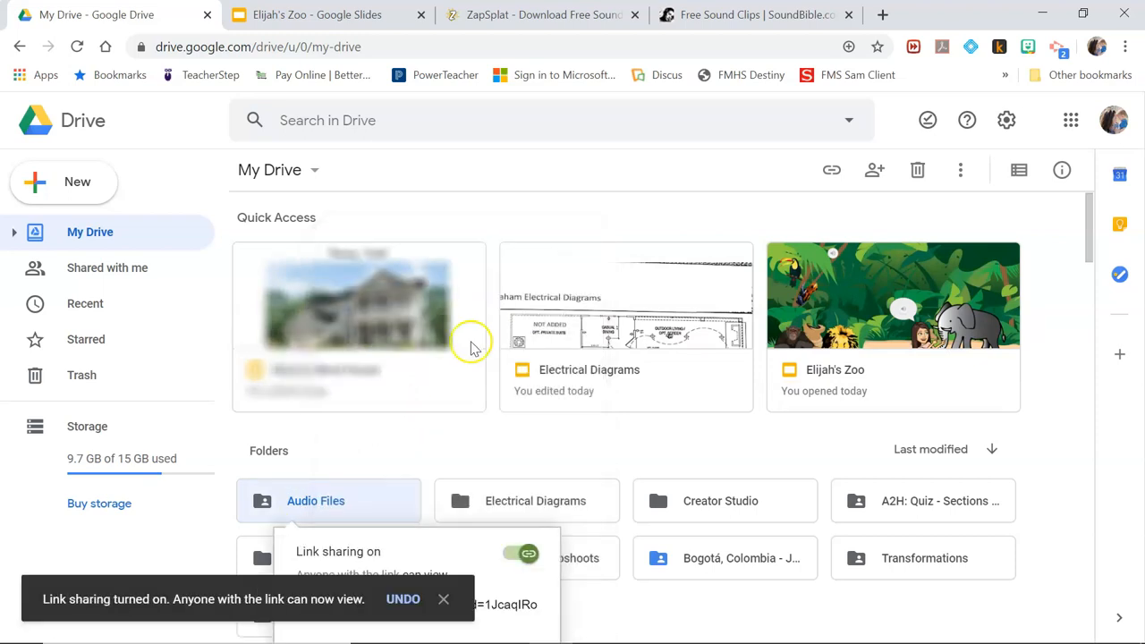
click(443, 598)
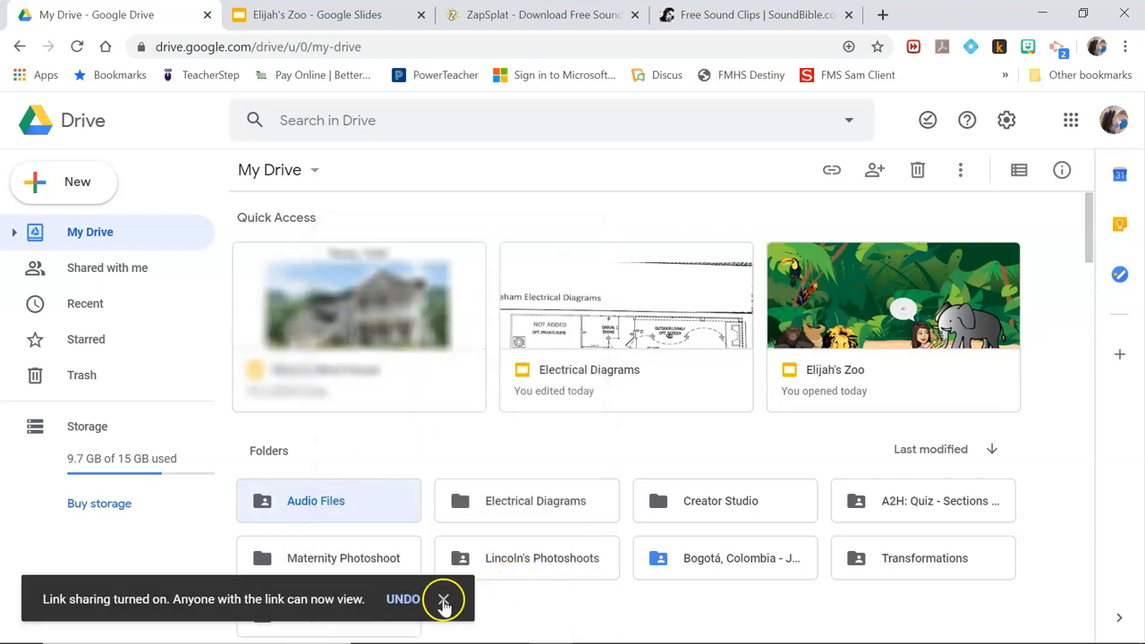
Step: Link-share the first animal-sounds file in Audio Files, copy its link, and return to the zoo deck
double_click(315, 501)
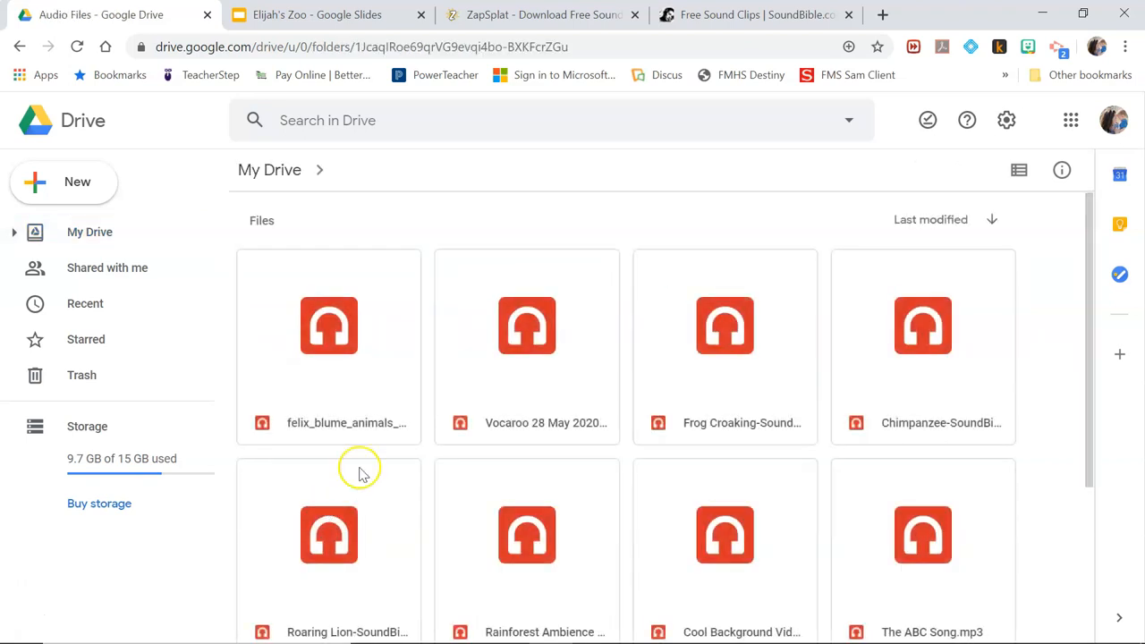
right_click(329, 326)
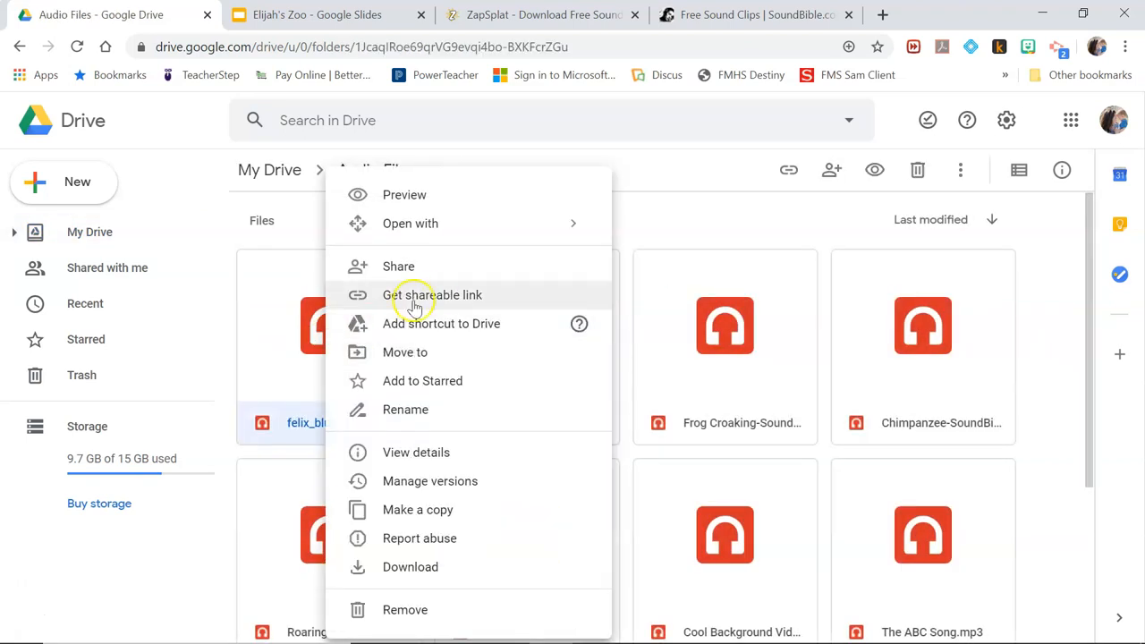
click(436, 293)
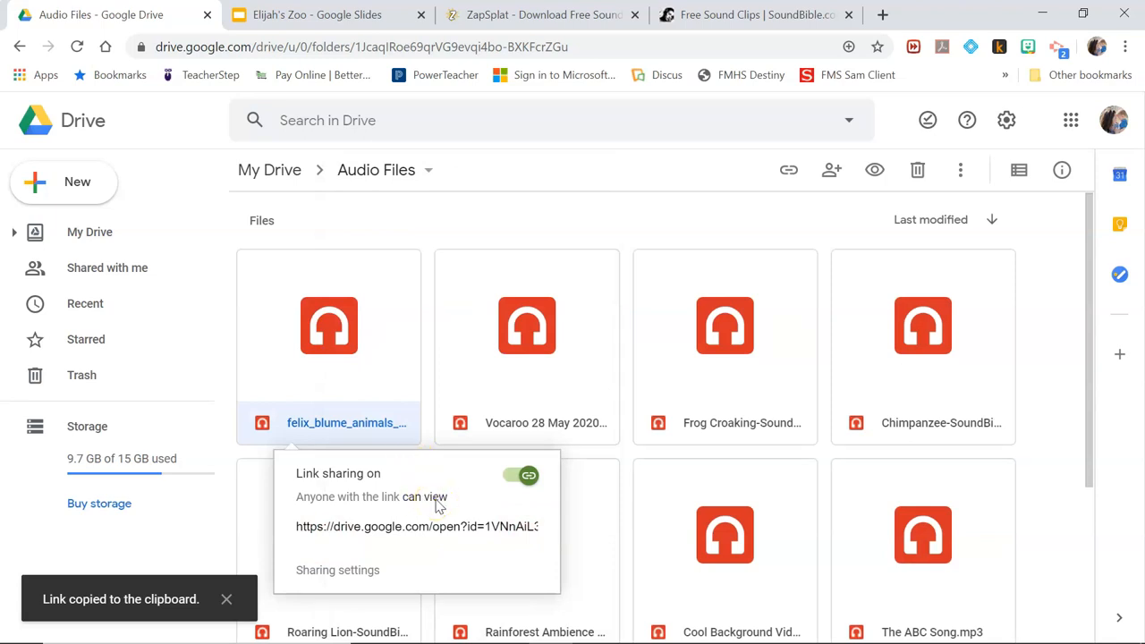
click(317, 15)
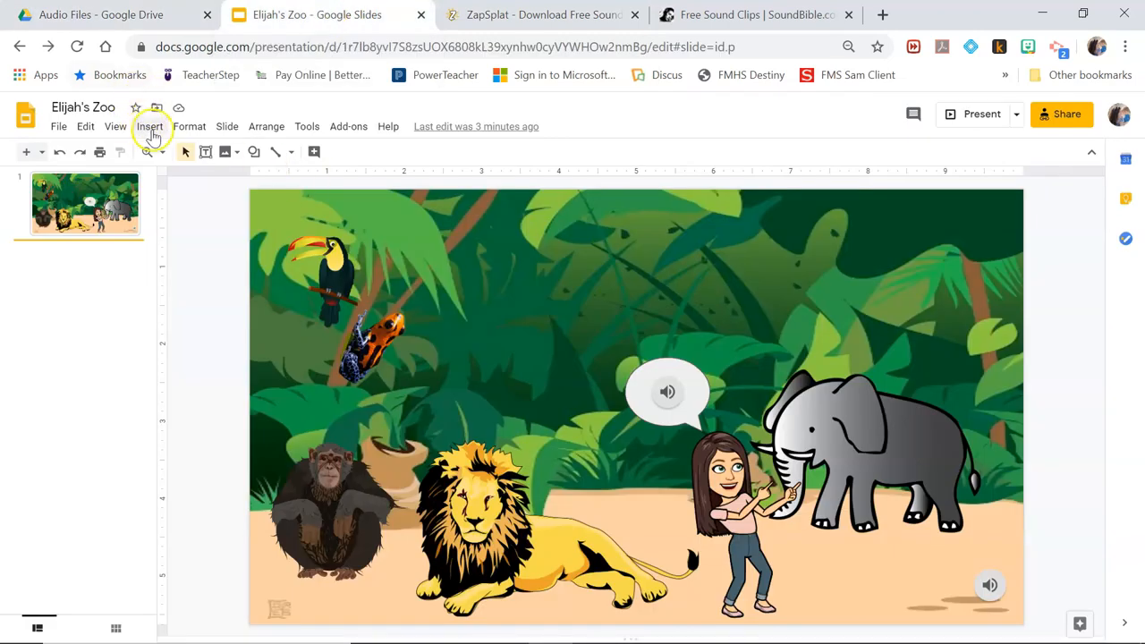
Step: Insert an audio clip onto the jungle slide from the Insert menu
click(150, 125)
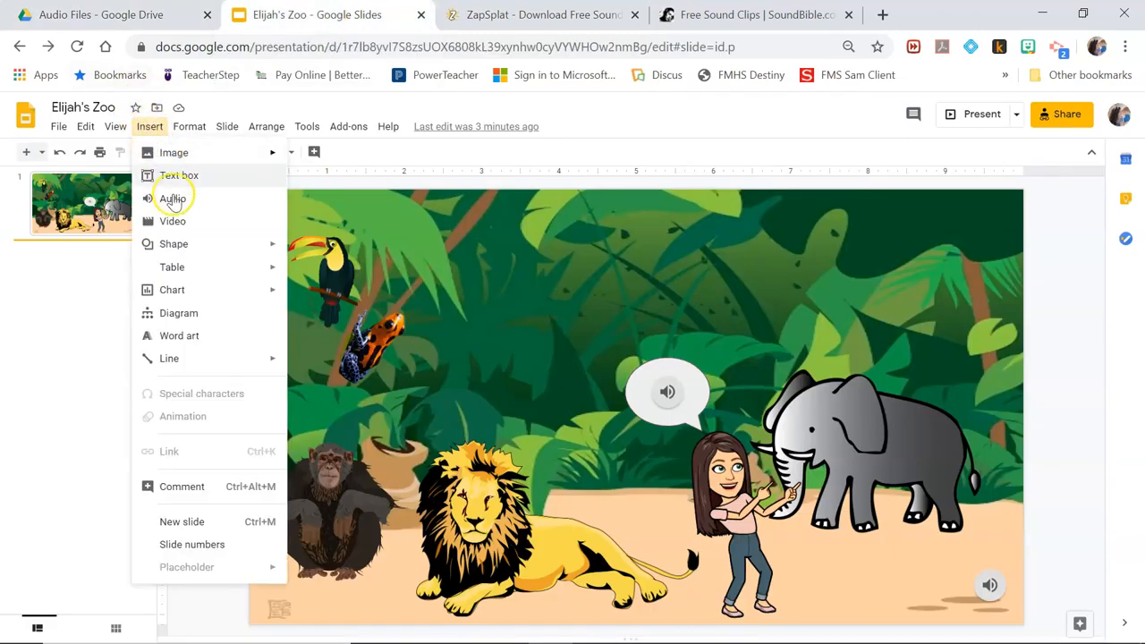
mouse_move(172, 196)
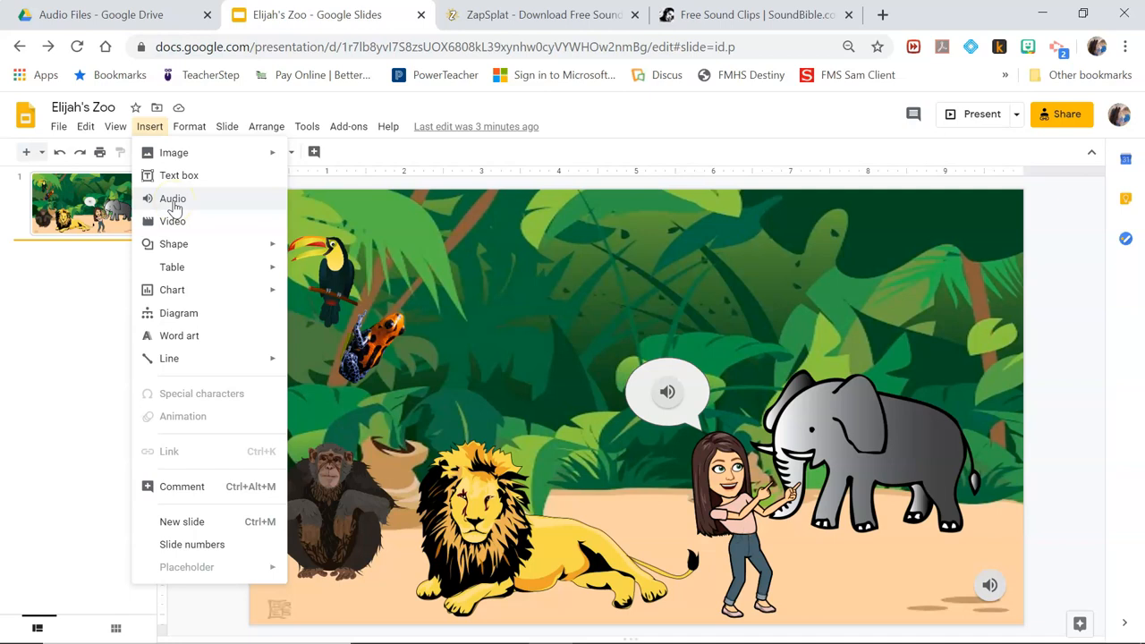
click(171, 196)
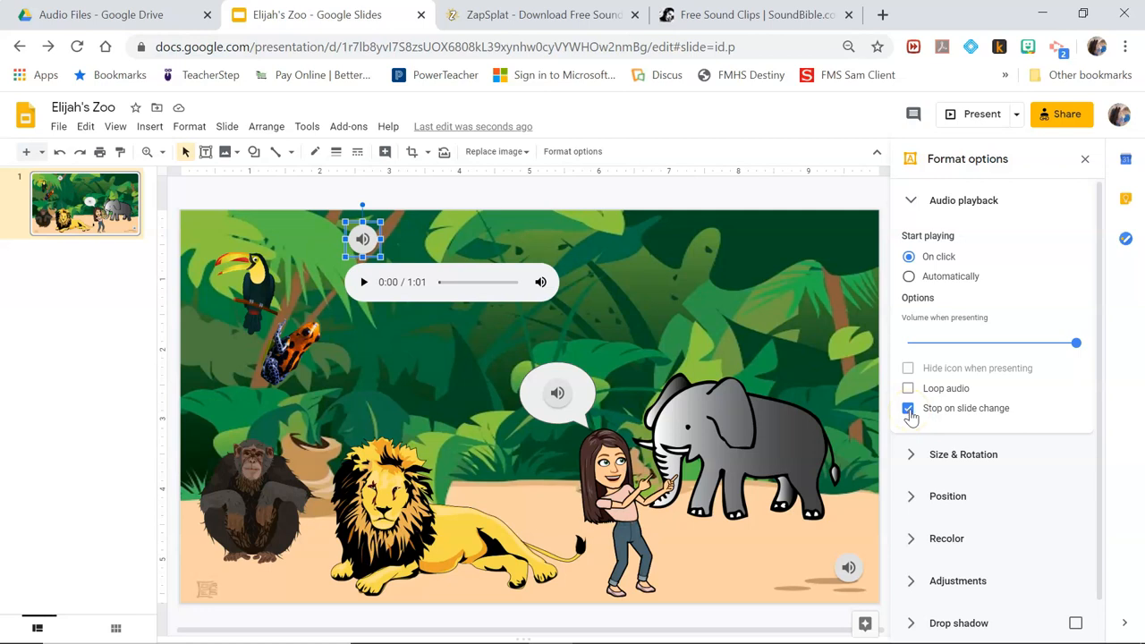
Step: Set the music to keep playing across slides, loop, start automatically, and hide its icon
click(909, 408)
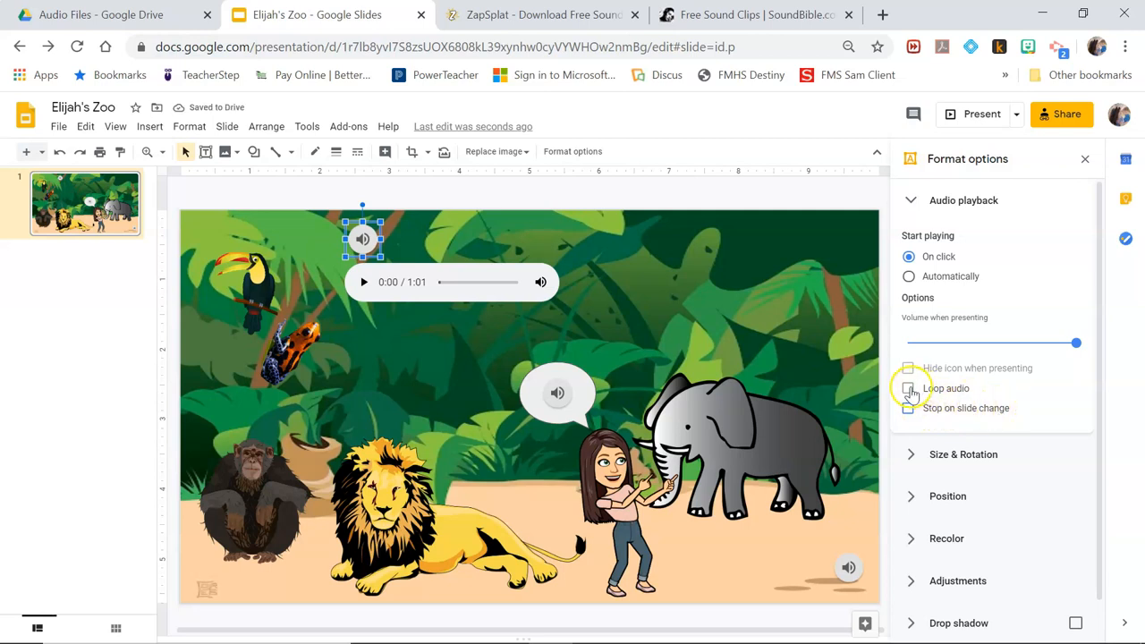
click(909, 388)
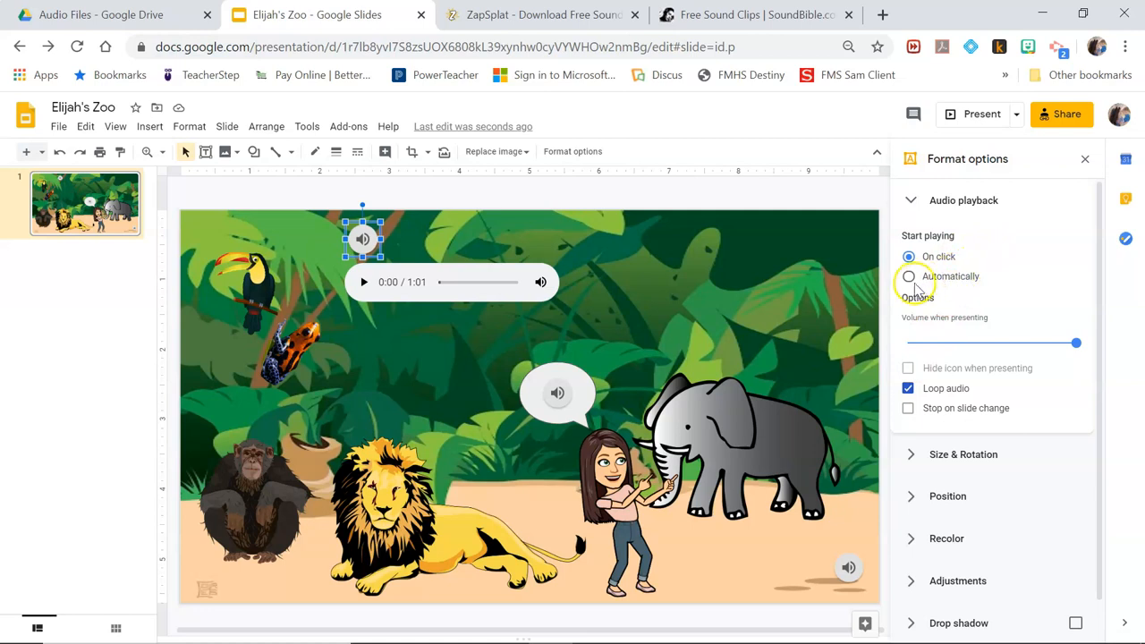
click(909, 276)
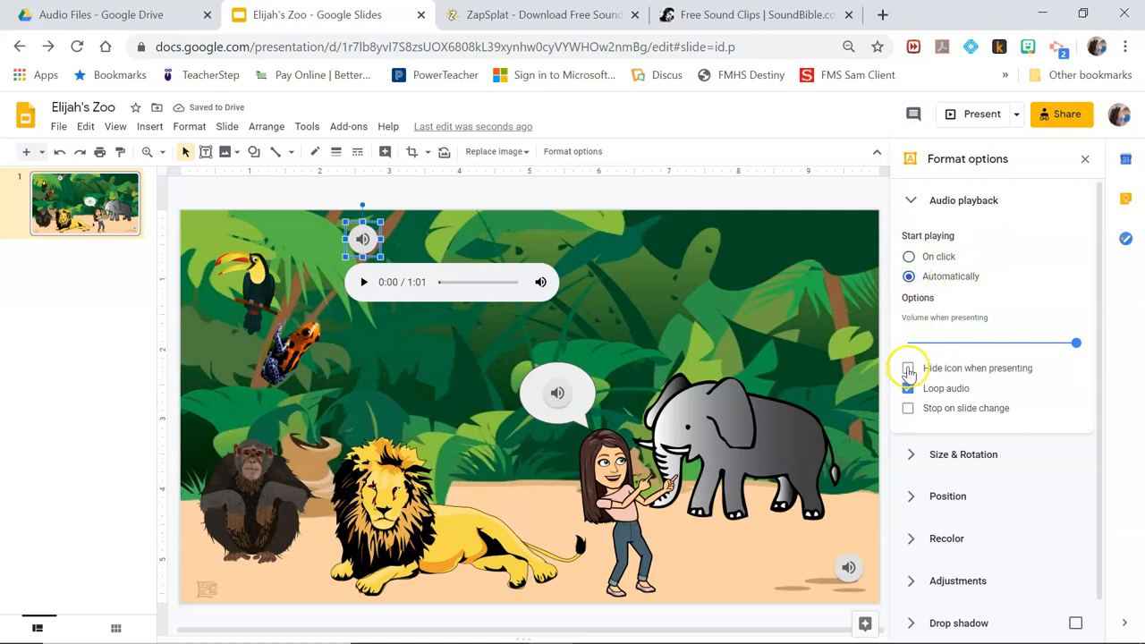
click(908, 369)
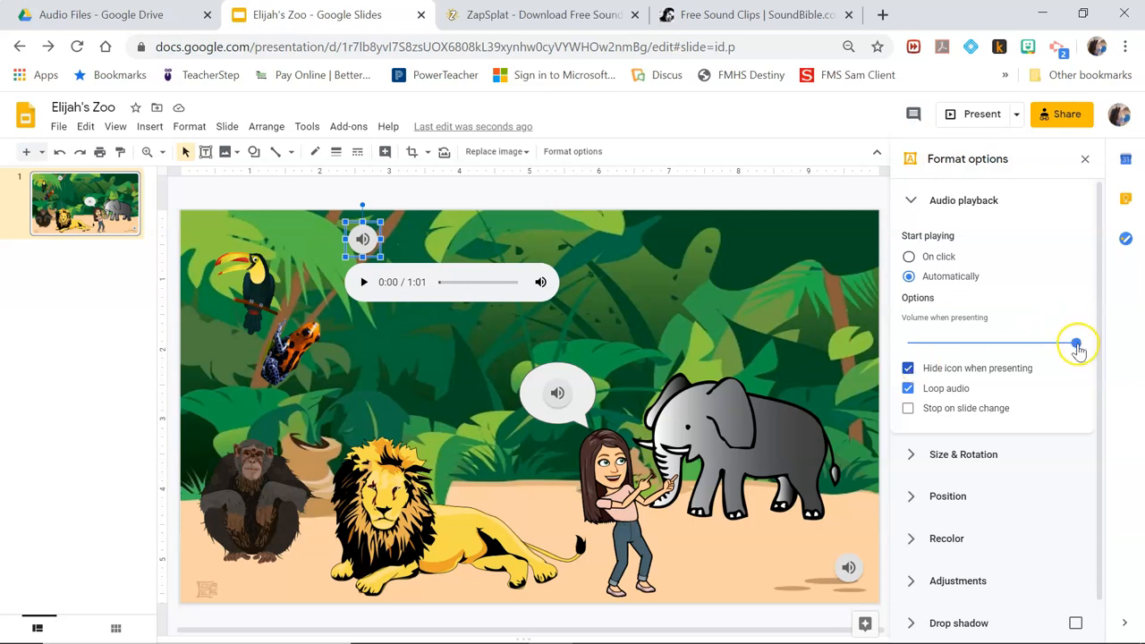
Step: Lower the presenting volume to about half, close Format options, and deselect the music icon
drag(1077, 344, 982, 343)
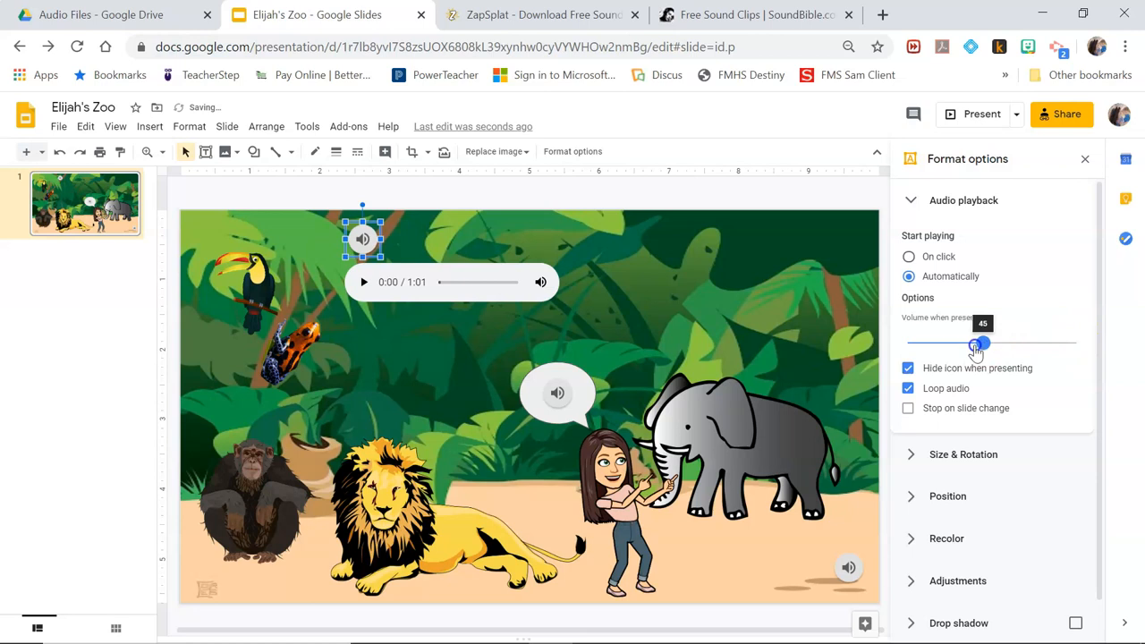
drag(977, 343, 987, 342)
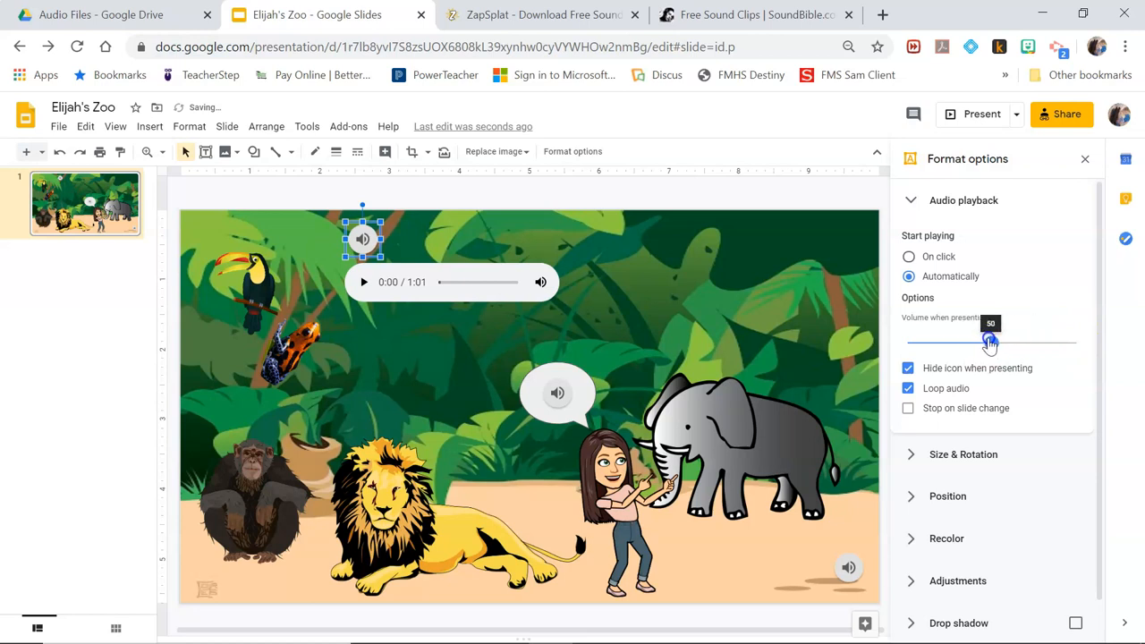
drag(991, 340, 980, 342)
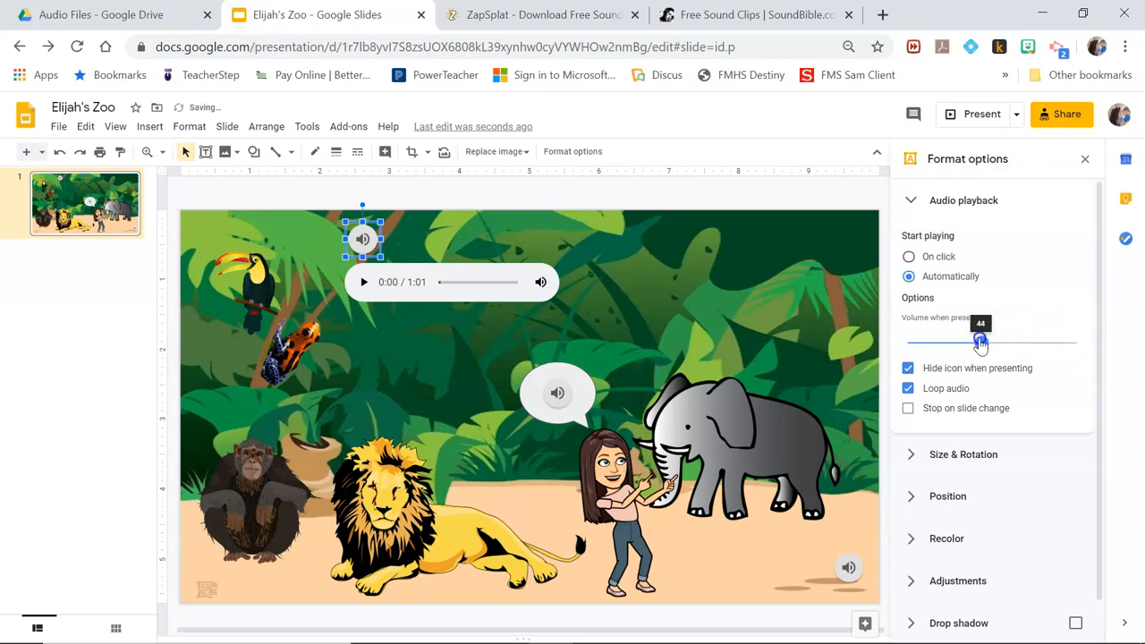
drag(980, 342, 984, 342)
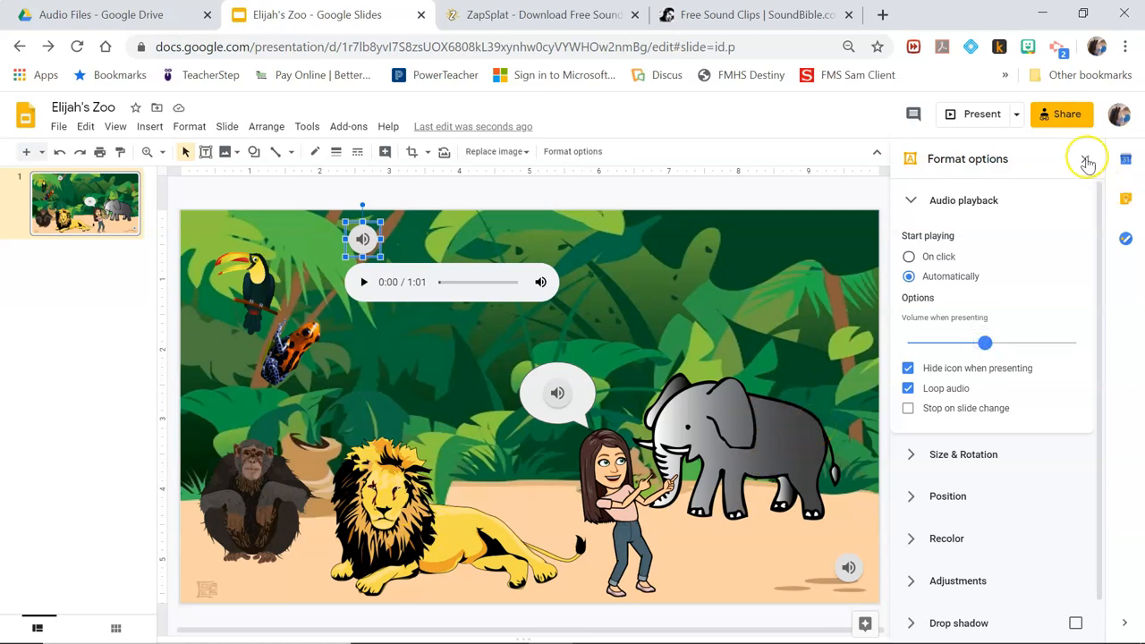
click(1087, 157)
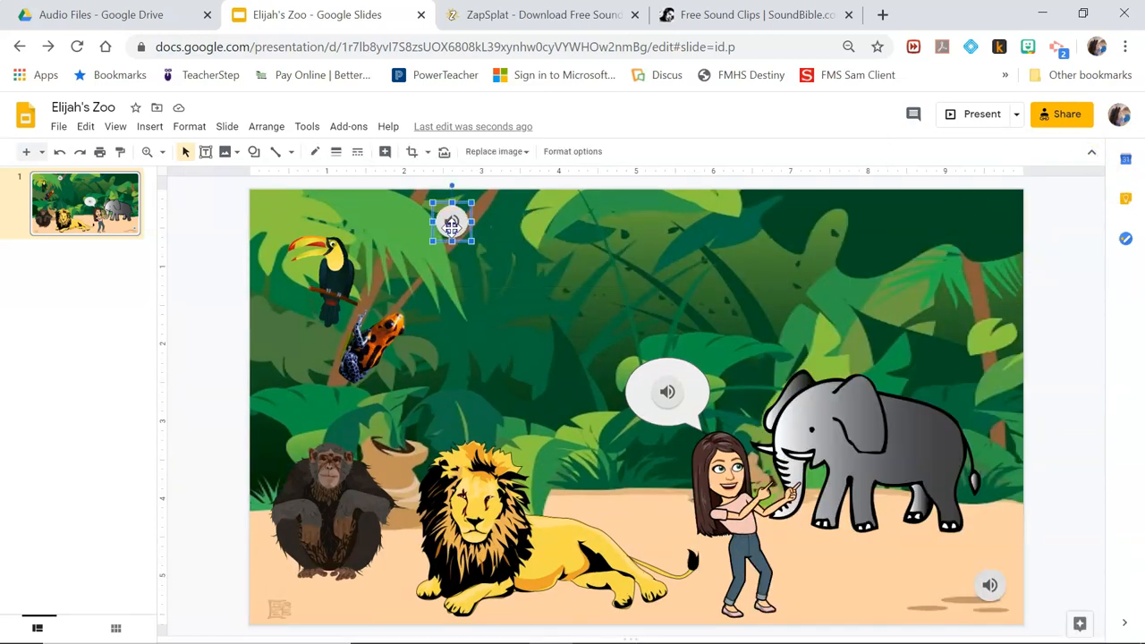
click(989, 585)
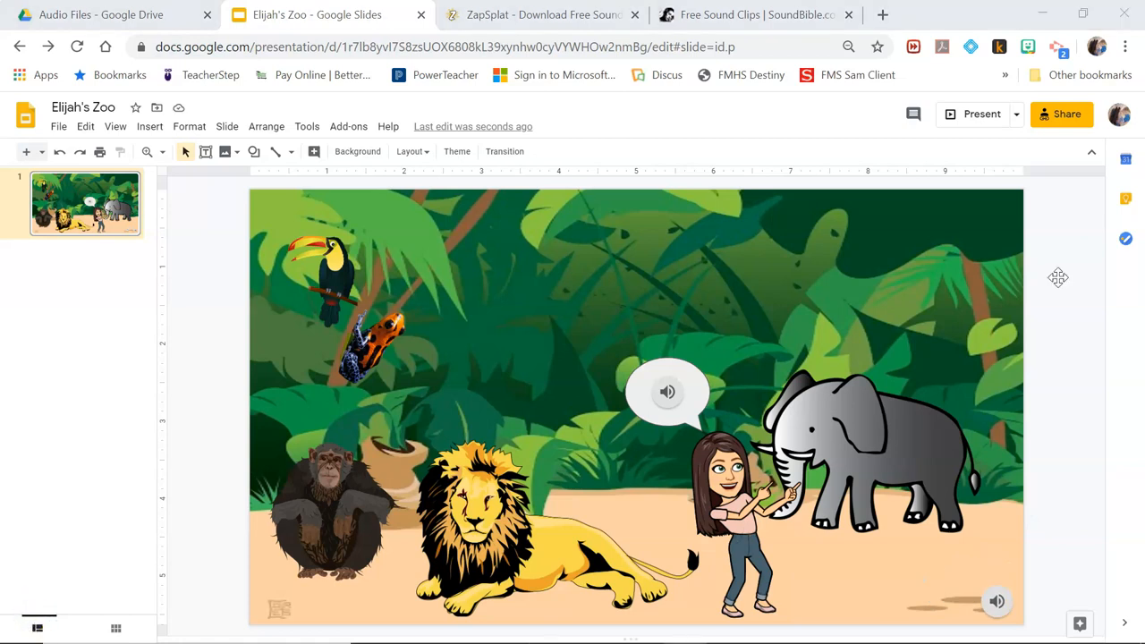
mouse_move(1077, 390)
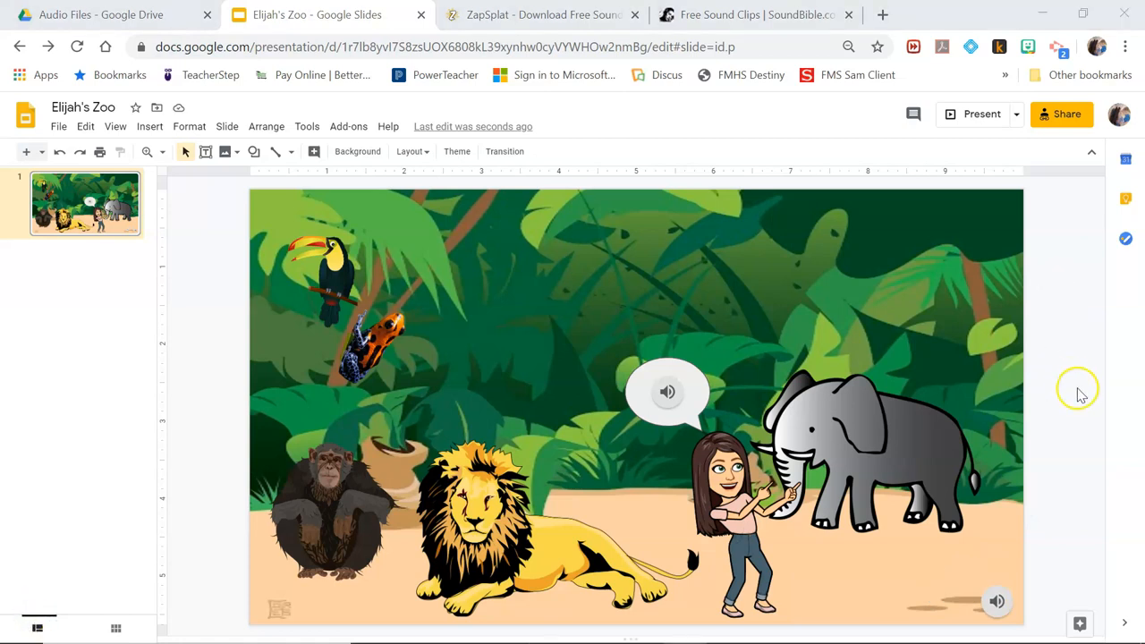
mouse_move(1073, 376)
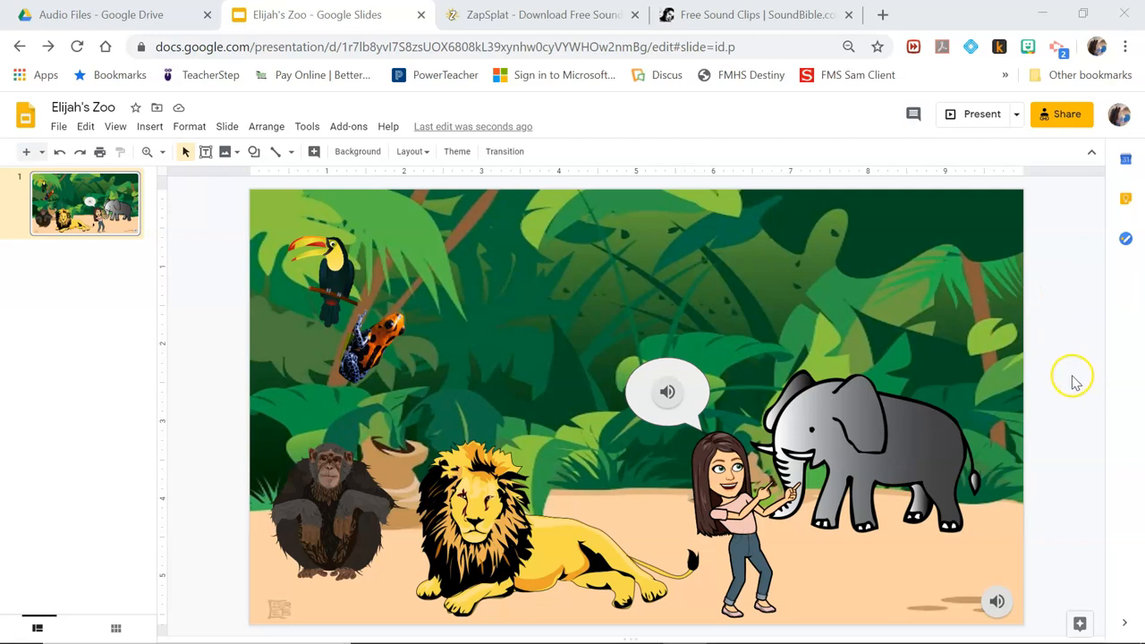
click(898, 503)
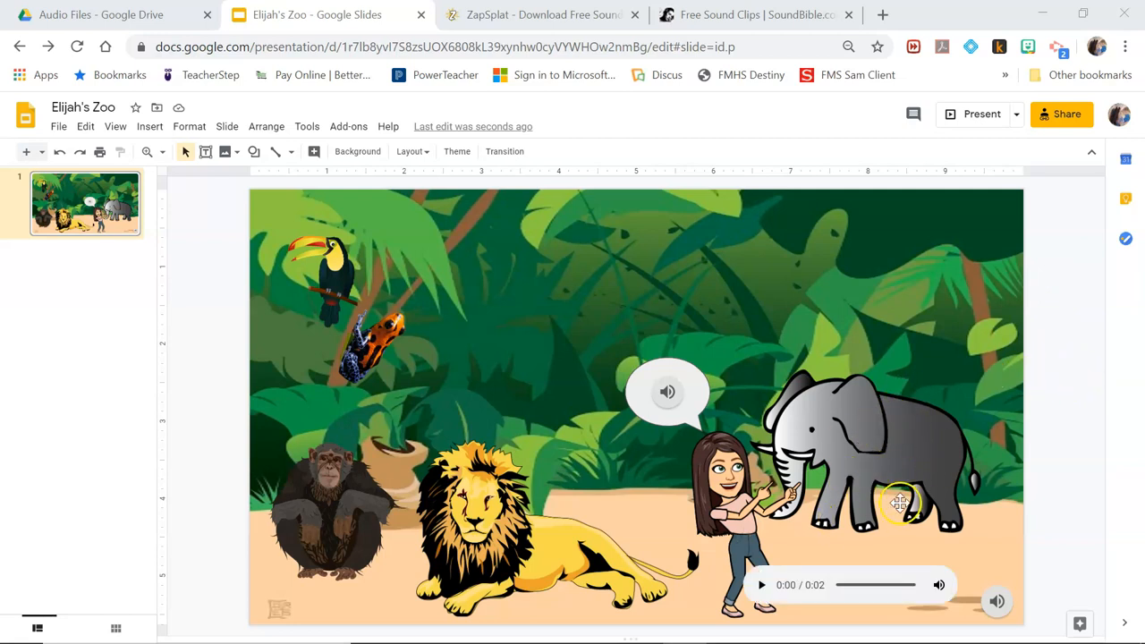
mouse_move(884, 436)
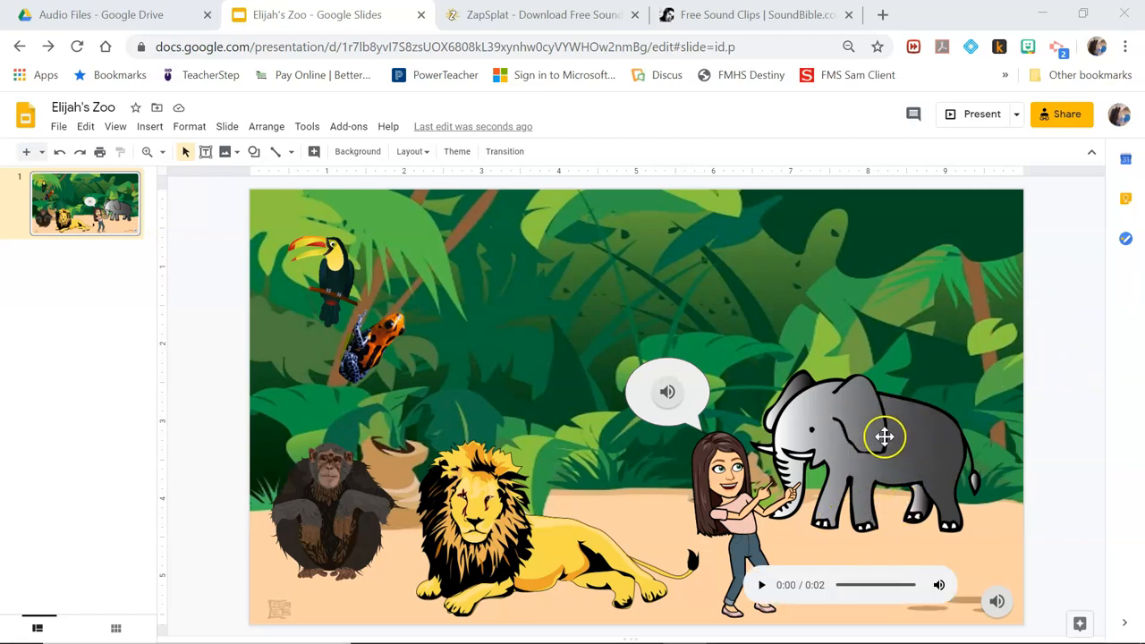
mouse_move(905, 468)
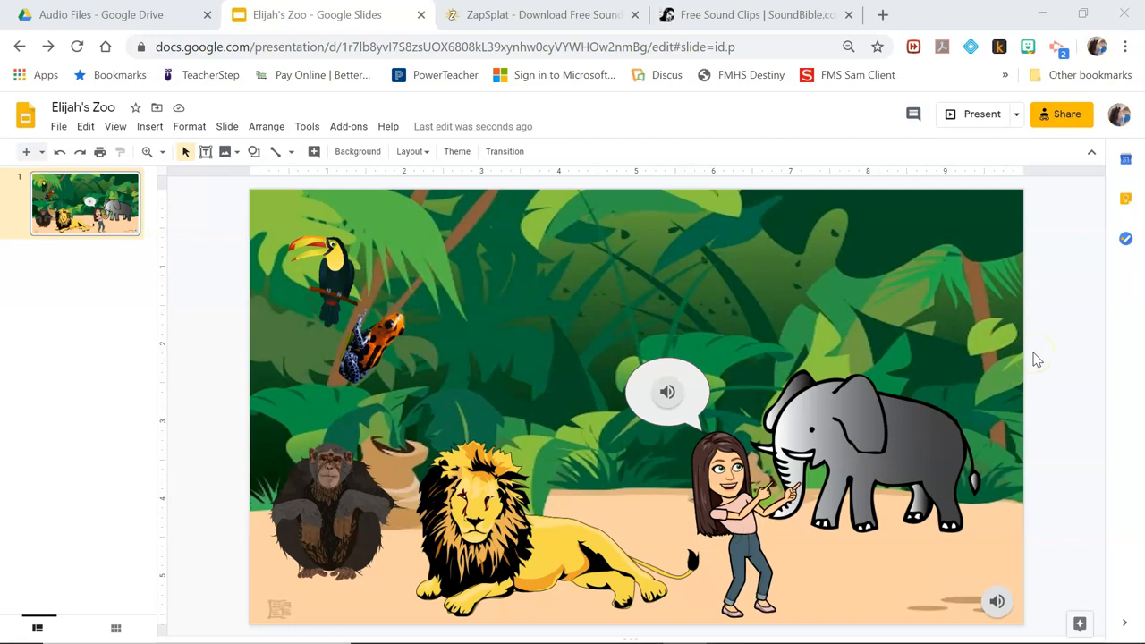
click(866, 489)
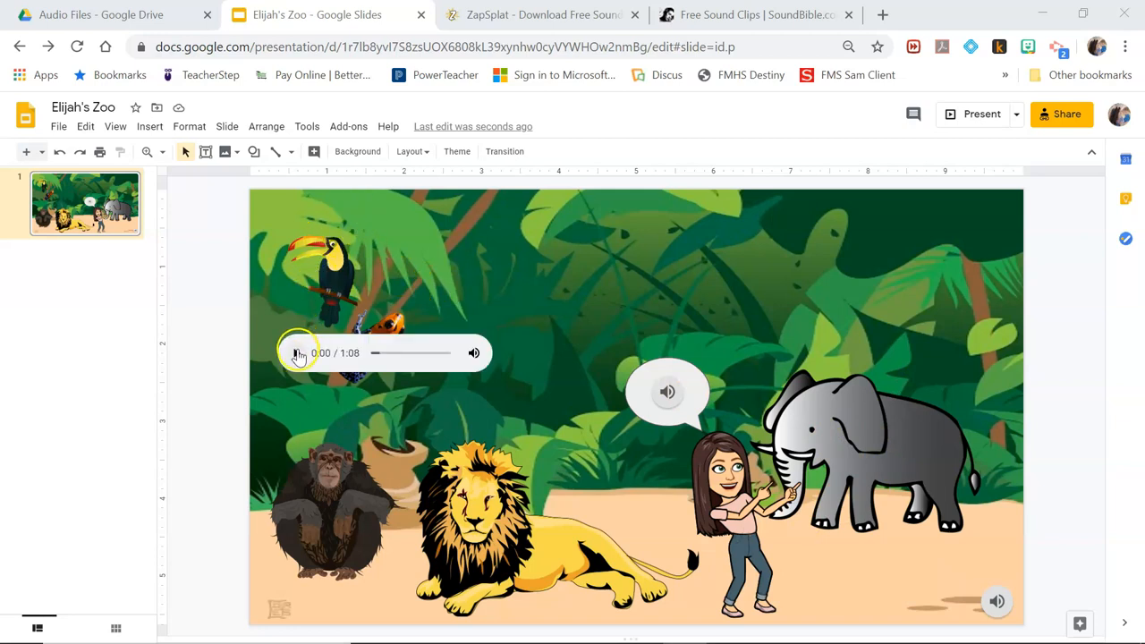
click(326, 277)
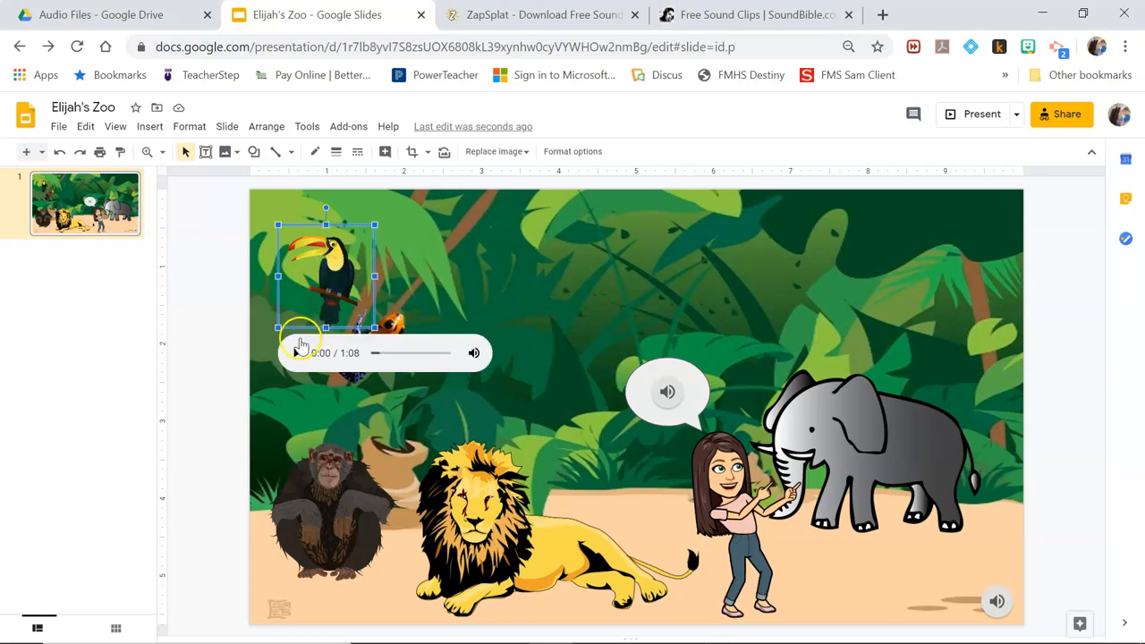
click(295, 352)
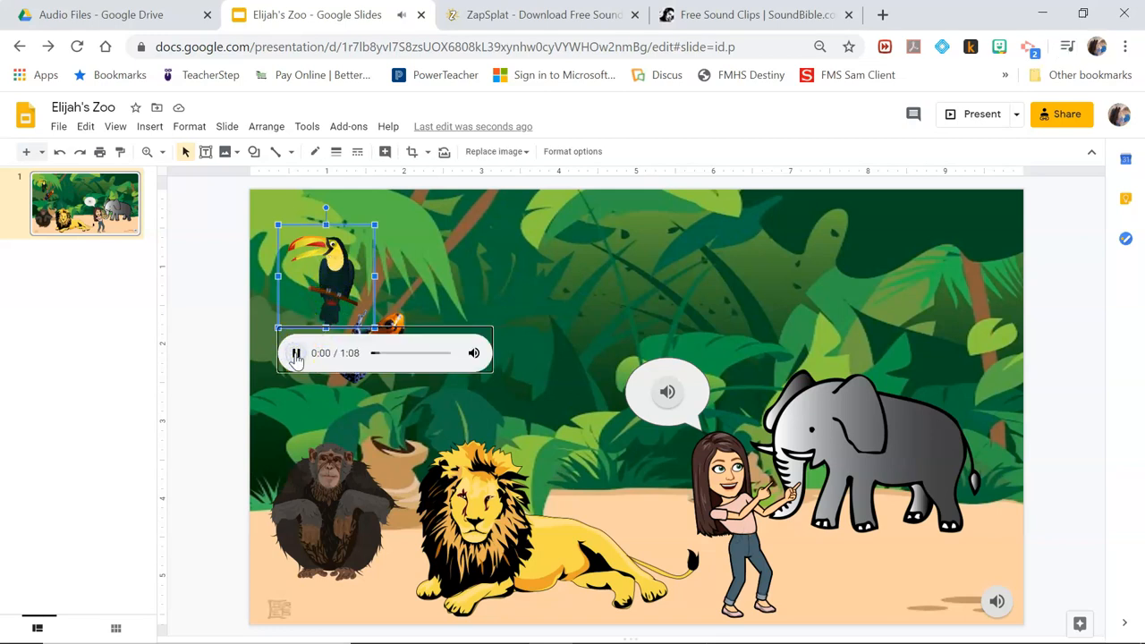
click(297, 352)
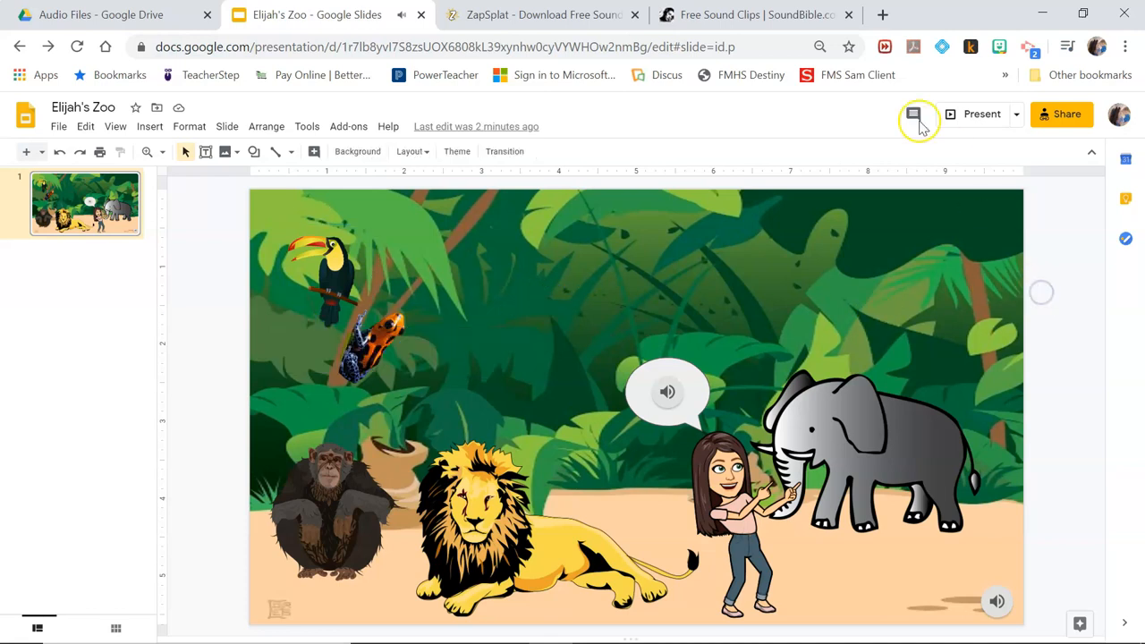
mouse_move(544, 14)
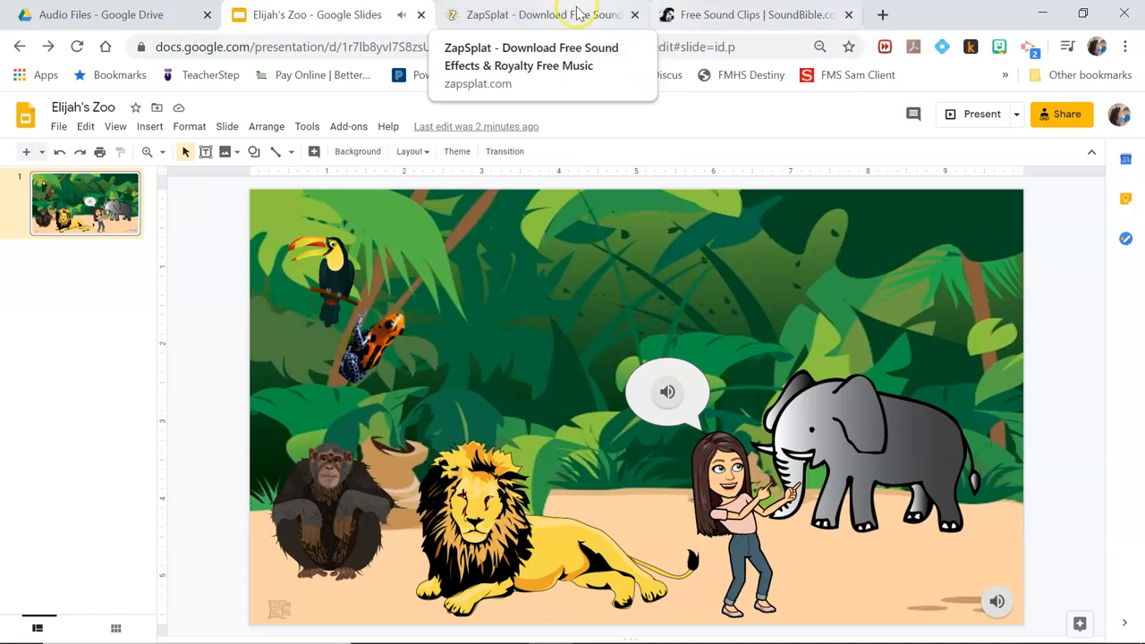
Step: On ZapSplat, preview the loud isolated toucan bird call and download it as an MP3
click(537, 14)
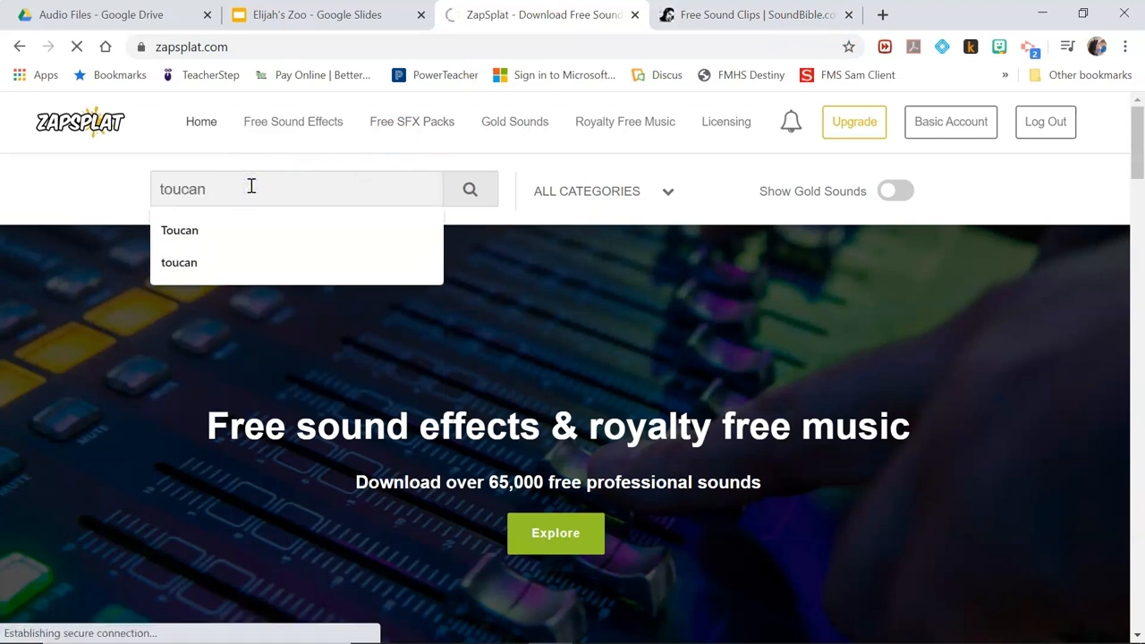
mouse_move(351, 190)
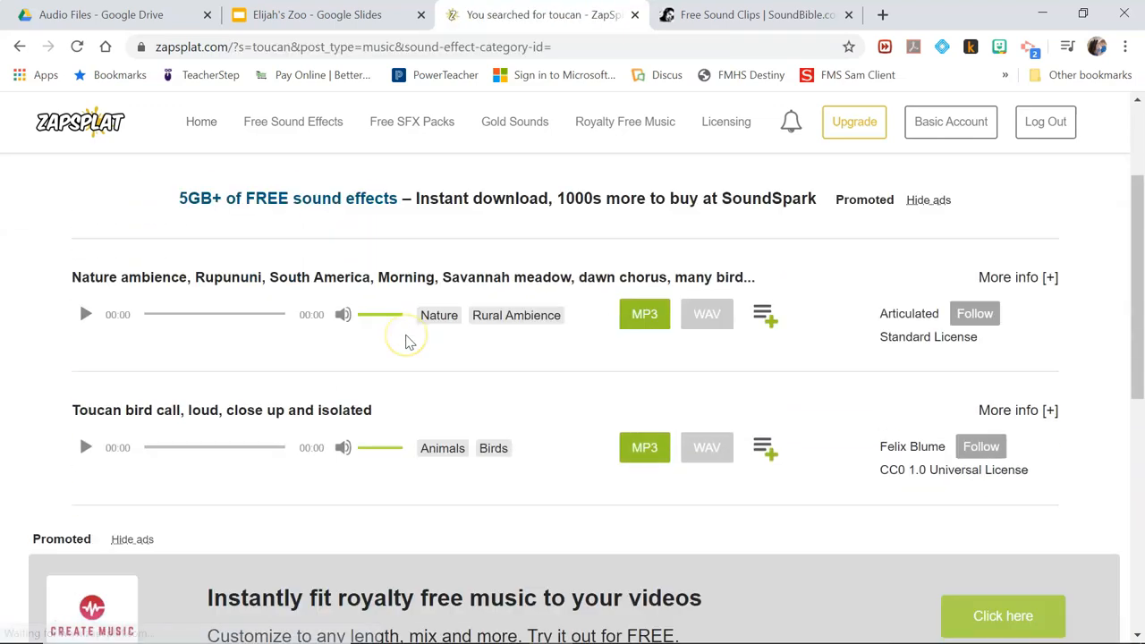
click(85, 447)
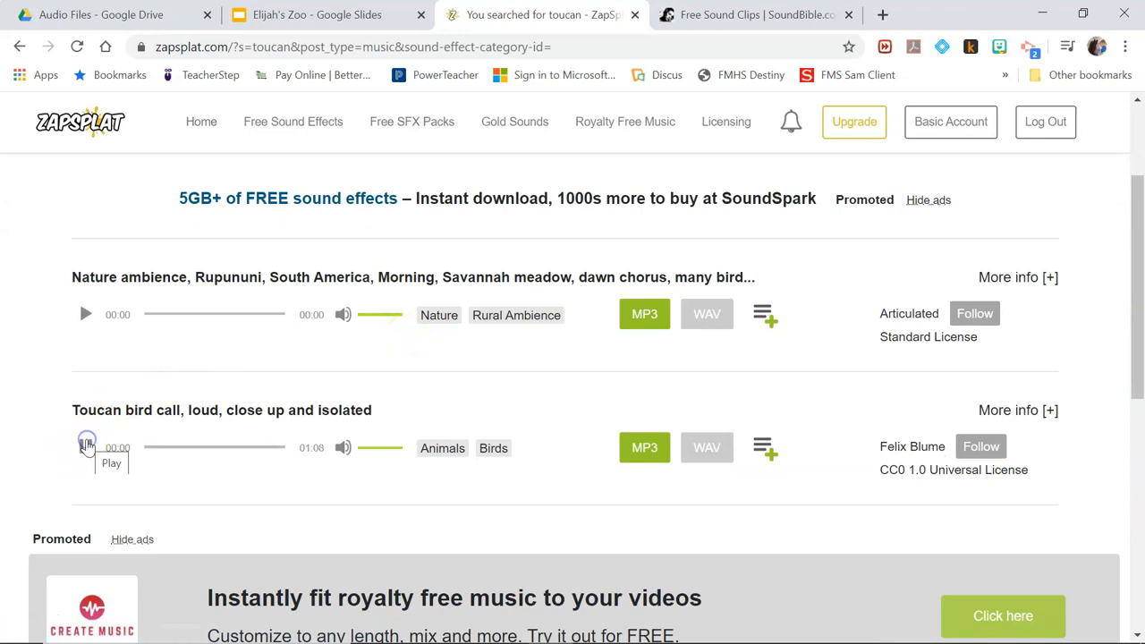
click(86, 448)
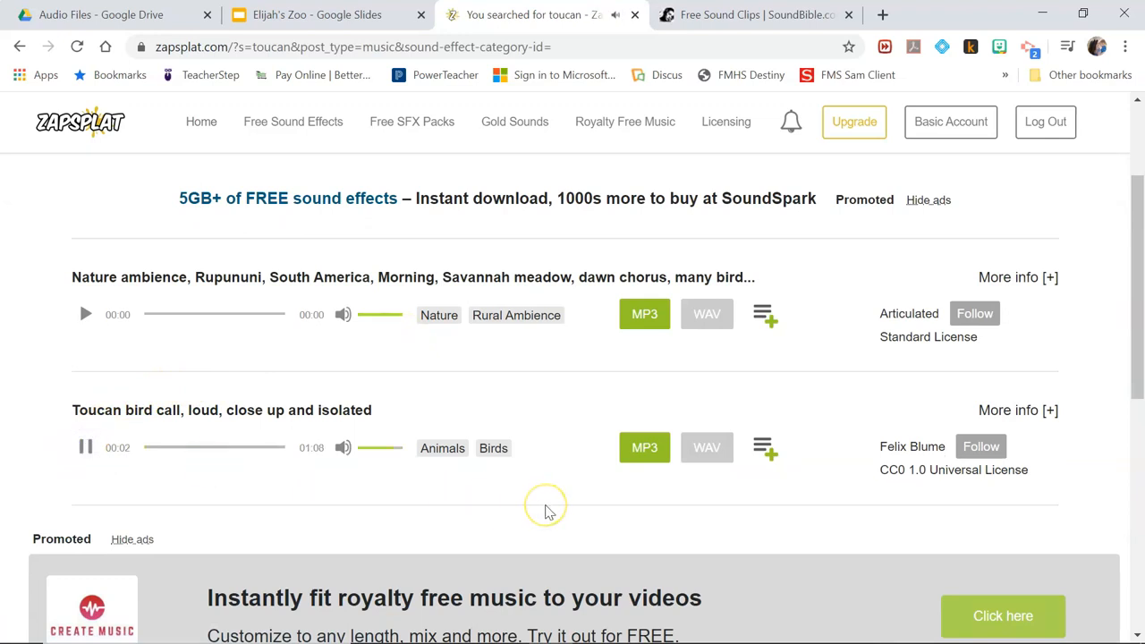
mouse_move(623, 493)
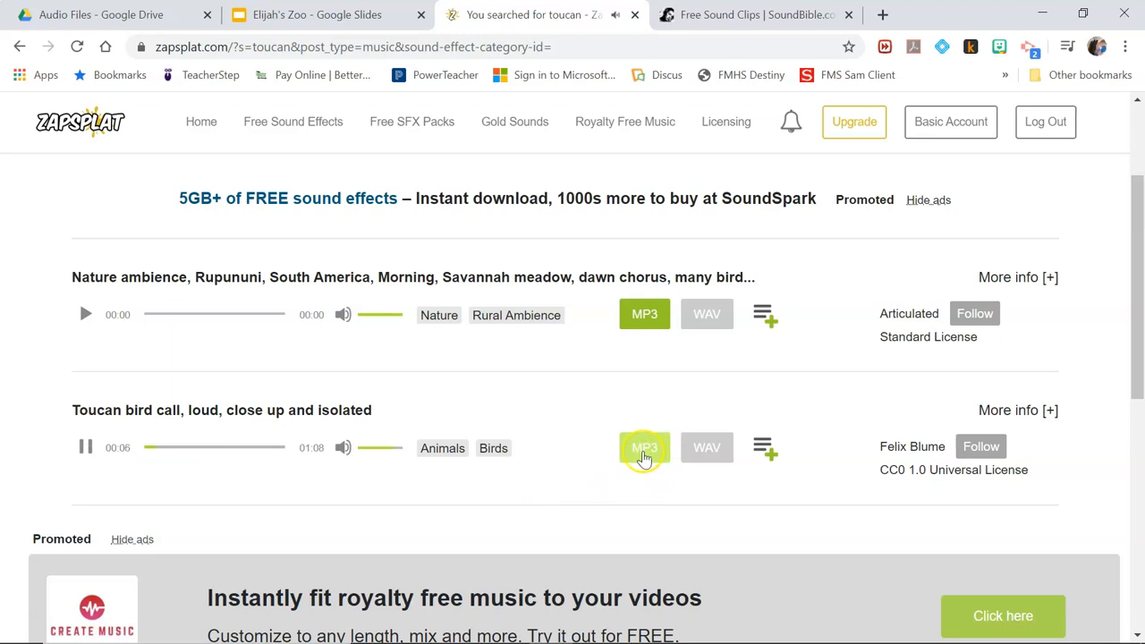
click(644, 447)
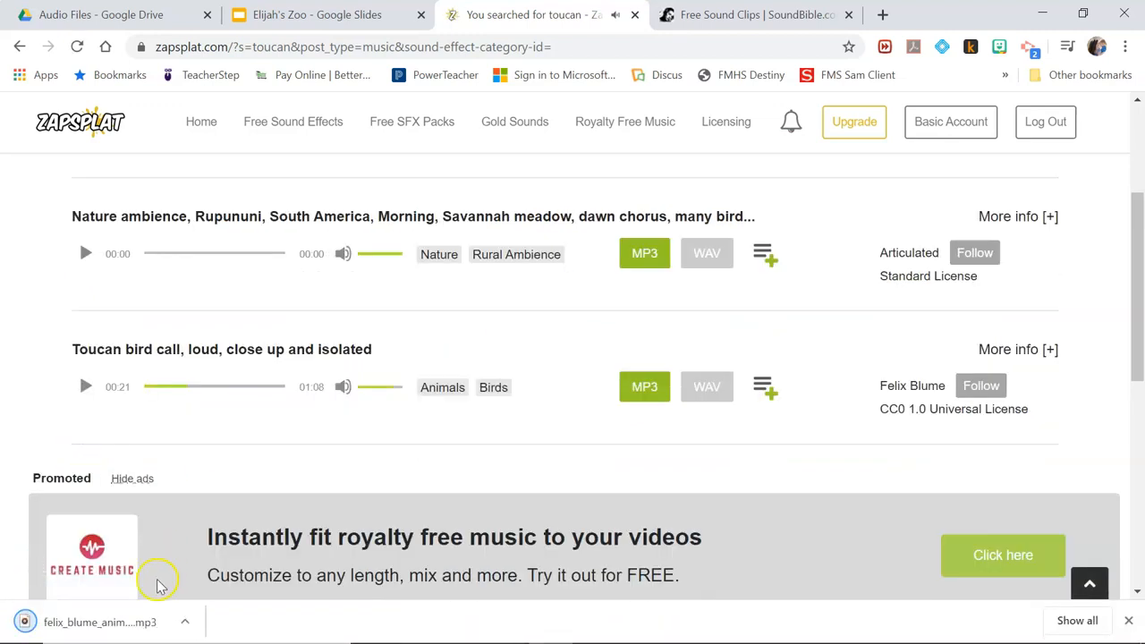
mouse_move(179, 501)
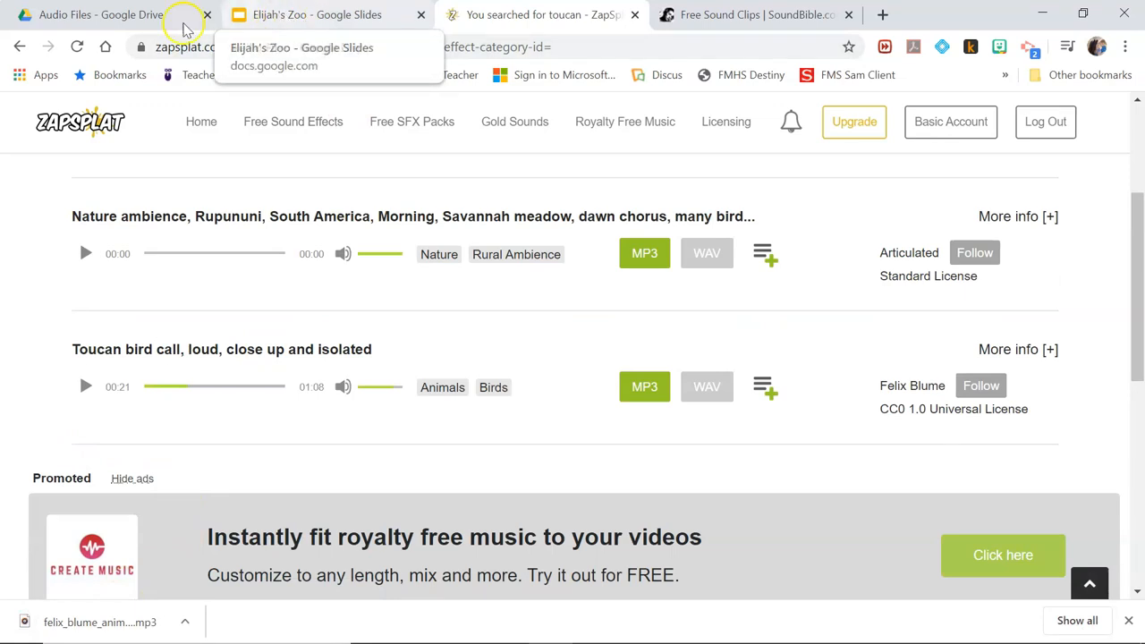
Step: In Google Drive, update the existing toucan call file with the new upload as version 2
click(101, 14)
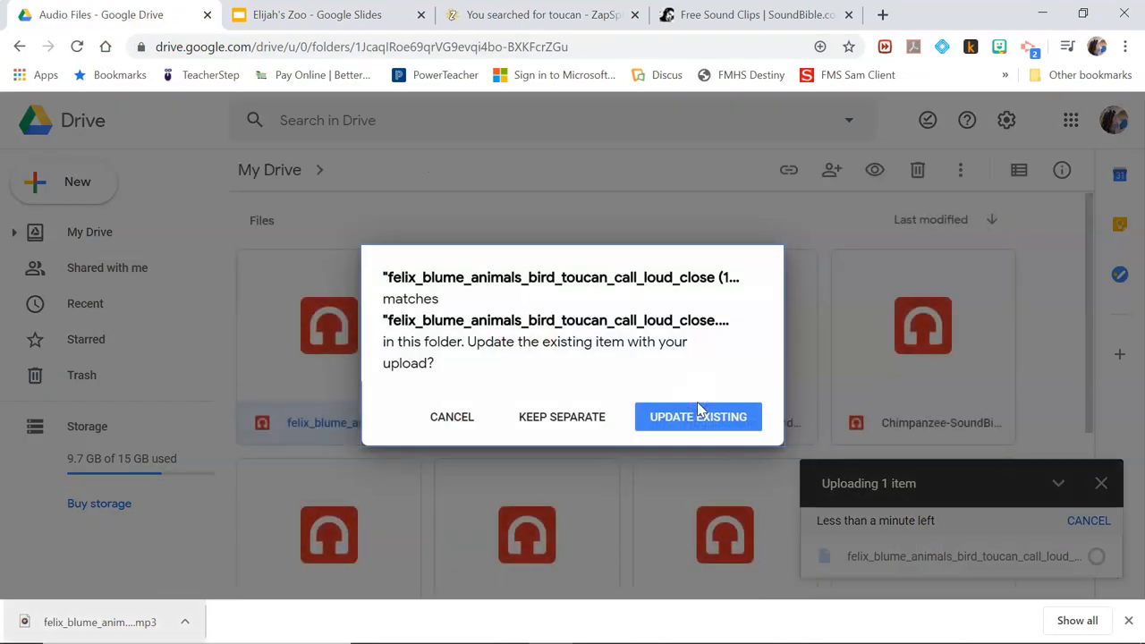
click(697, 415)
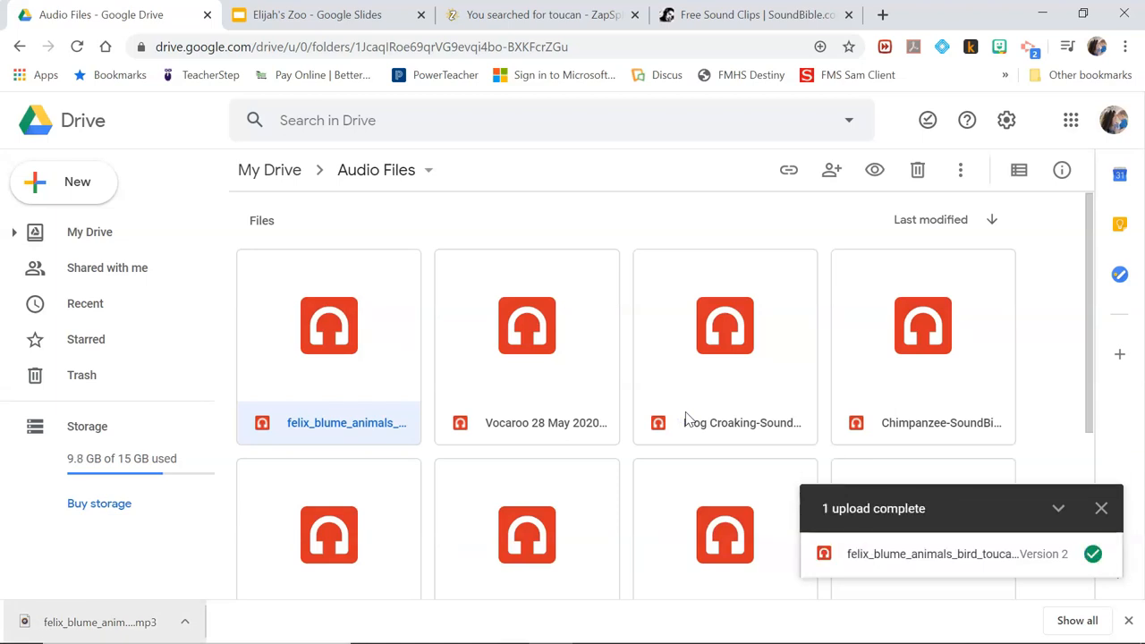
mouse_move(486, 465)
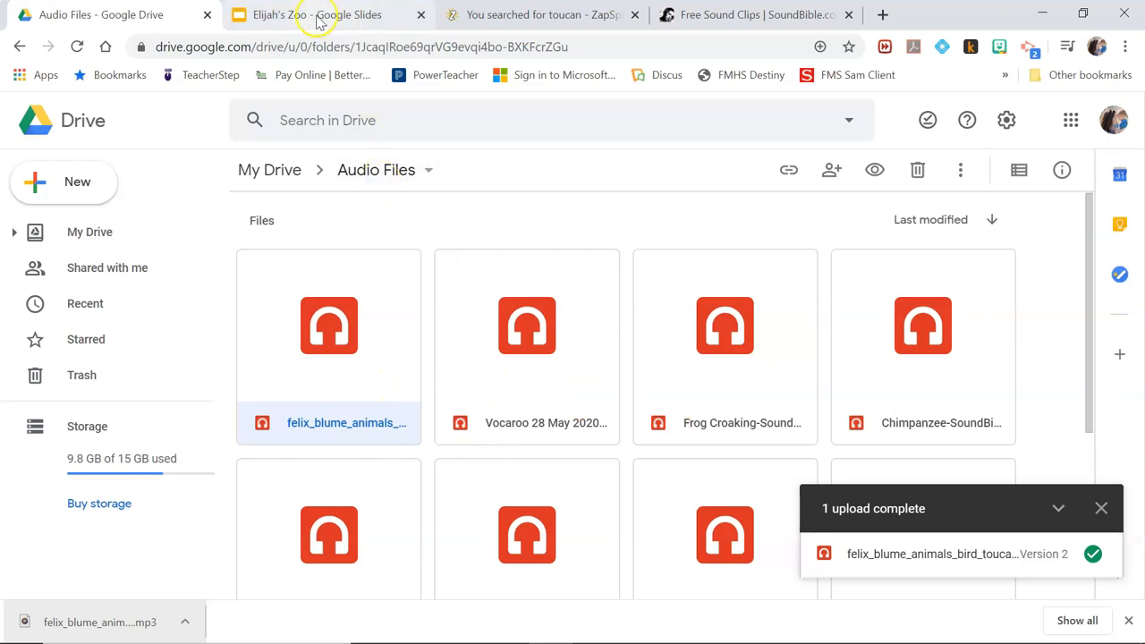
Step: Return to the Elijah's Zoo deck and insert the toucan sound clip set to play on click
click(316, 14)
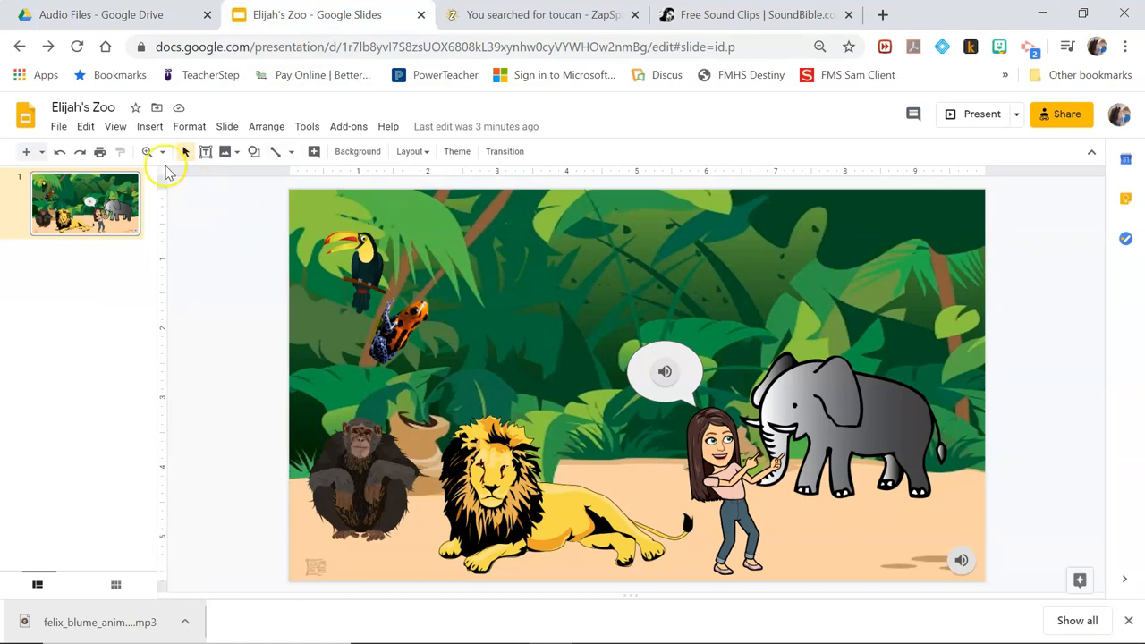
click(150, 125)
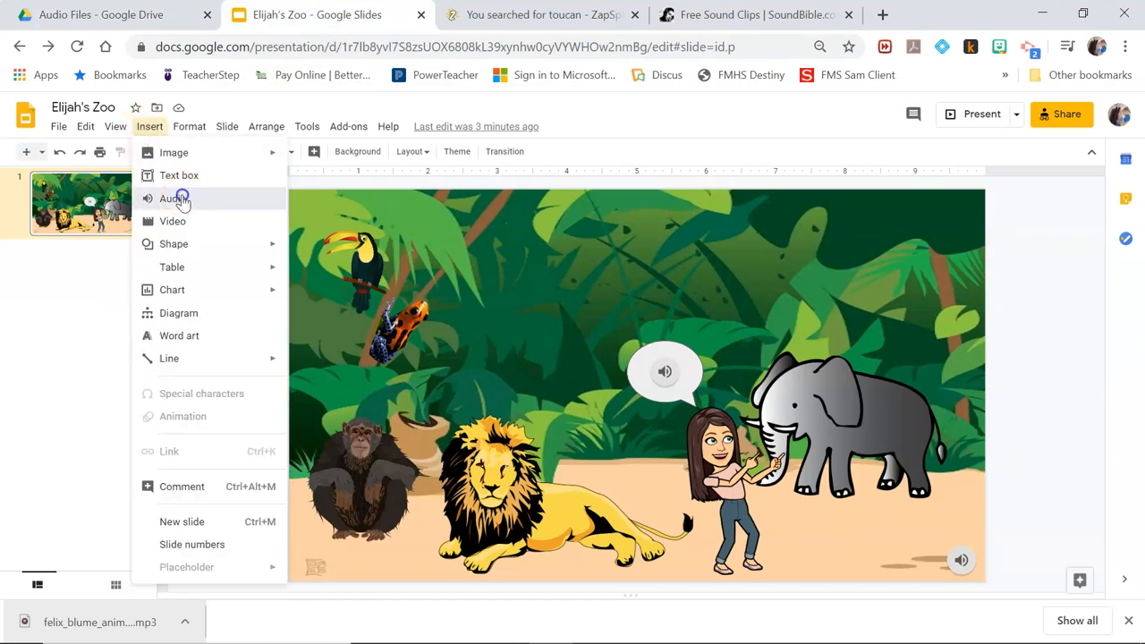
click(168, 197)
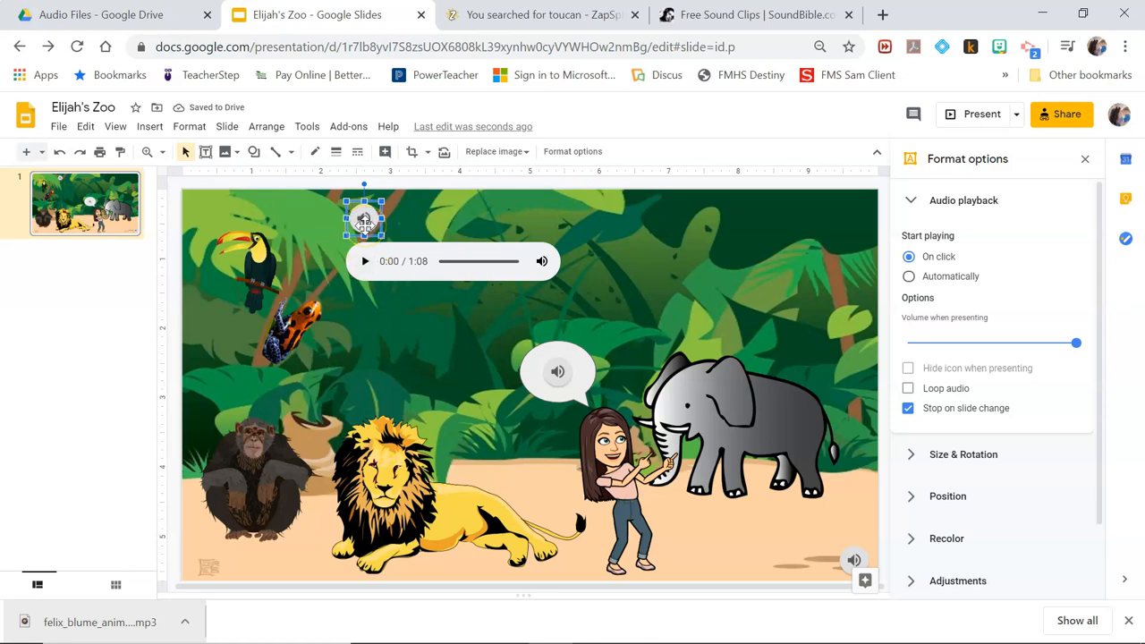
right_click(364, 219)
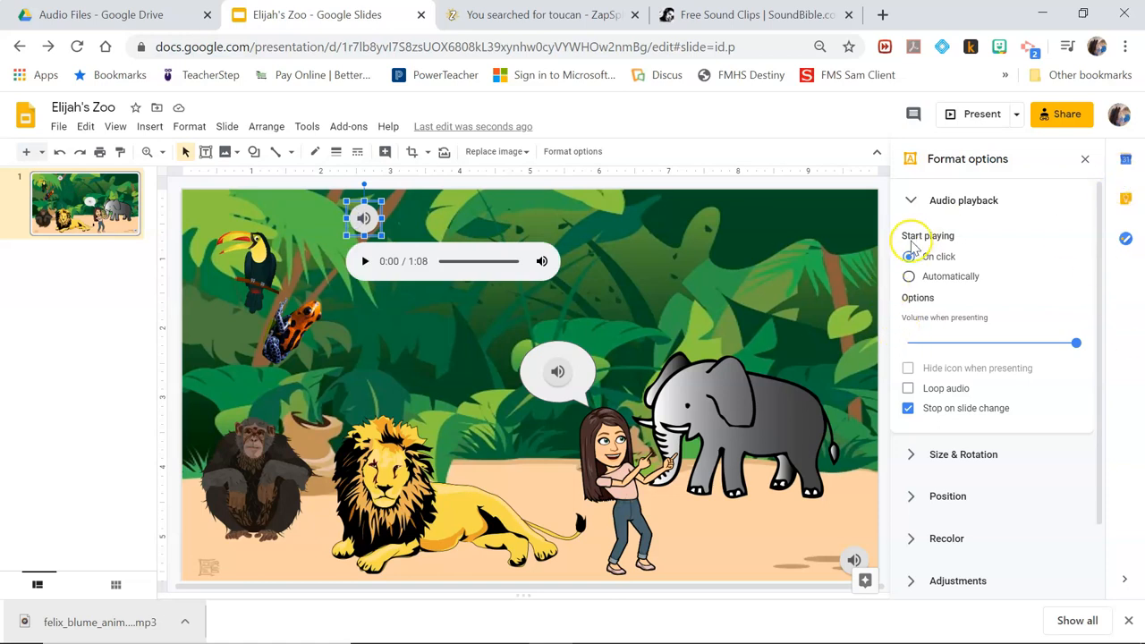
mouse_move(984, 369)
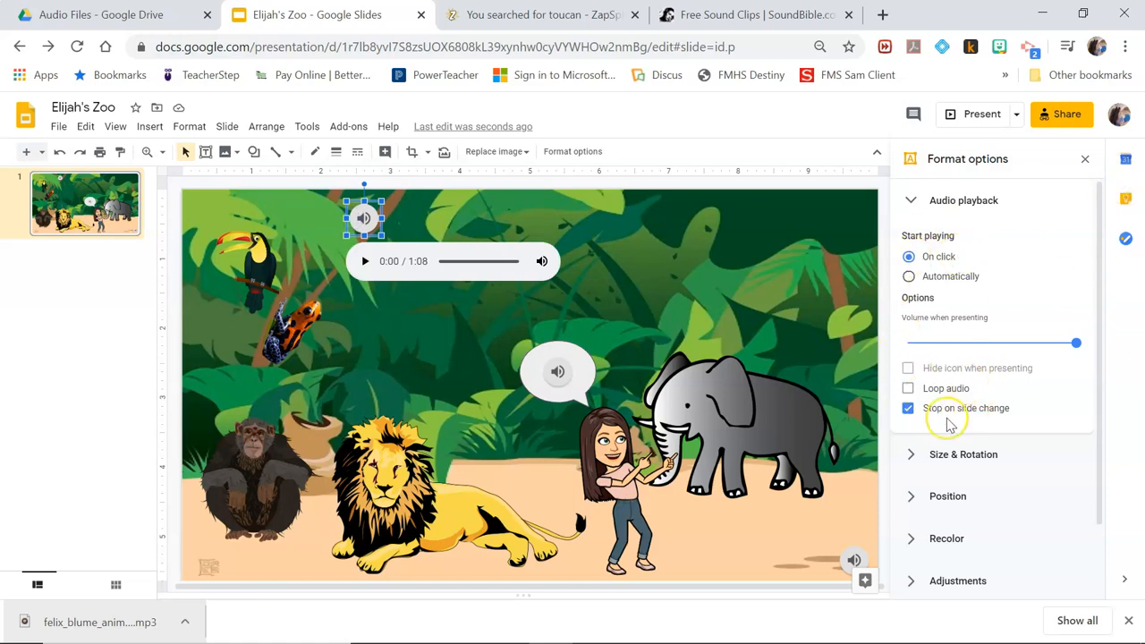
mouse_move(984, 415)
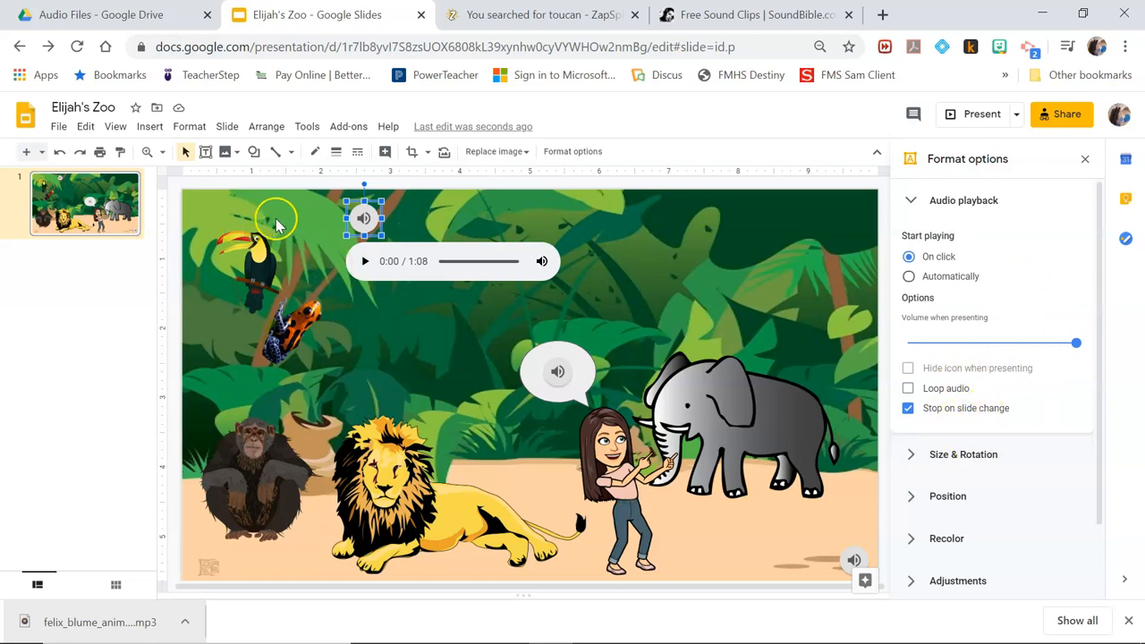
mouse_move(258, 272)
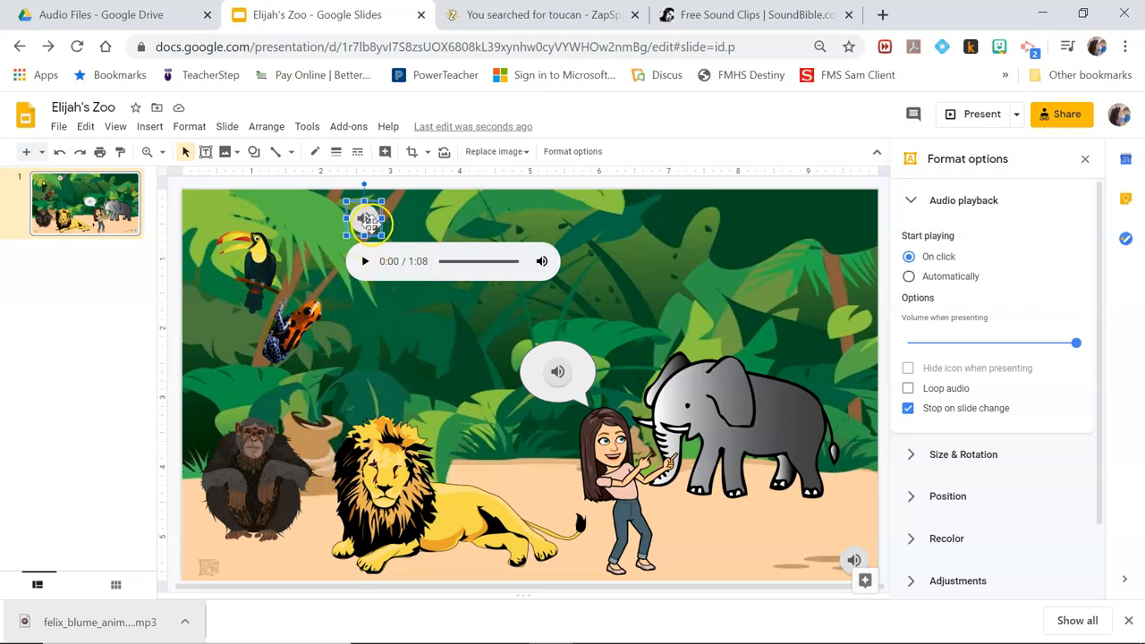
Step: Replace the audio clip's speaker icon with a toucan picture from a 'toucan vector' web image search
right_click(365, 222)
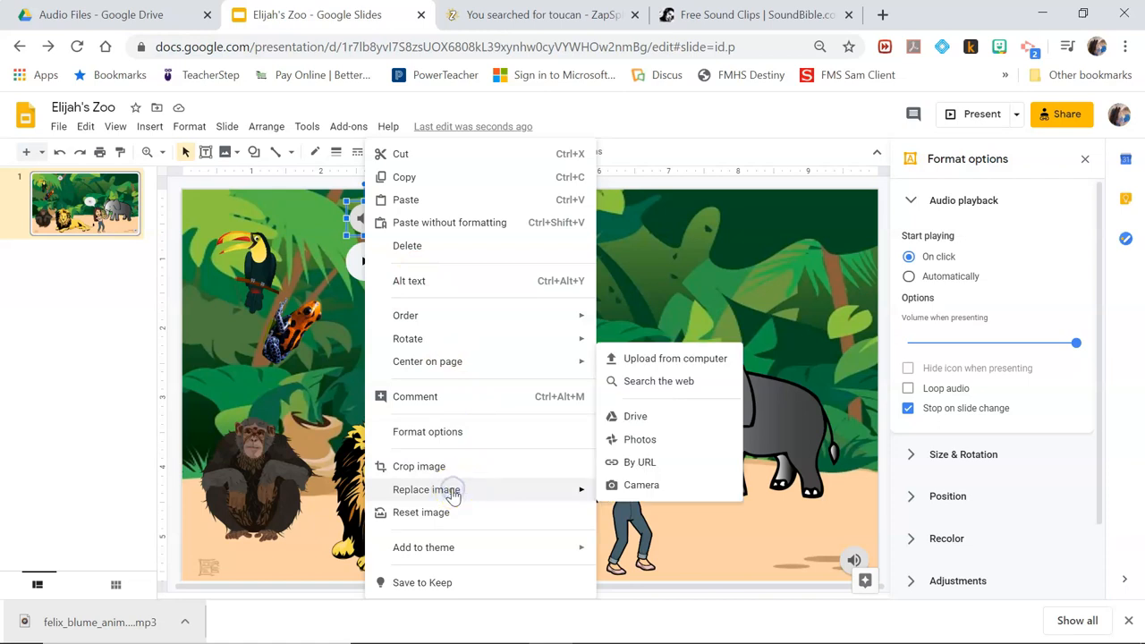
mouse_move(696, 465)
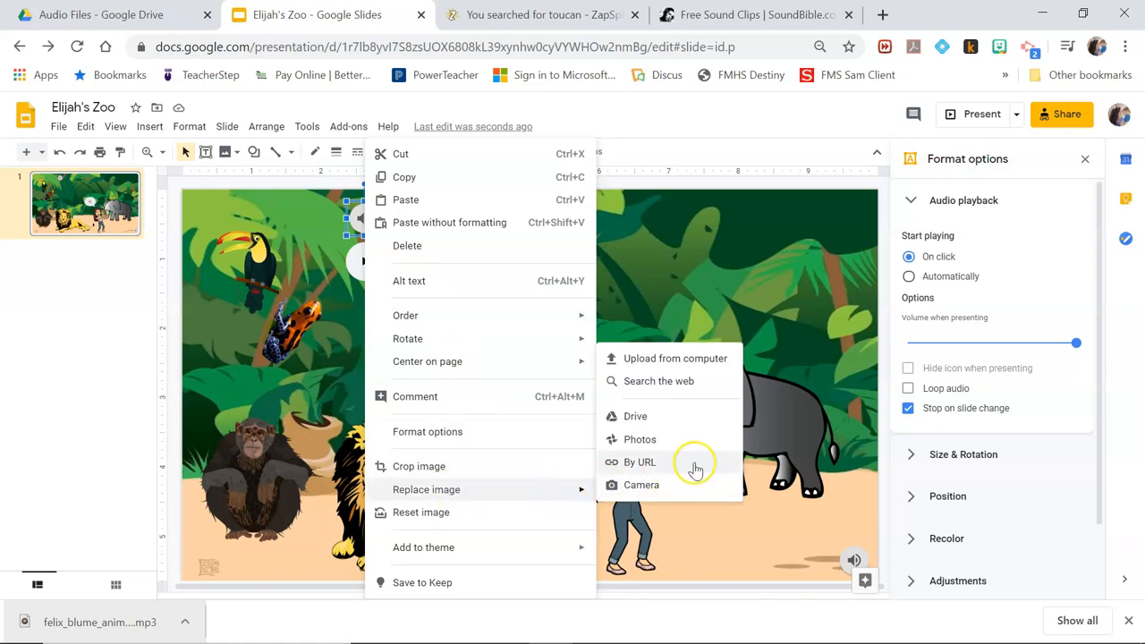
click(659, 379)
text(toucan vector)
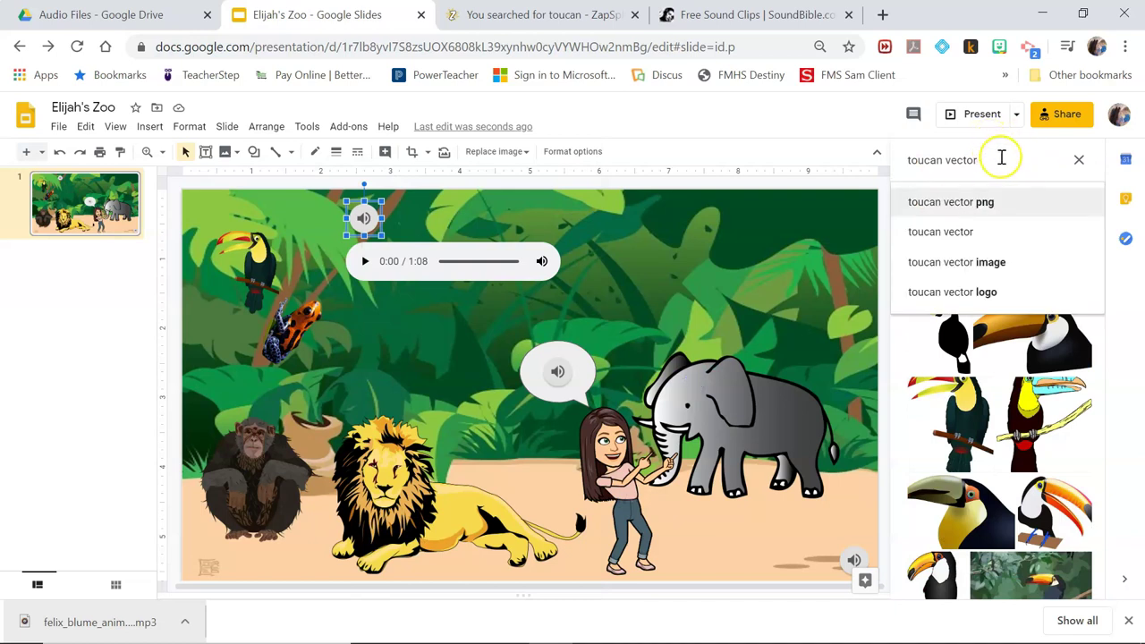
double_click(959, 159)
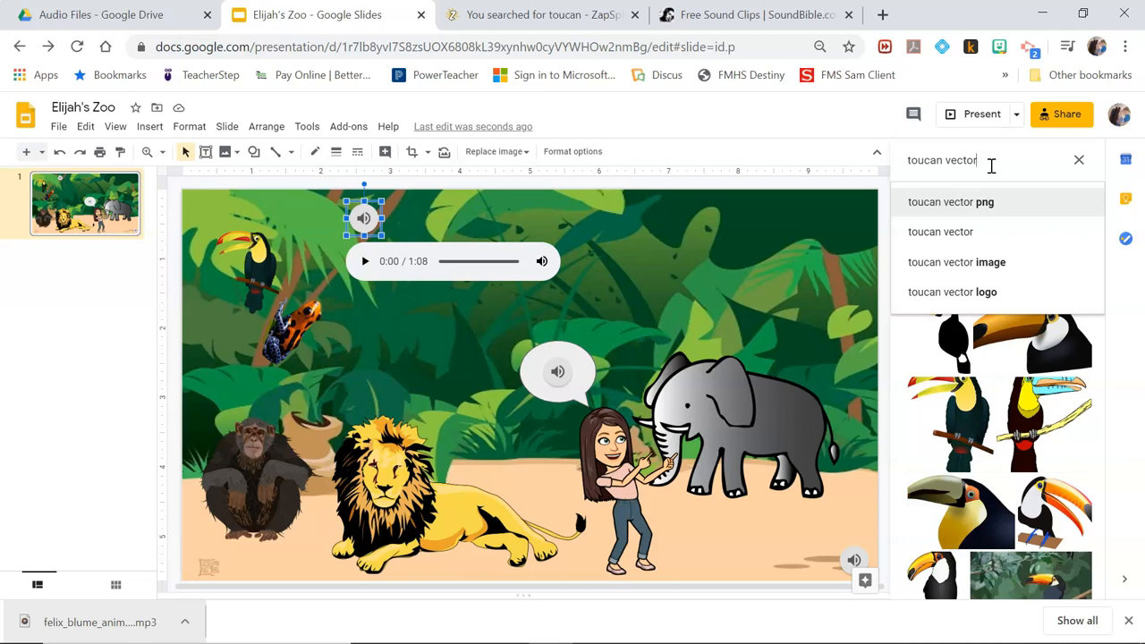
click(950, 200)
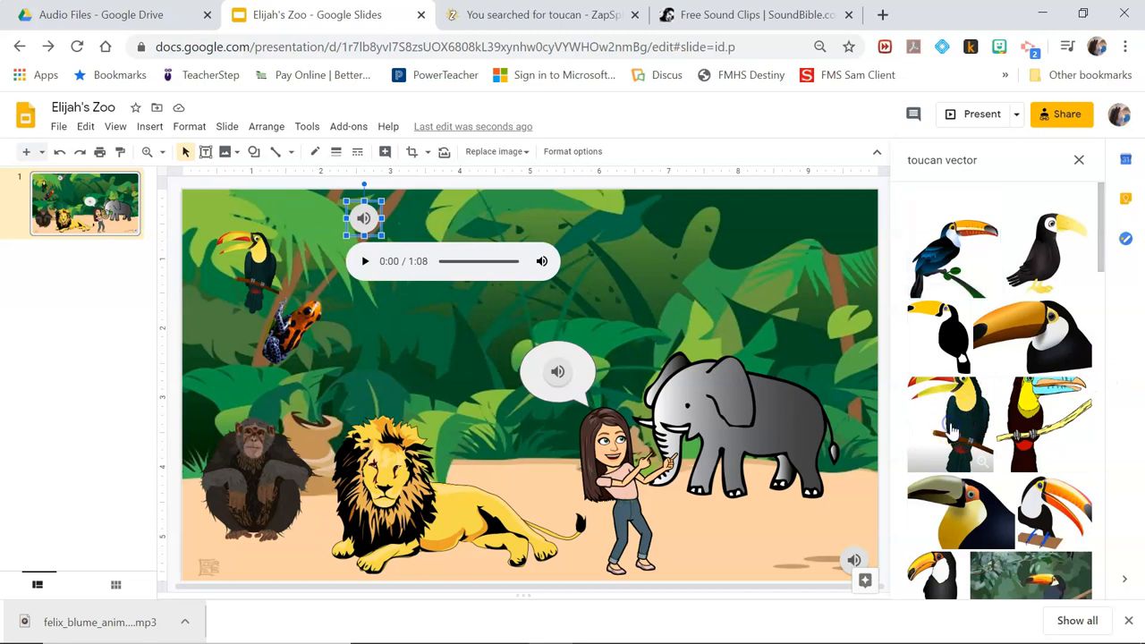
click(949, 426)
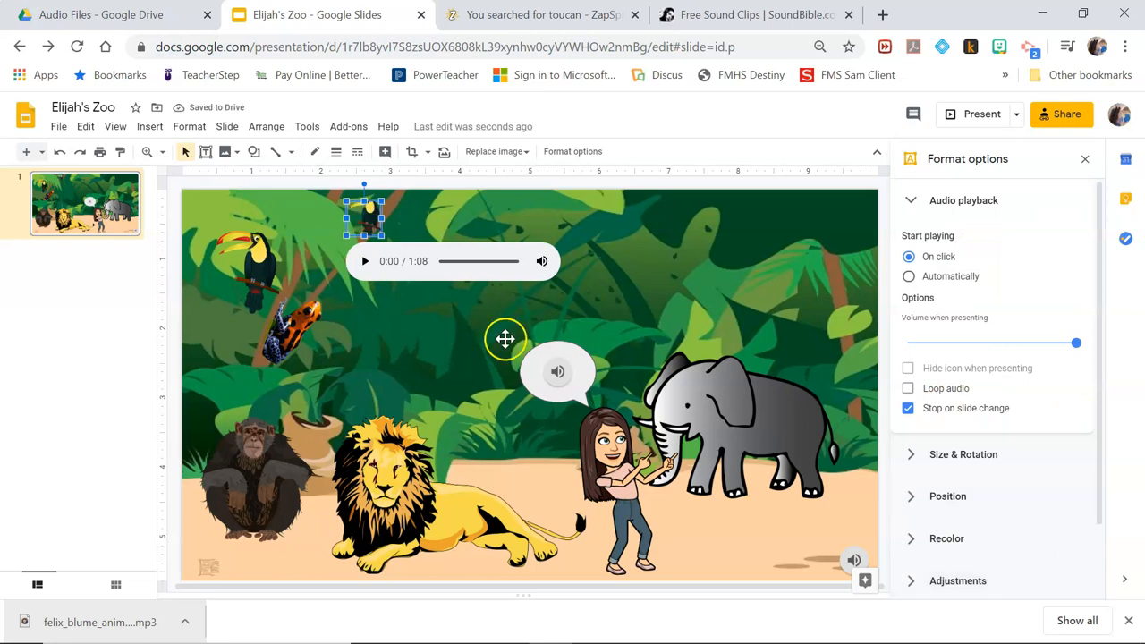
Step: Enlarge the toucan audio picture and nudge it nearer the original toucan
drag(363, 215, 433, 311)
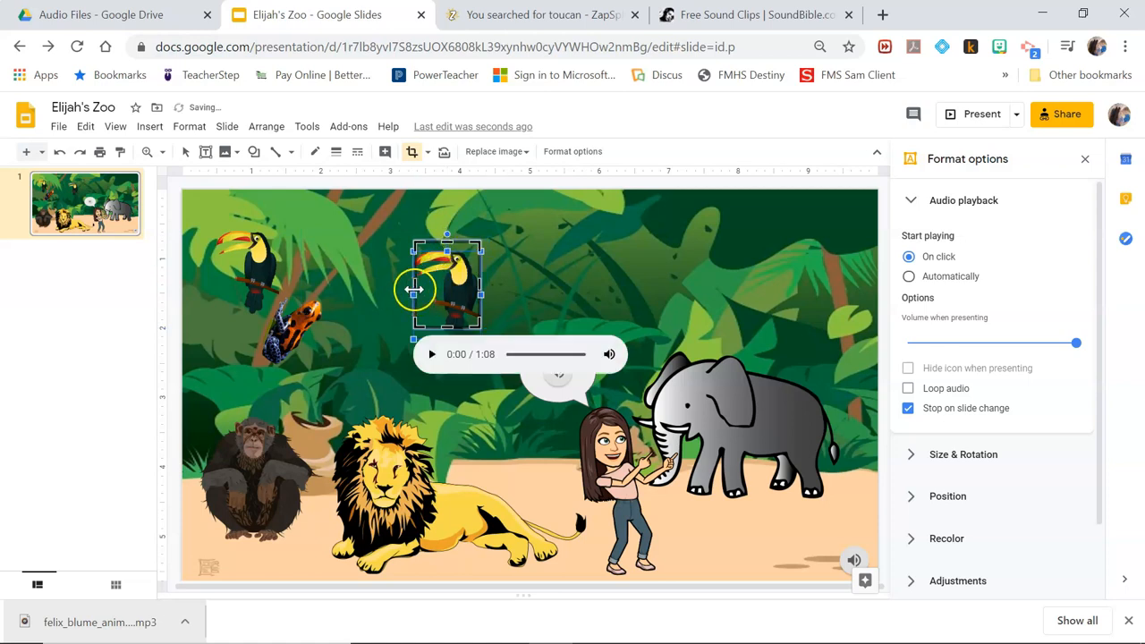
drag(447, 286, 476, 288)
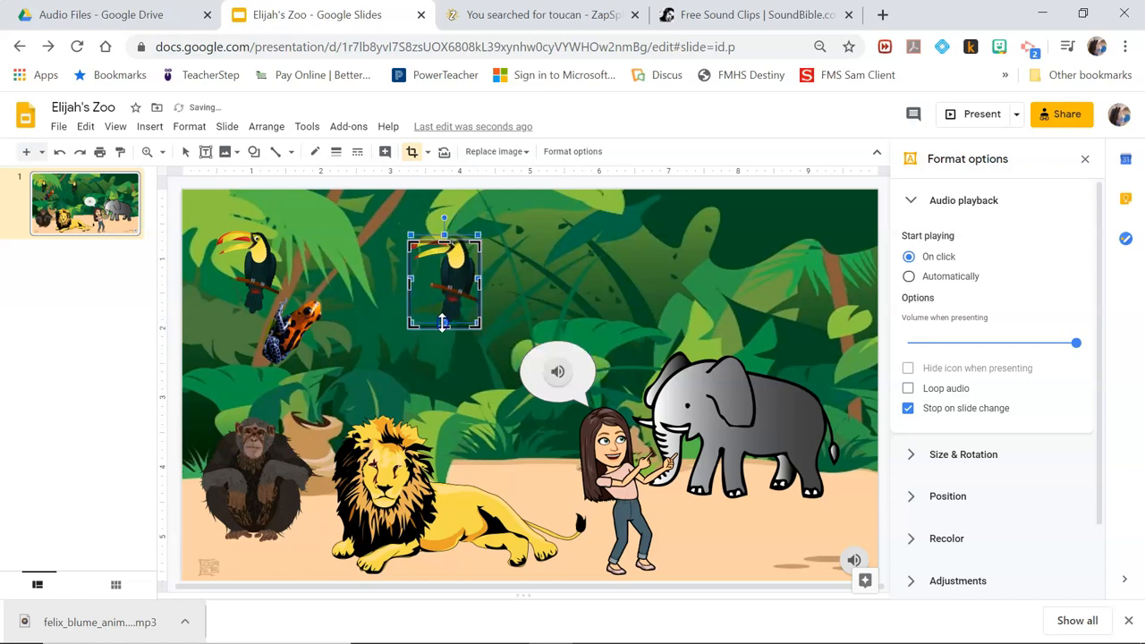
click(558, 370)
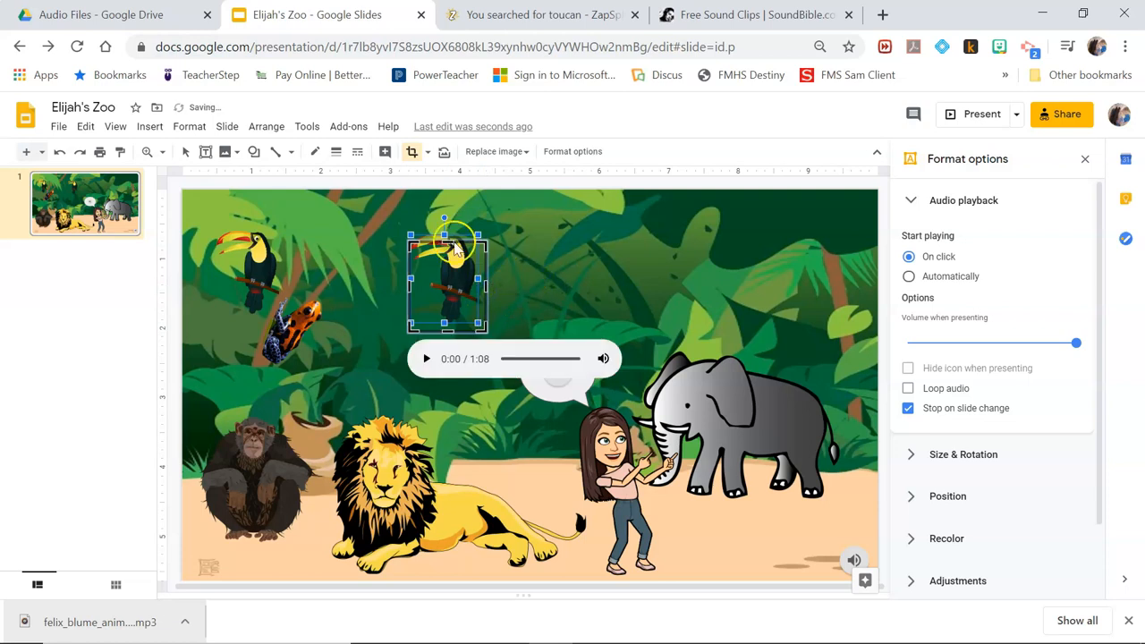
mouse_move(556, 260)
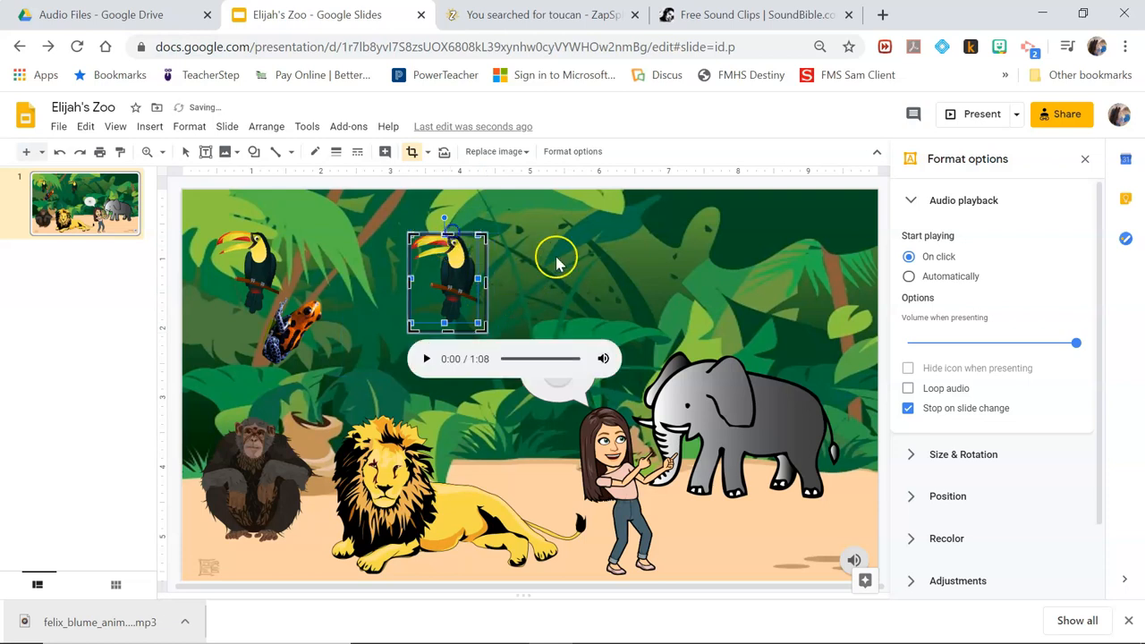
drag(447, 286, 447, 272)
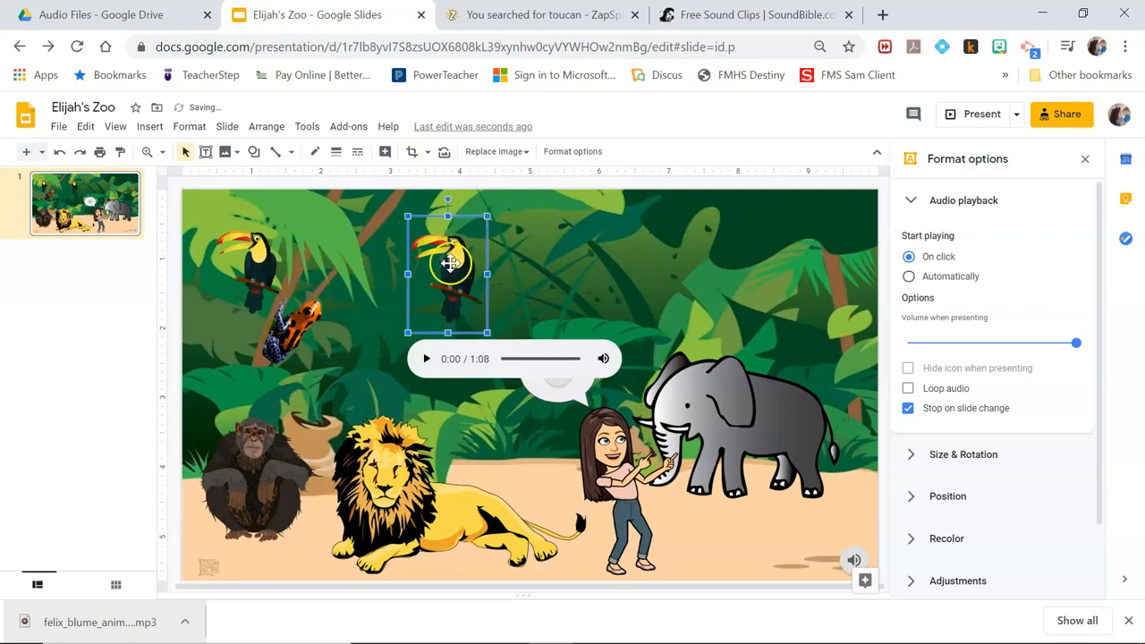
Step: Line the toucan audio picture up over the original toucan and deselect it
drag(447, 264, 252, 268)
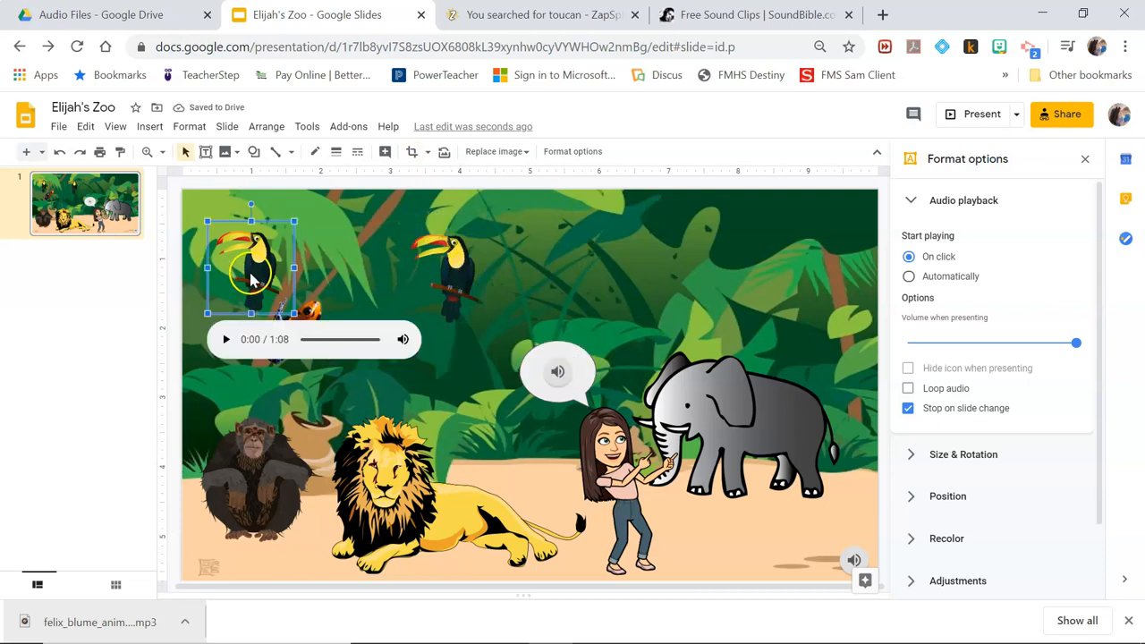
drag(250, 268, 447, 269)
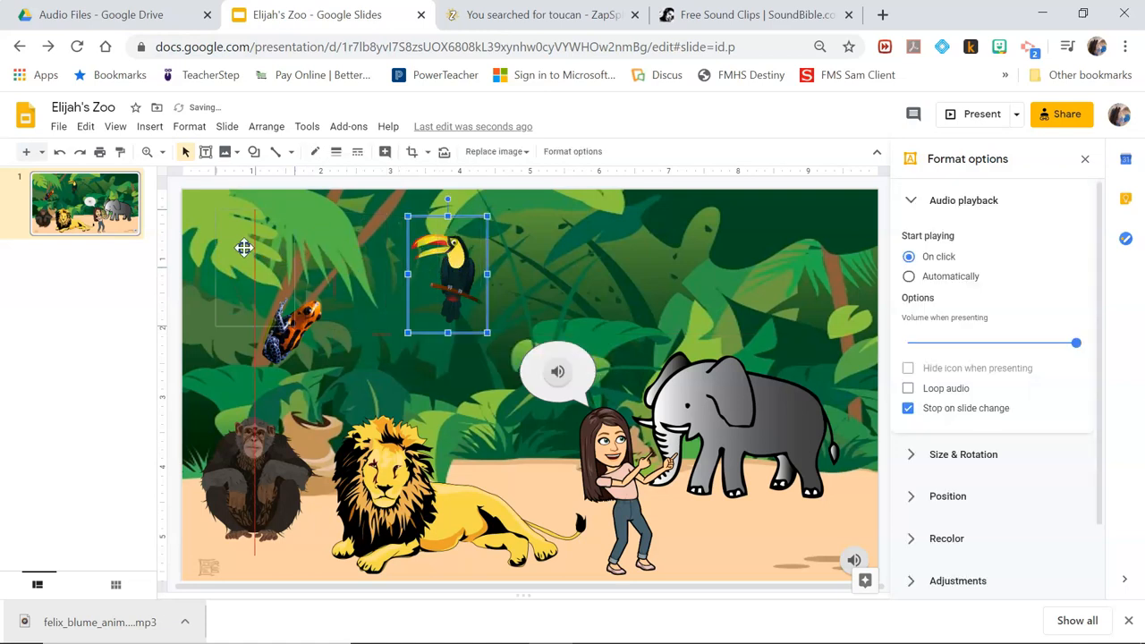
drag(447, 272, 247, 265)
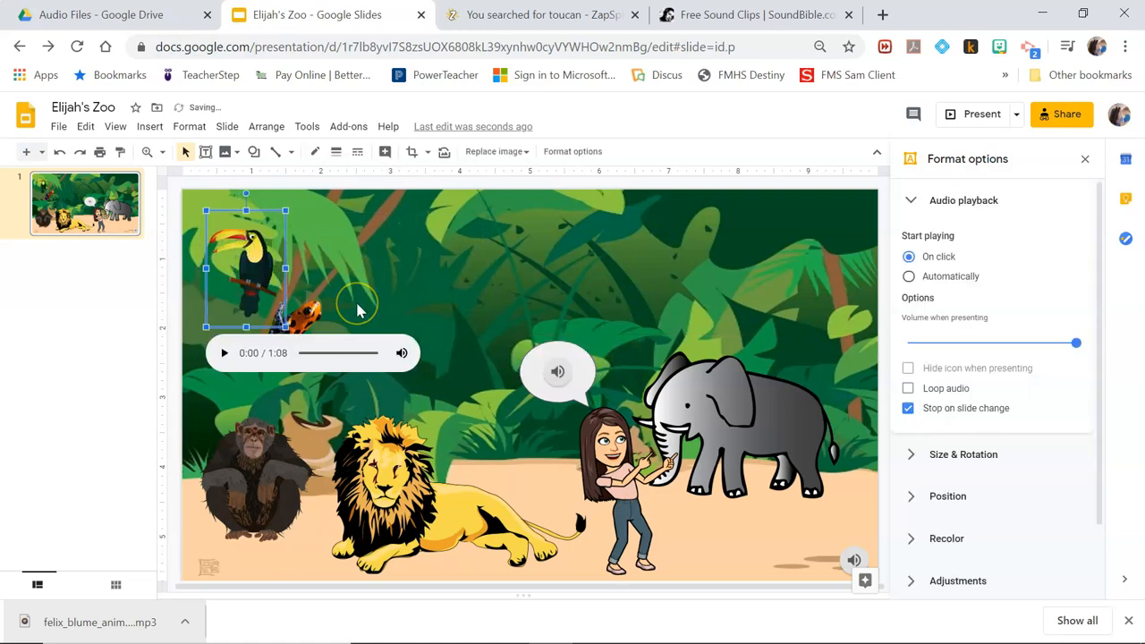
click(464, 282)
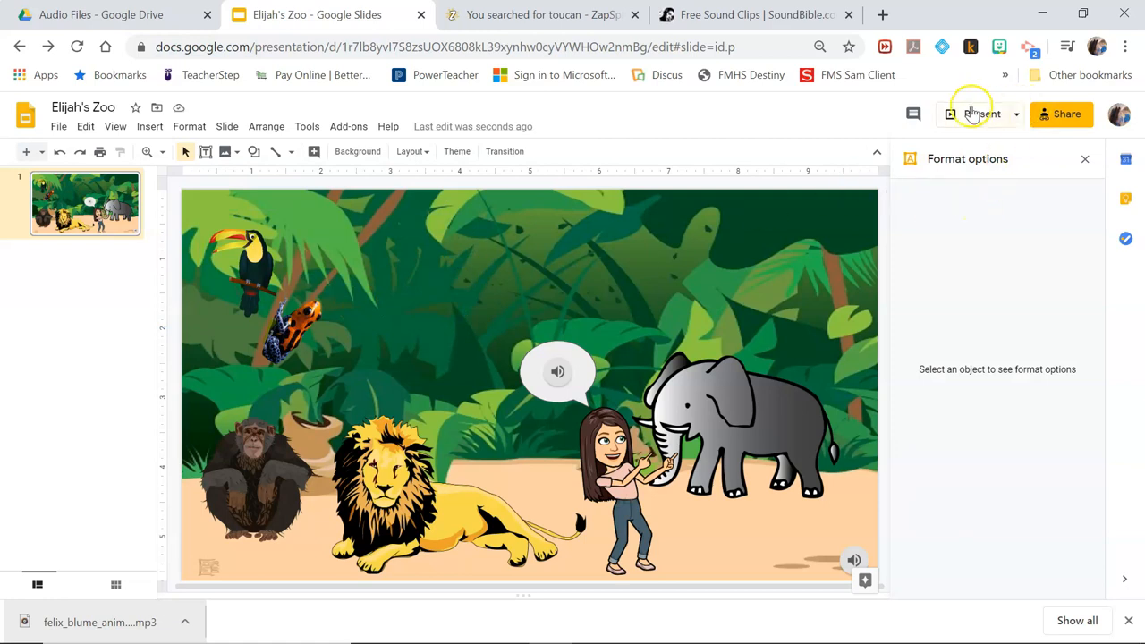
Step: Preview the slide as a slideshow and play the toucan's call
click(981, 114)
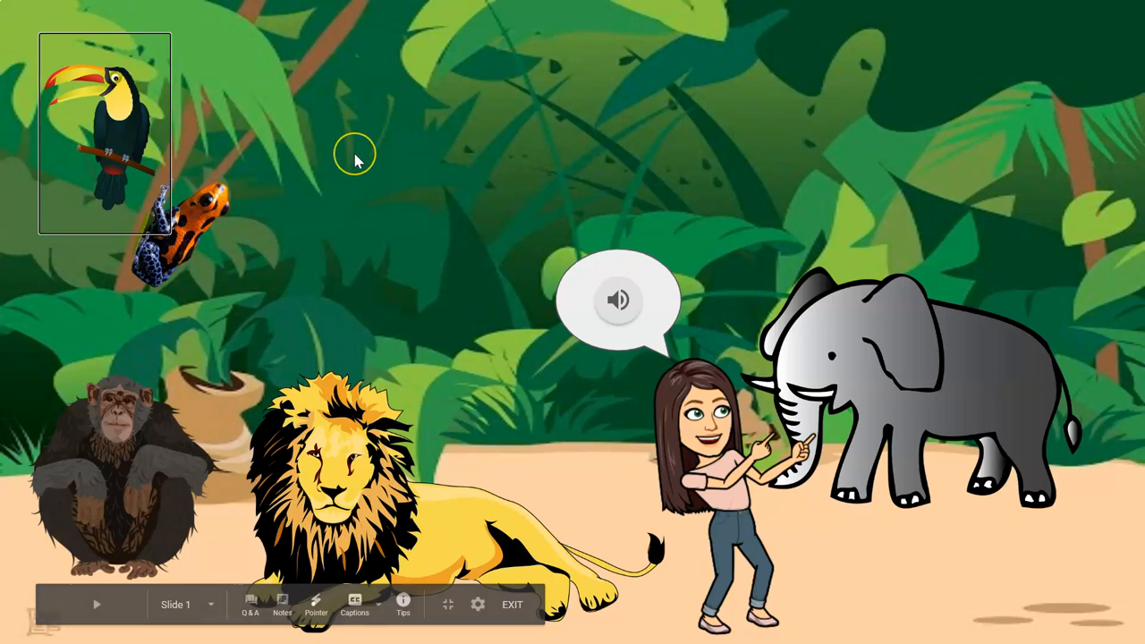
click(511, 605)
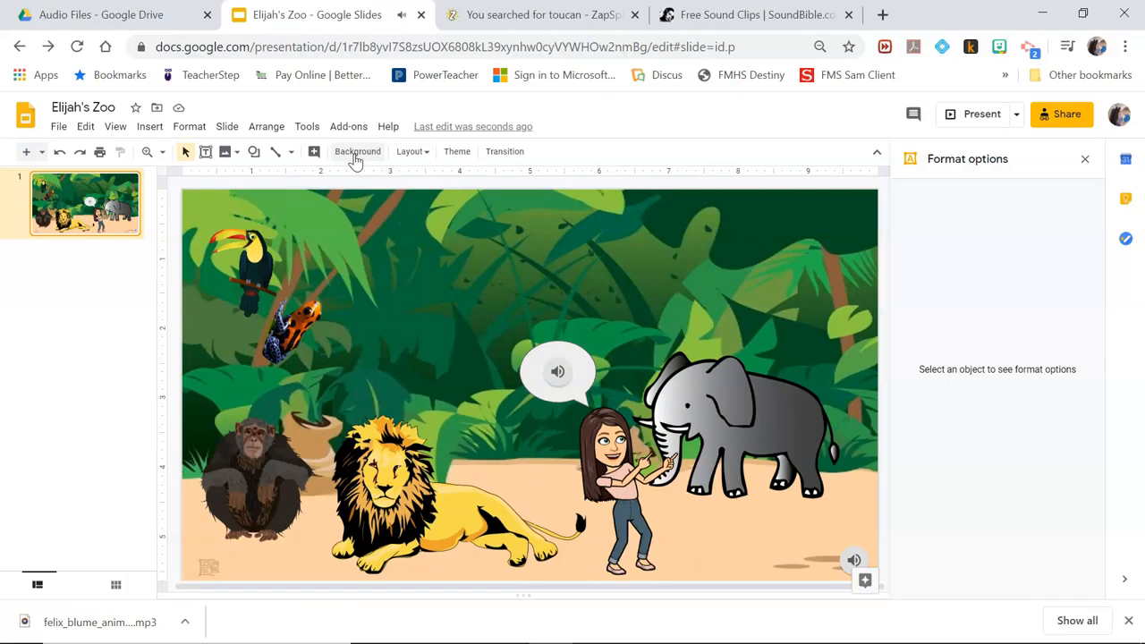
click(558, 370)
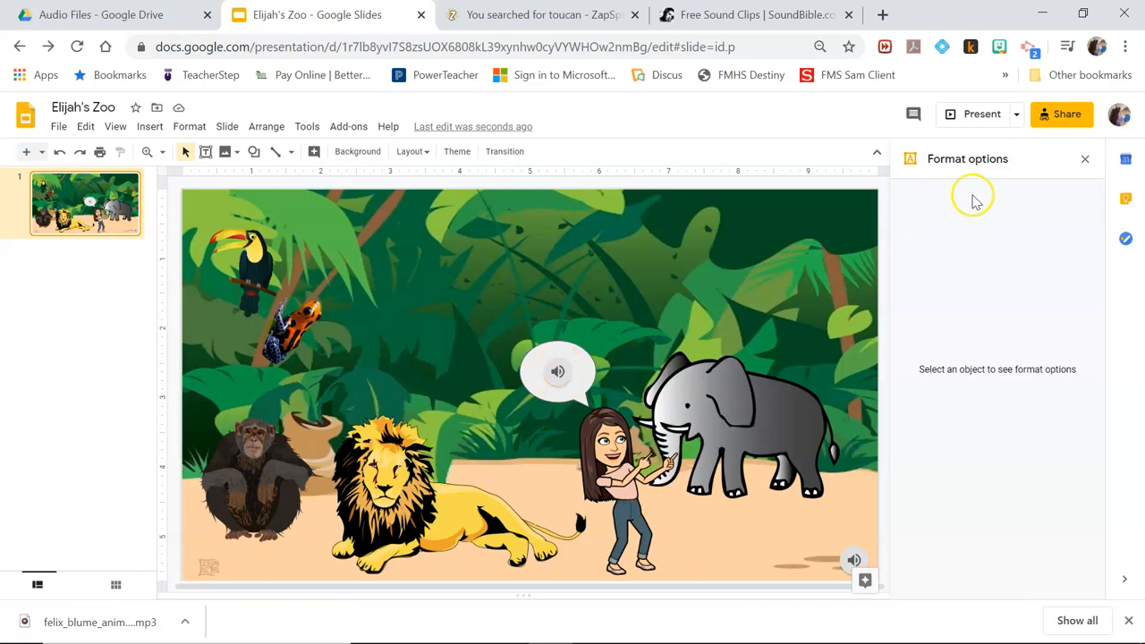
click(1084, 157)
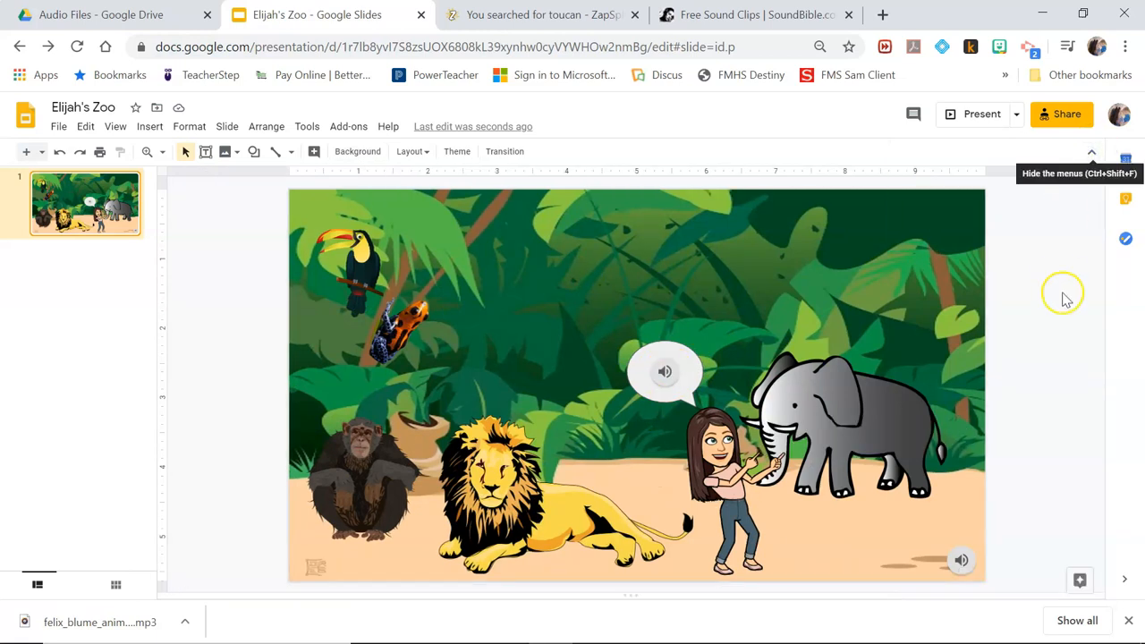
Step: Preview the speech bubble's current audio clip, then start a new blank browser tab
click(665, 370)
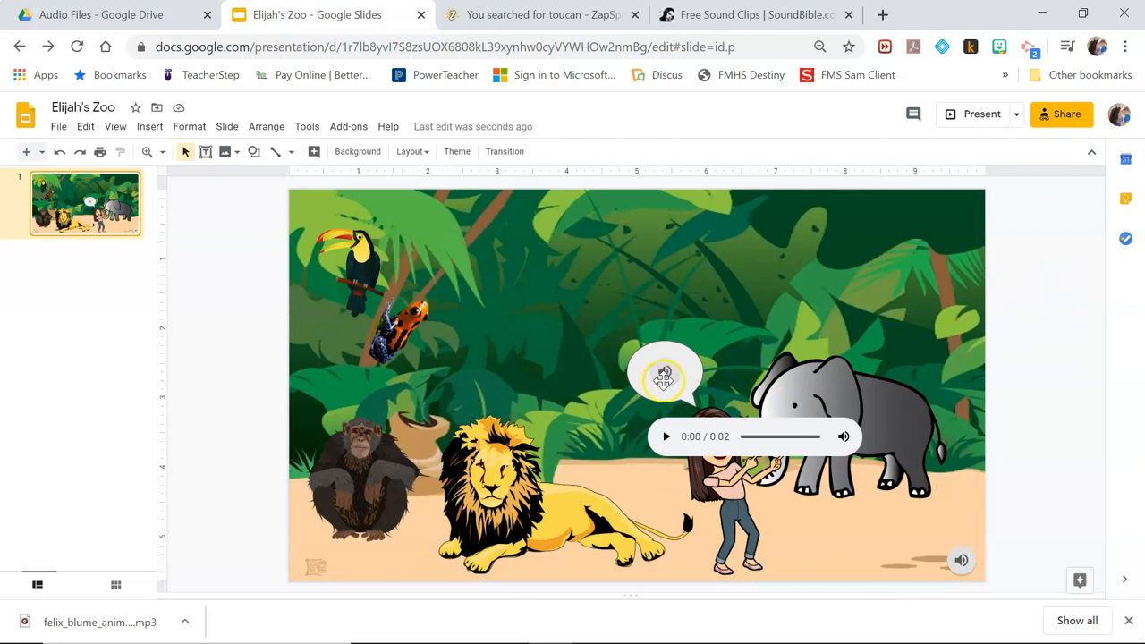
click(884, 14)
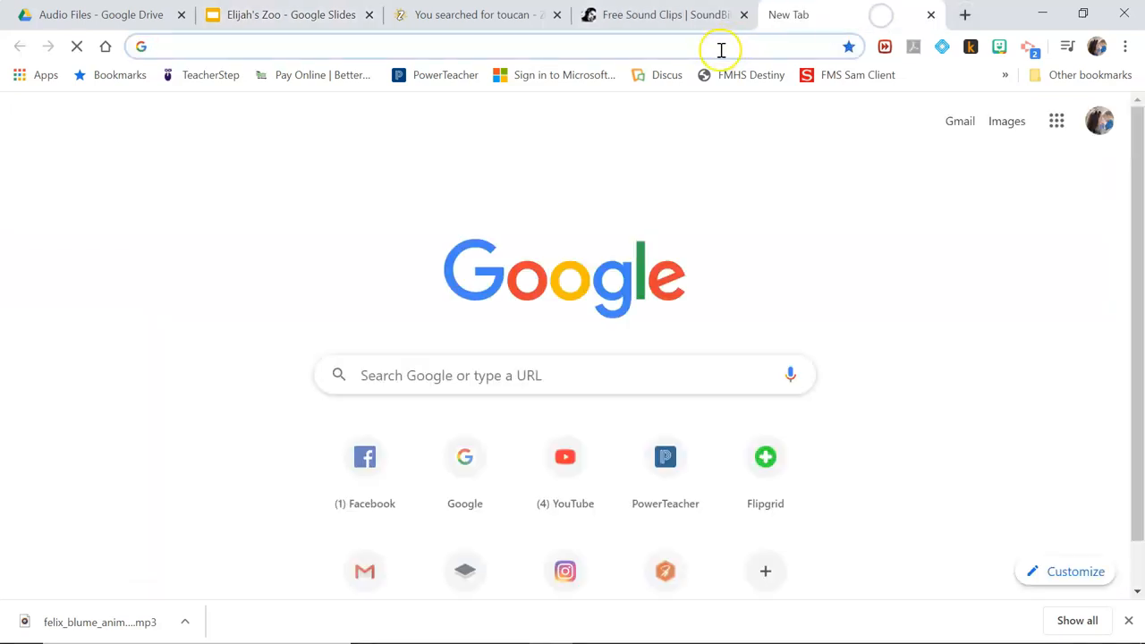
Step: Record a three-second voice clip on vocaroo.com and download it as an MP3
key(Return)
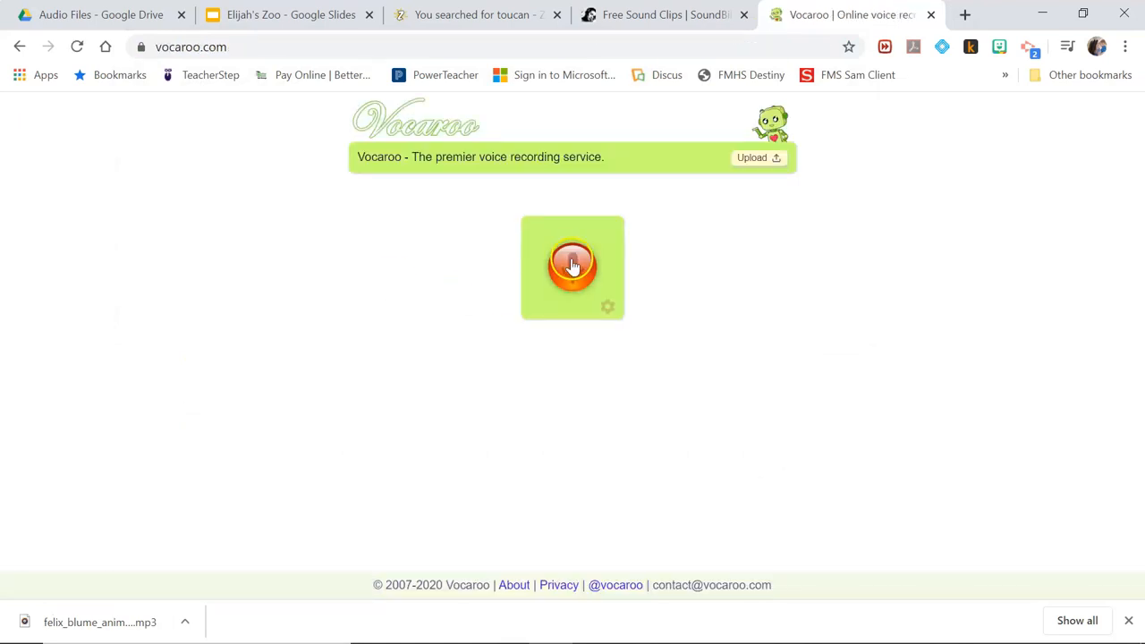
click(573, 266)
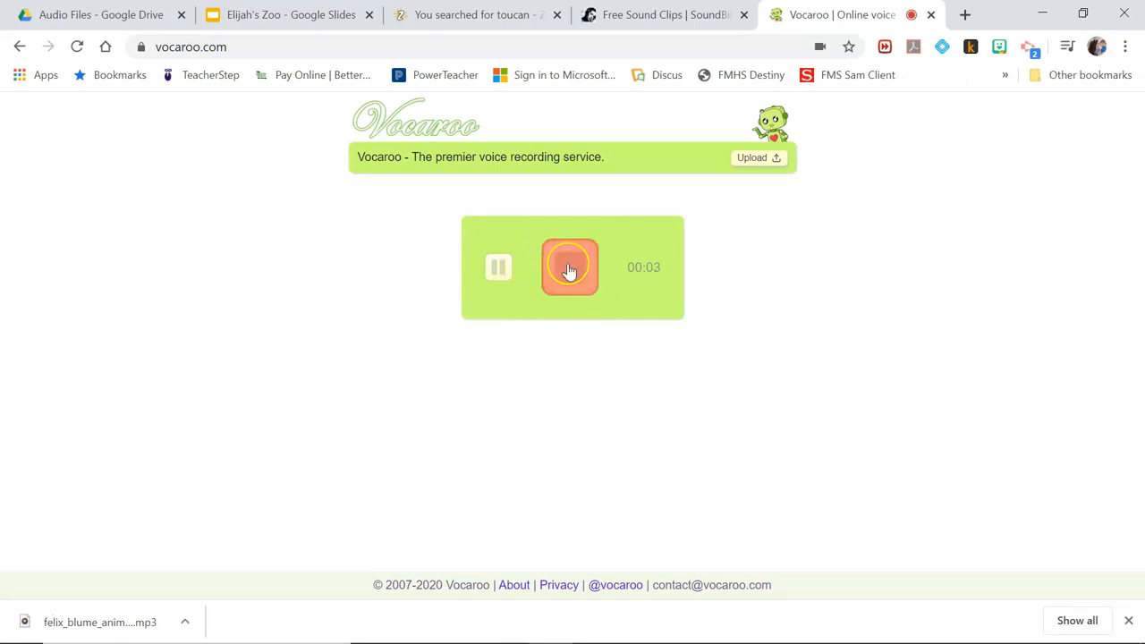
click(569, 267)
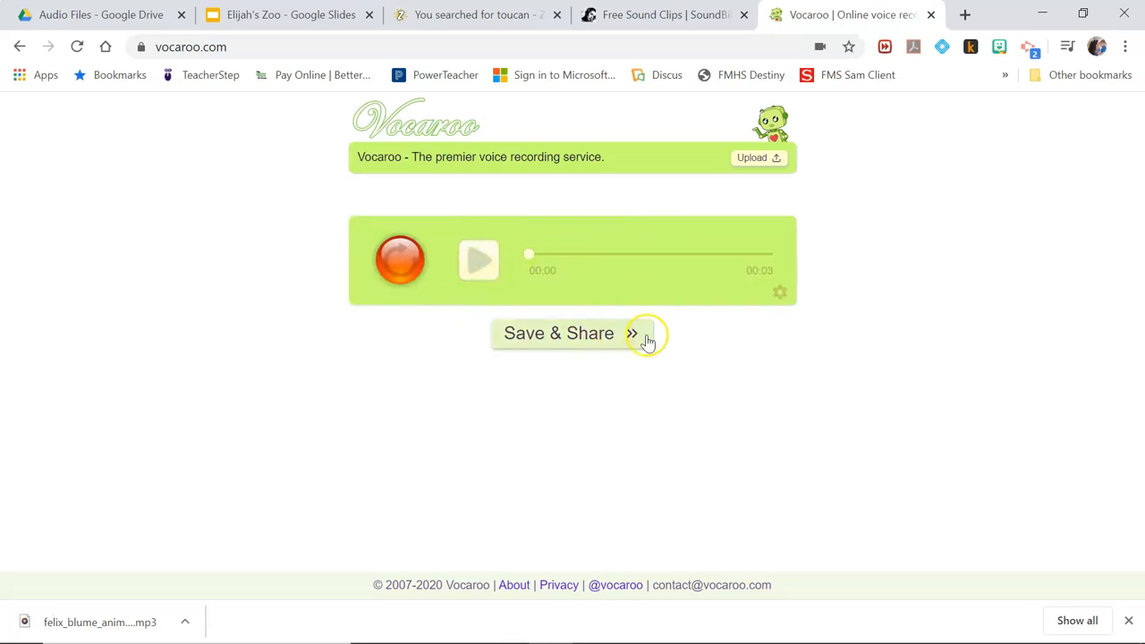
mouse_move(594, 304)
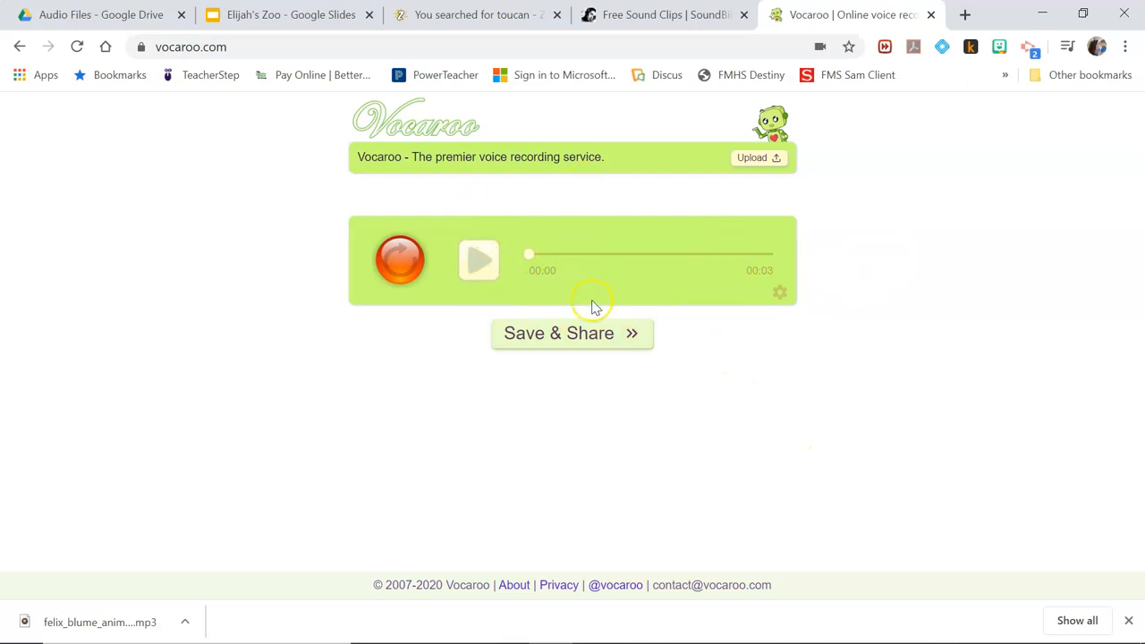
click(572, 333)
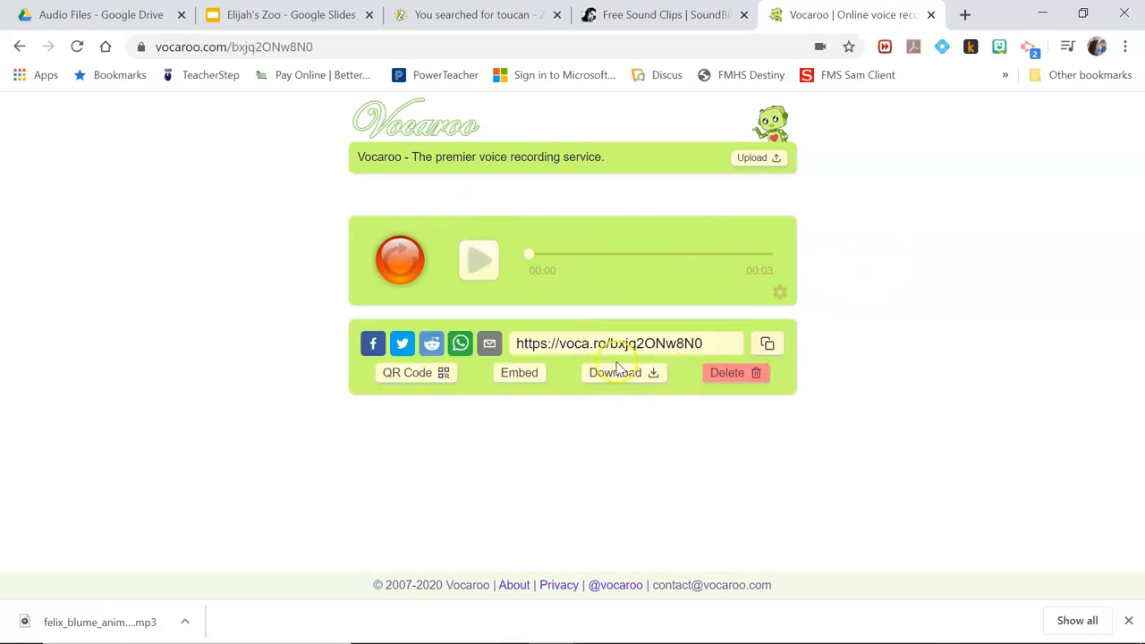
click(615, 372)
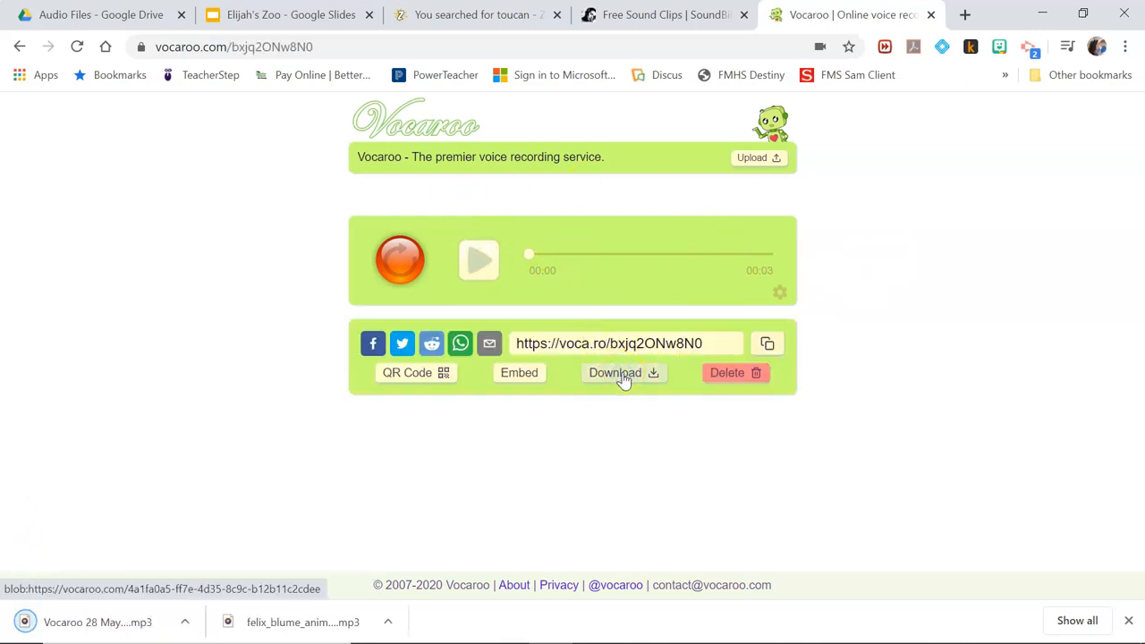
Step: Add the MP3 to the Drive Audio Files folder and return to the zoo presentation
click(98, 14)
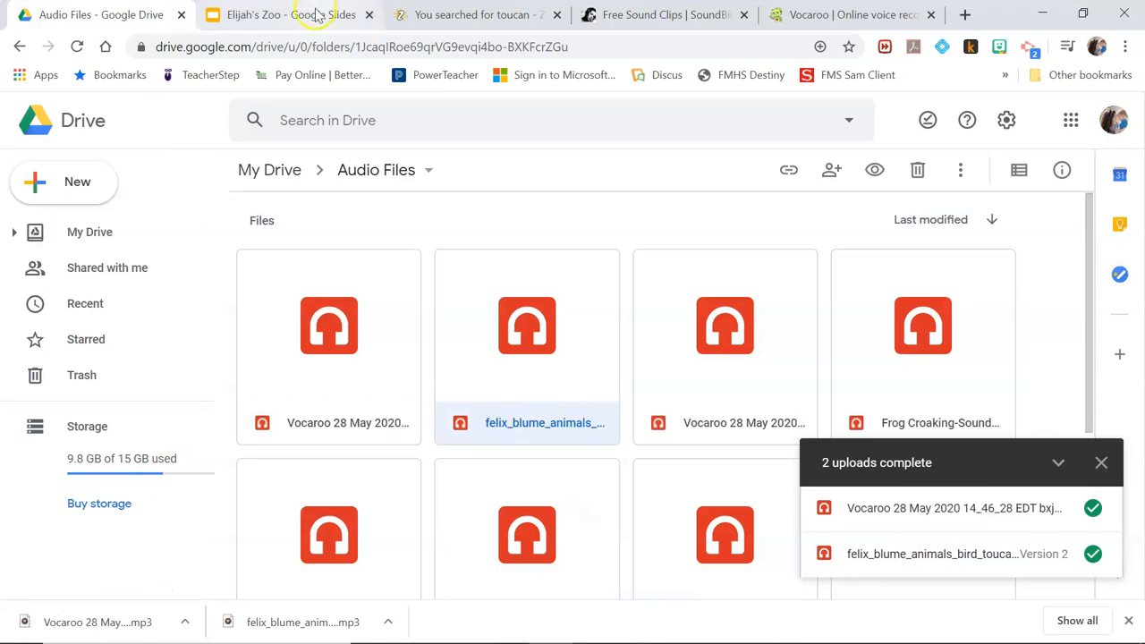
click(290, 14)
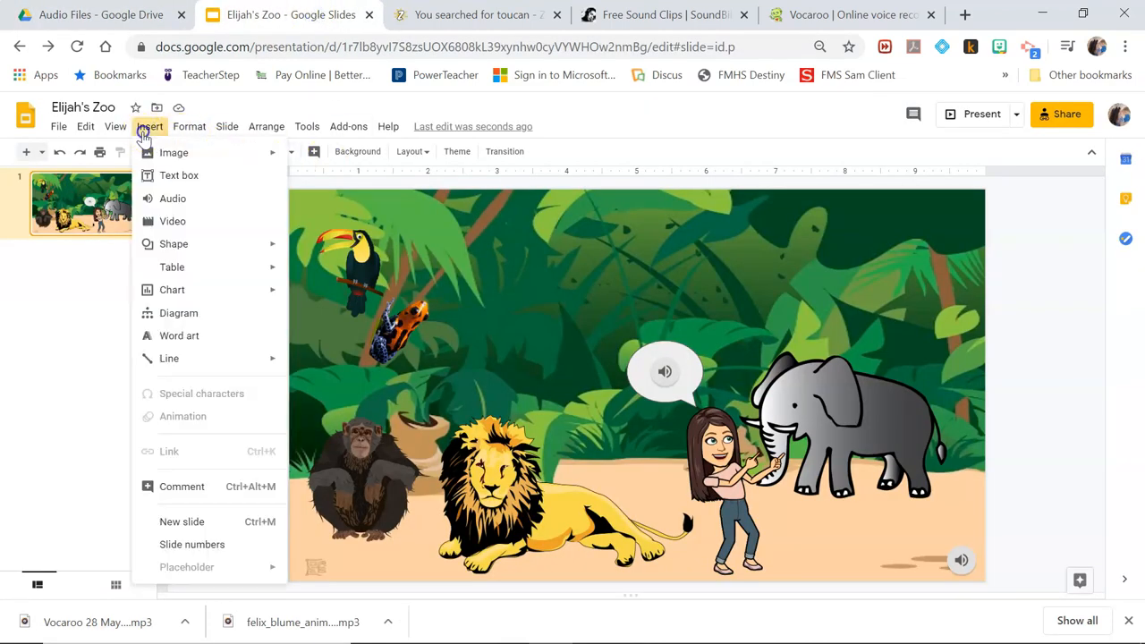
Step: Insert the Vocaroo voice recording from My Drive onto the zoo slide
click(172, 197)
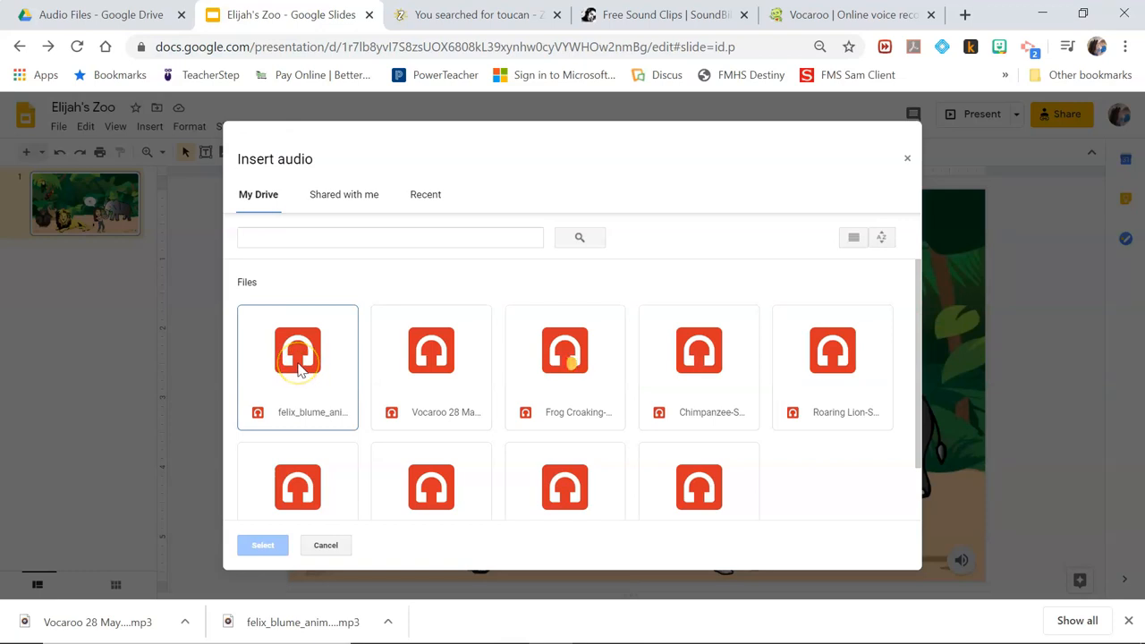
mouse_move(272, 284)
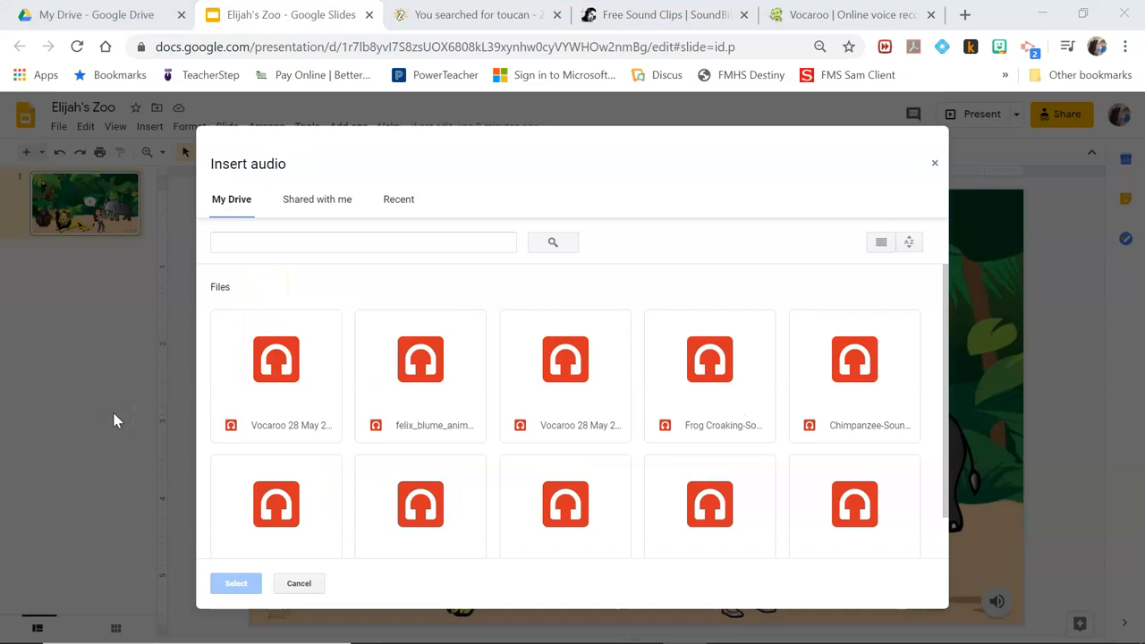
mouse_move(308, 383)
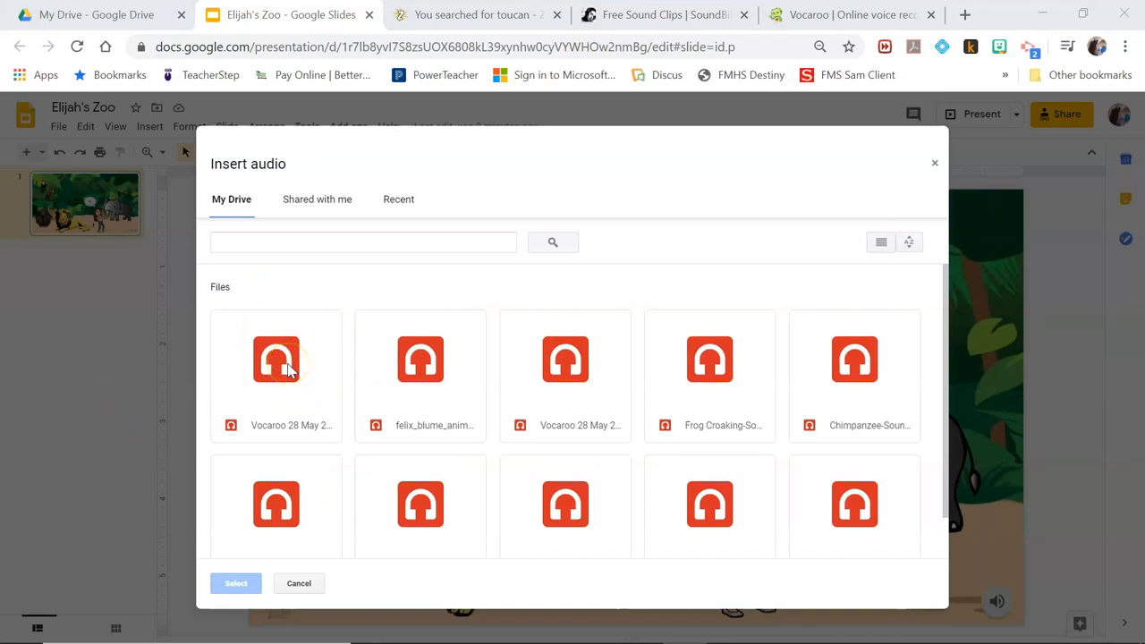
click(236, 583)
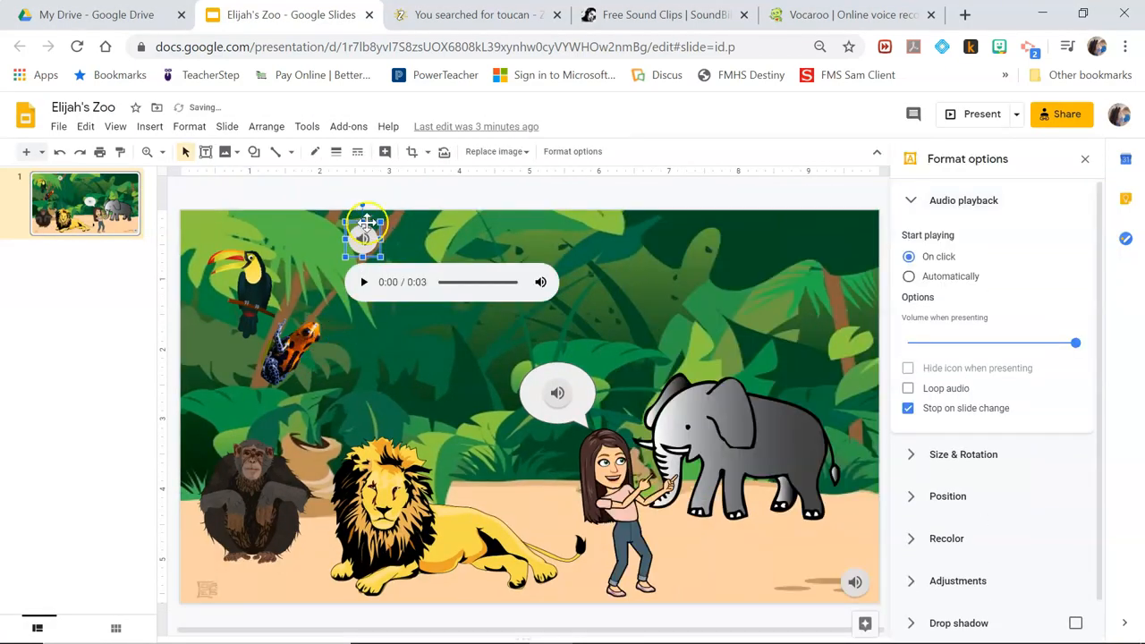
Step: Ungroup the speech bubble from its old clip, place the new voice clip inside it, and group them
drag(362, 229, 451, 379)
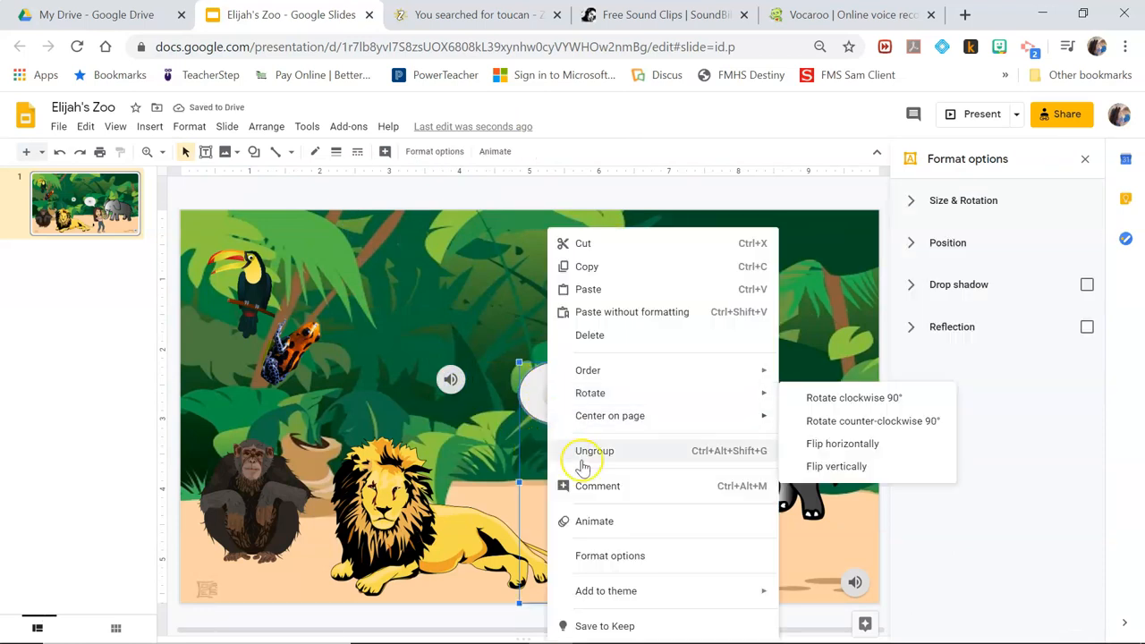
click(533, 279)
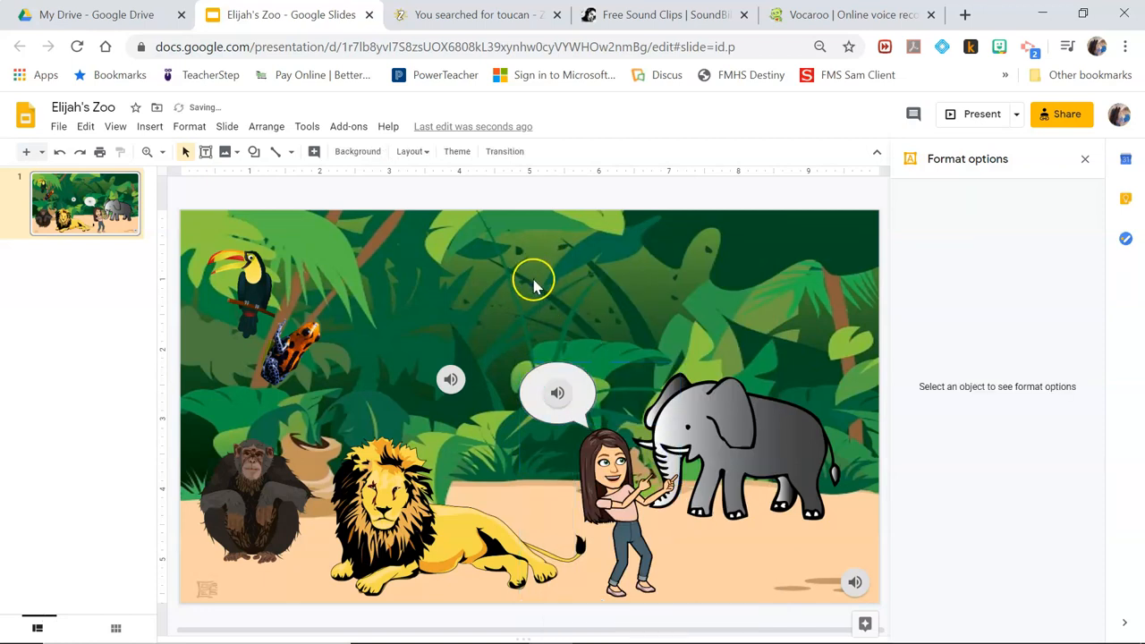
mouse_move(508, 390)
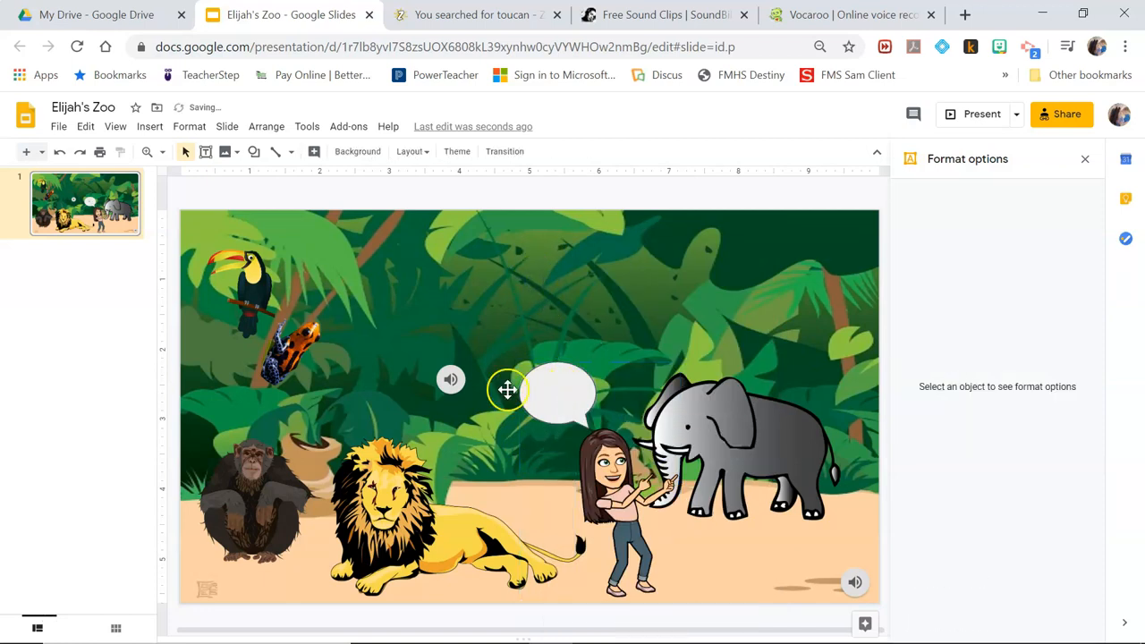
click(562, 396)
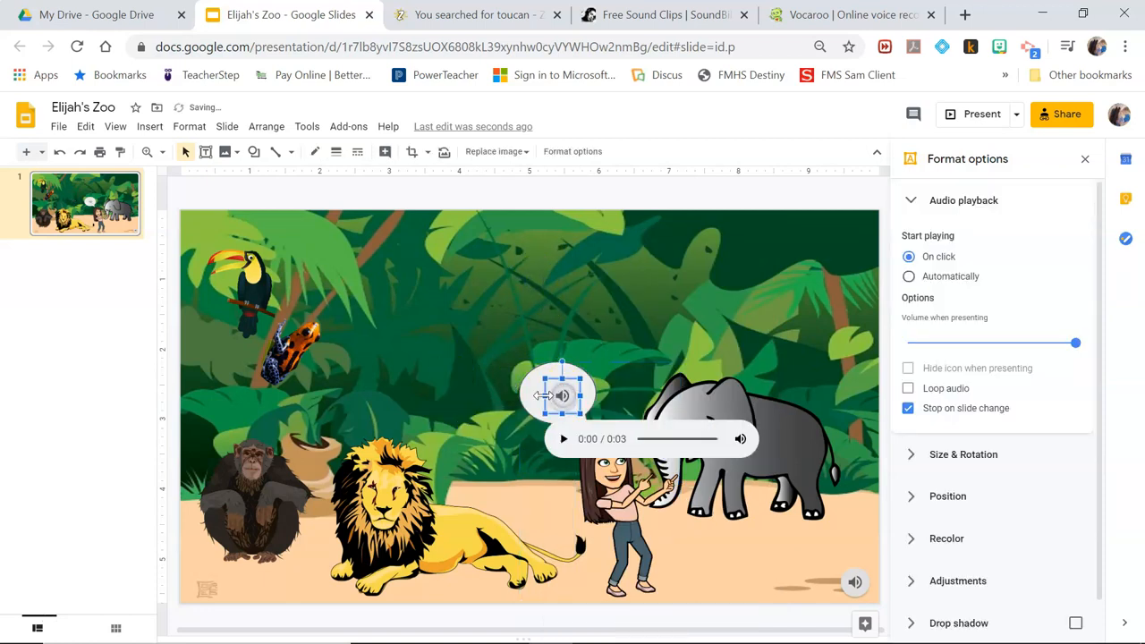
click(558, 390)
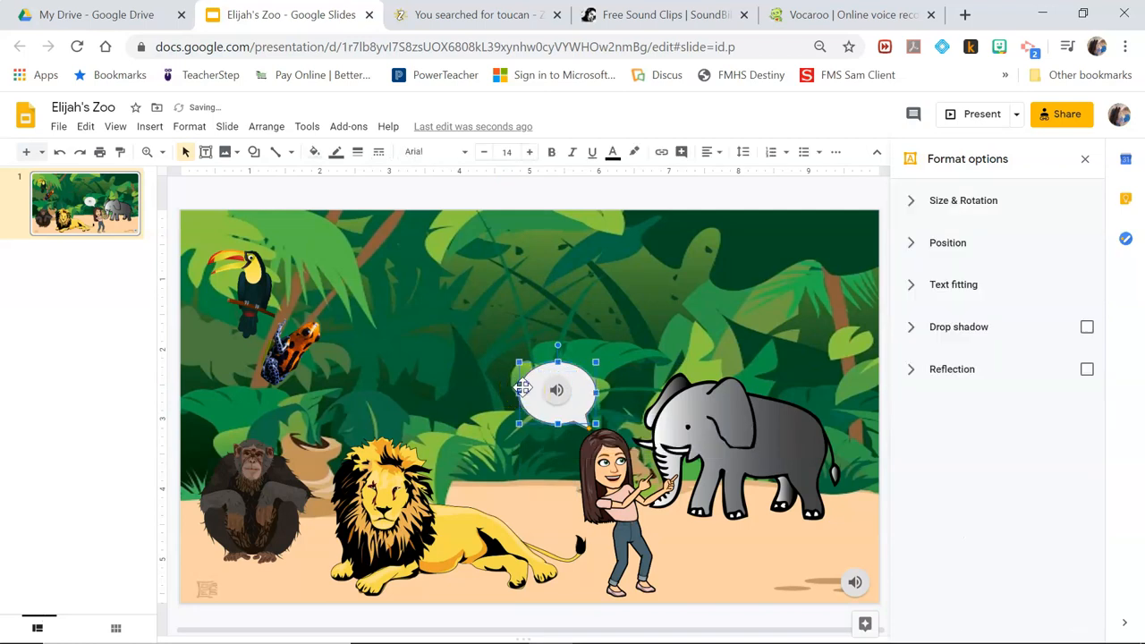
right_click(557, 392)
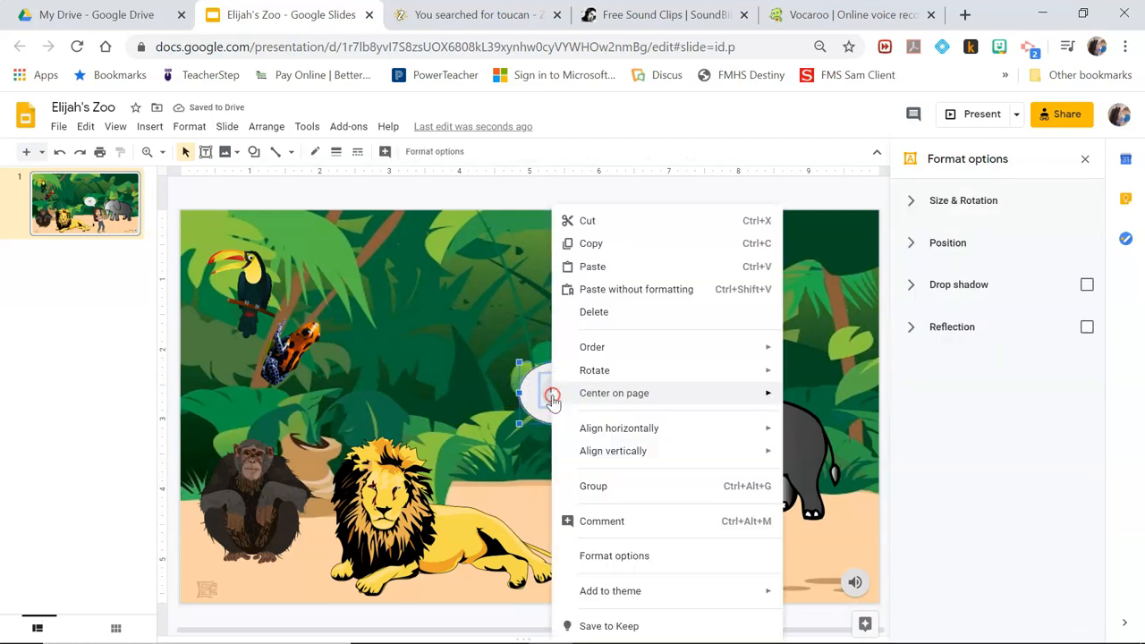
mouse_move(594, 486)
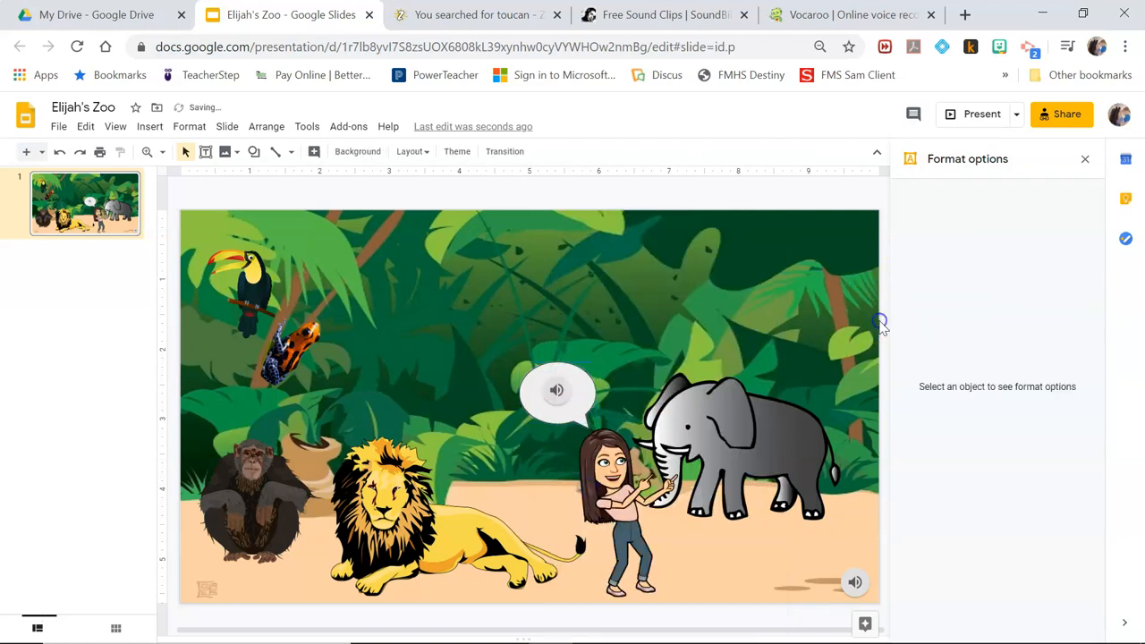
mouse_move(867, 321)
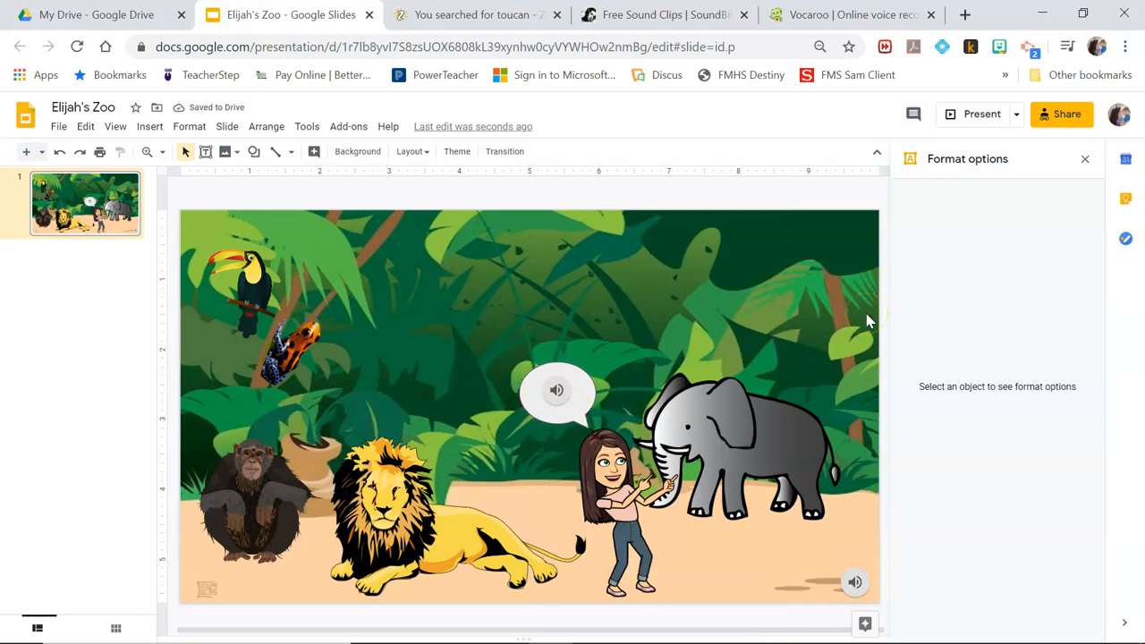
Step: Close the Format options sidebar so the finished jungle slide fills the editing area
click(1084, 157)
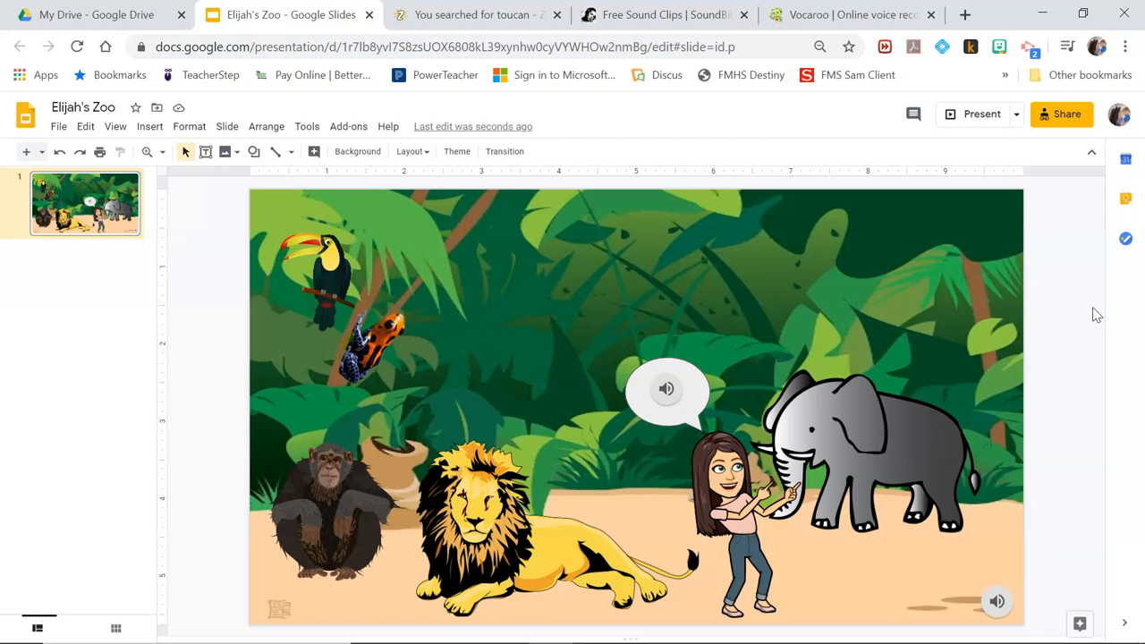
mouse_move(218, 278)
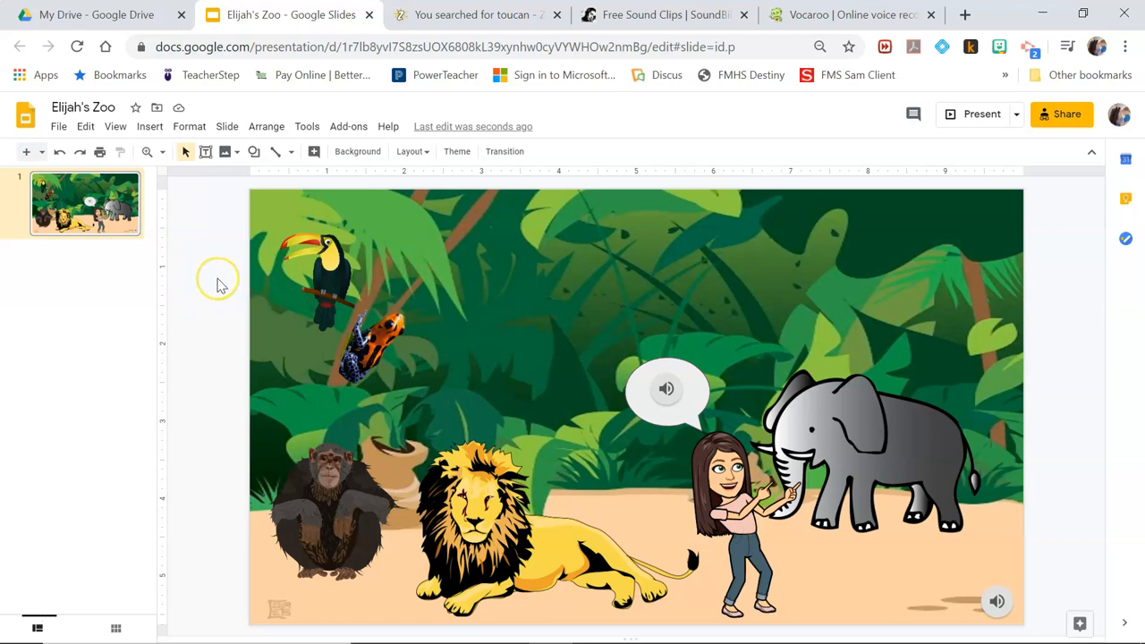
mouse_move(221, 285)
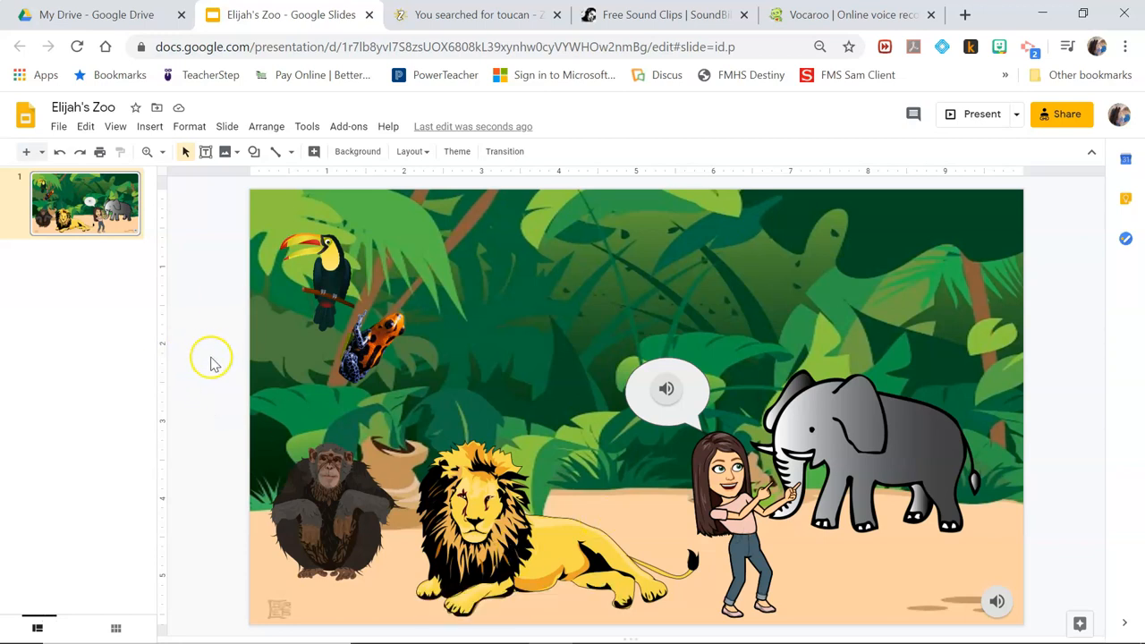
mouse_move(215, 361)
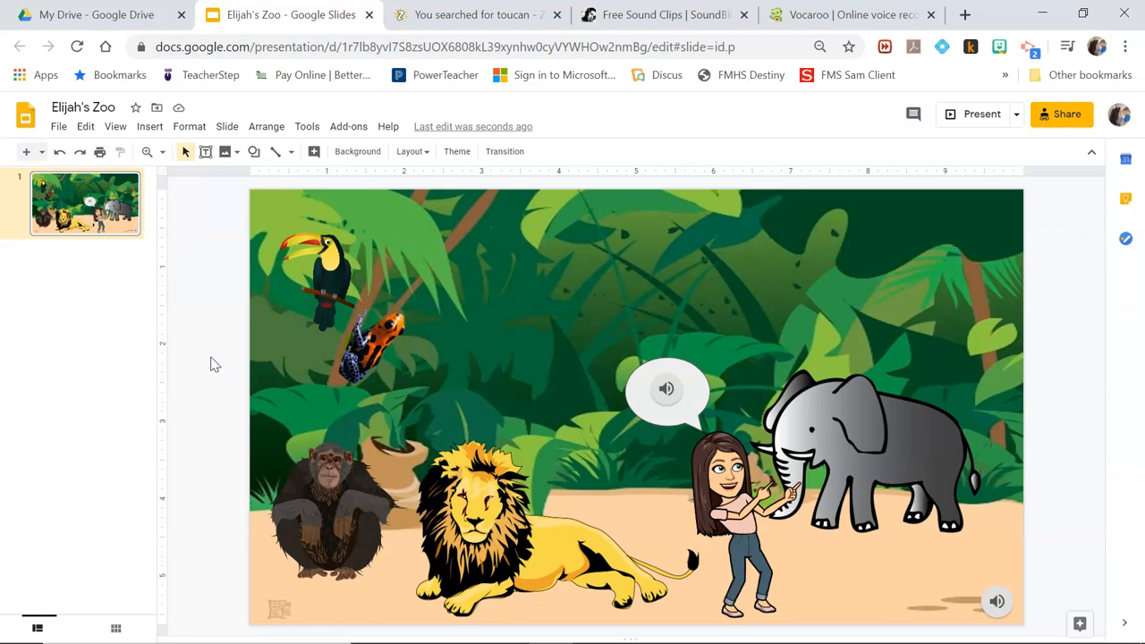
mouse_move(164, 302)
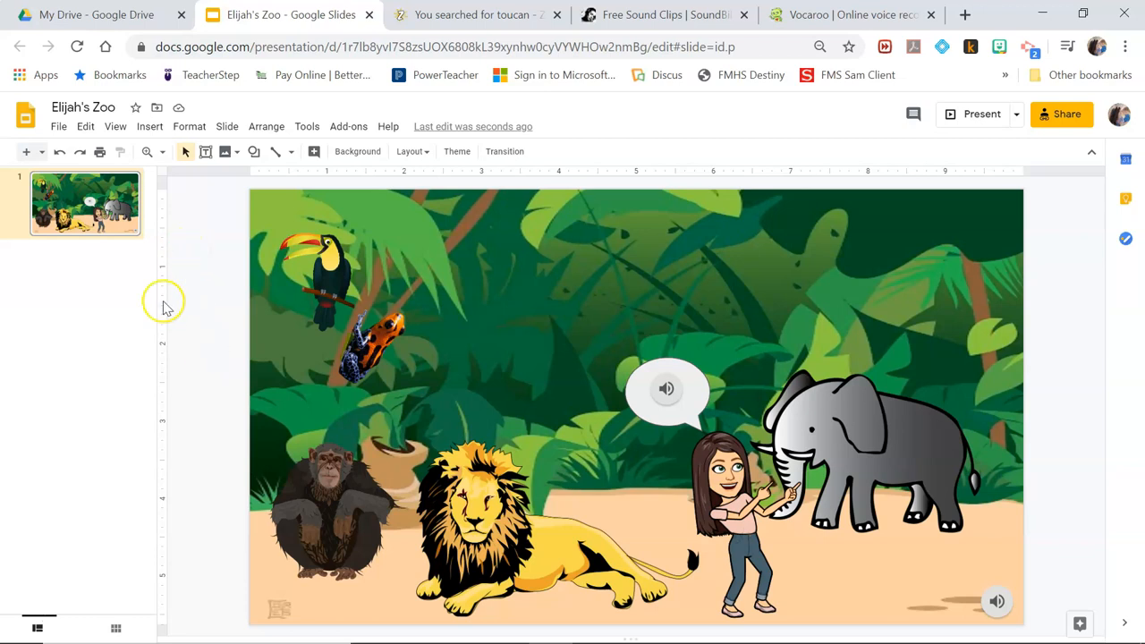